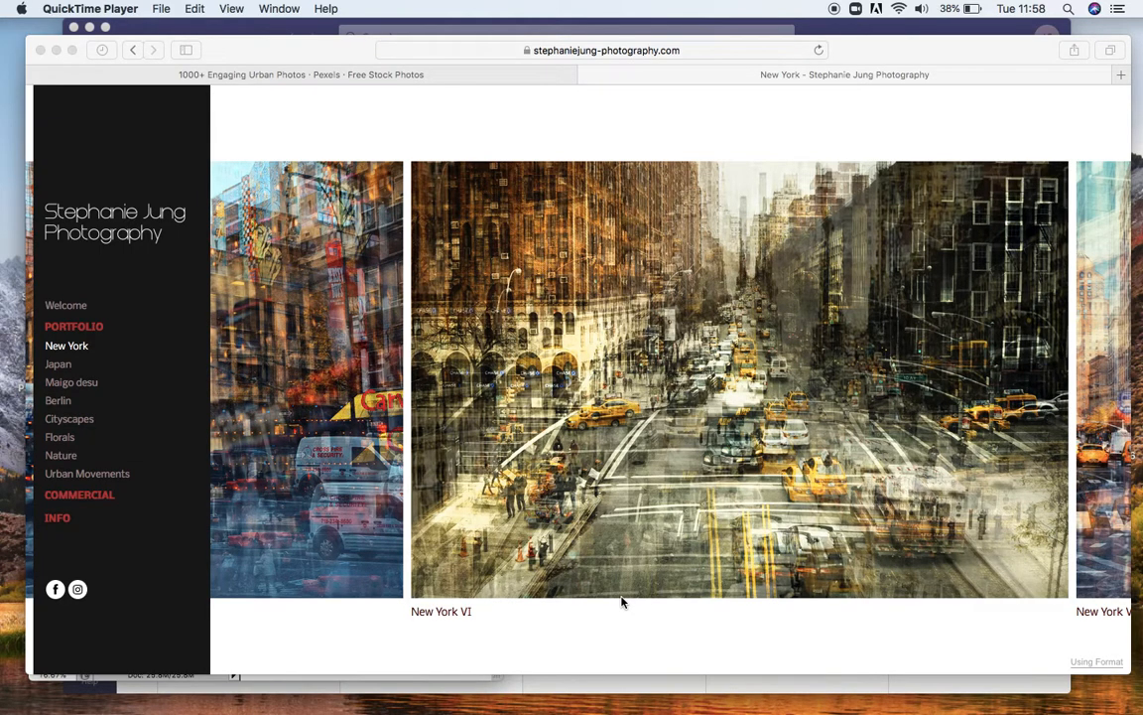
mouse_move(332, 365)
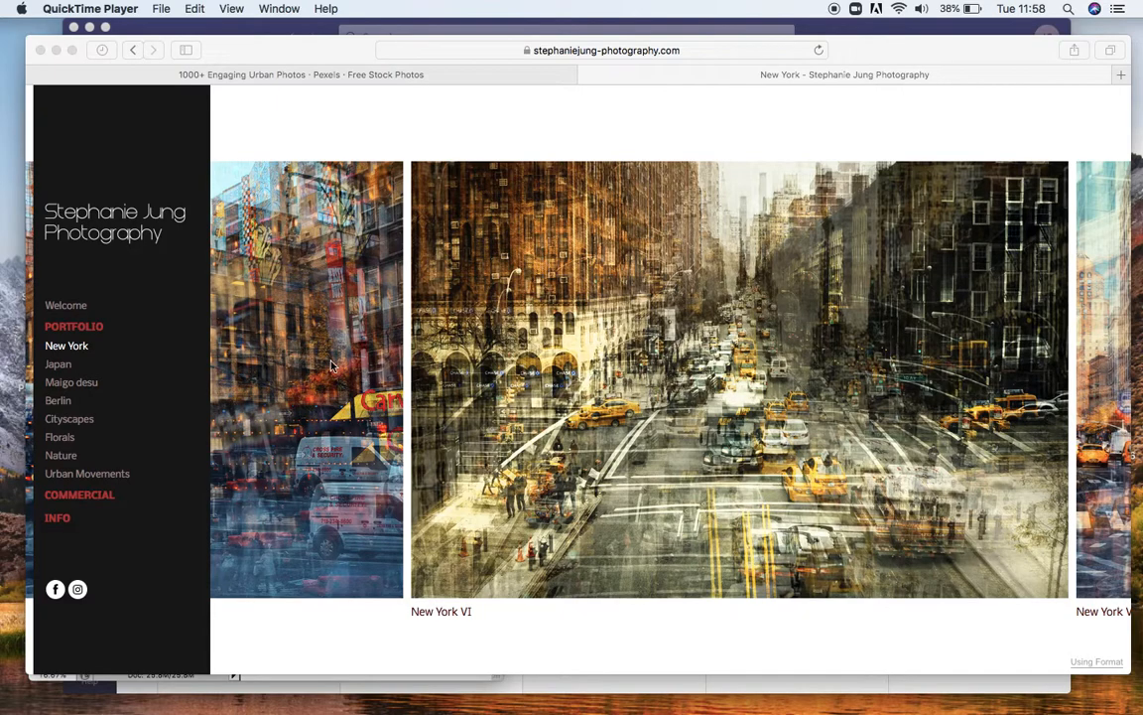
mouse_move(86, 247)
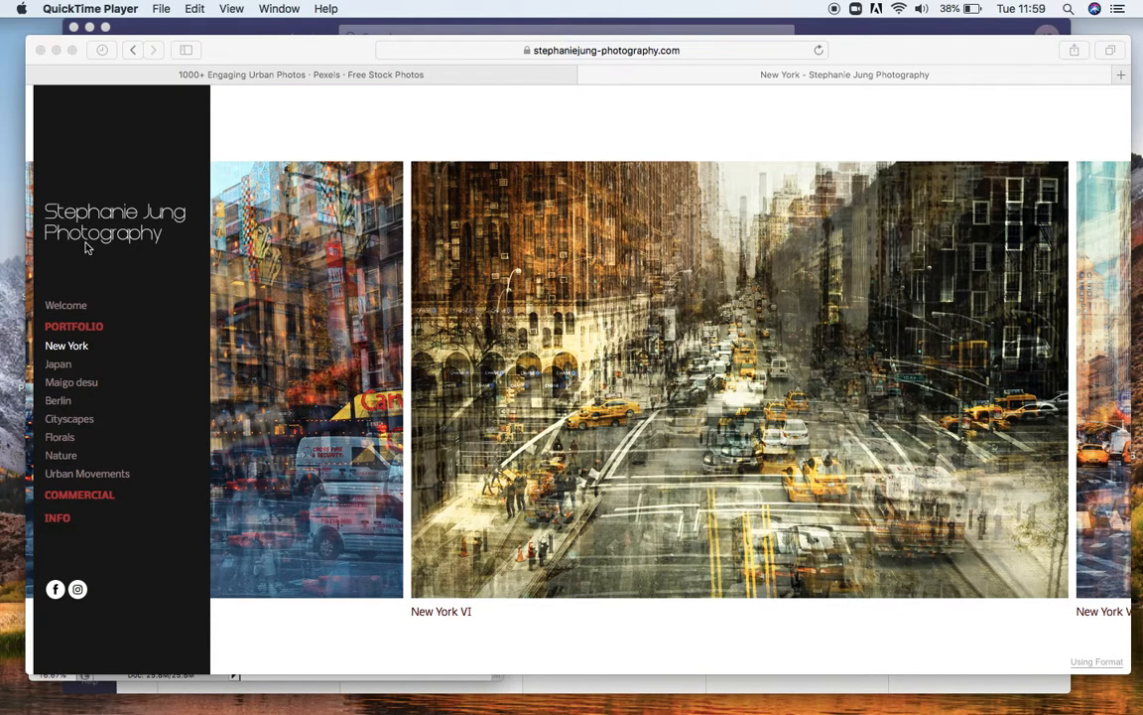
mouse_move(474, 413)
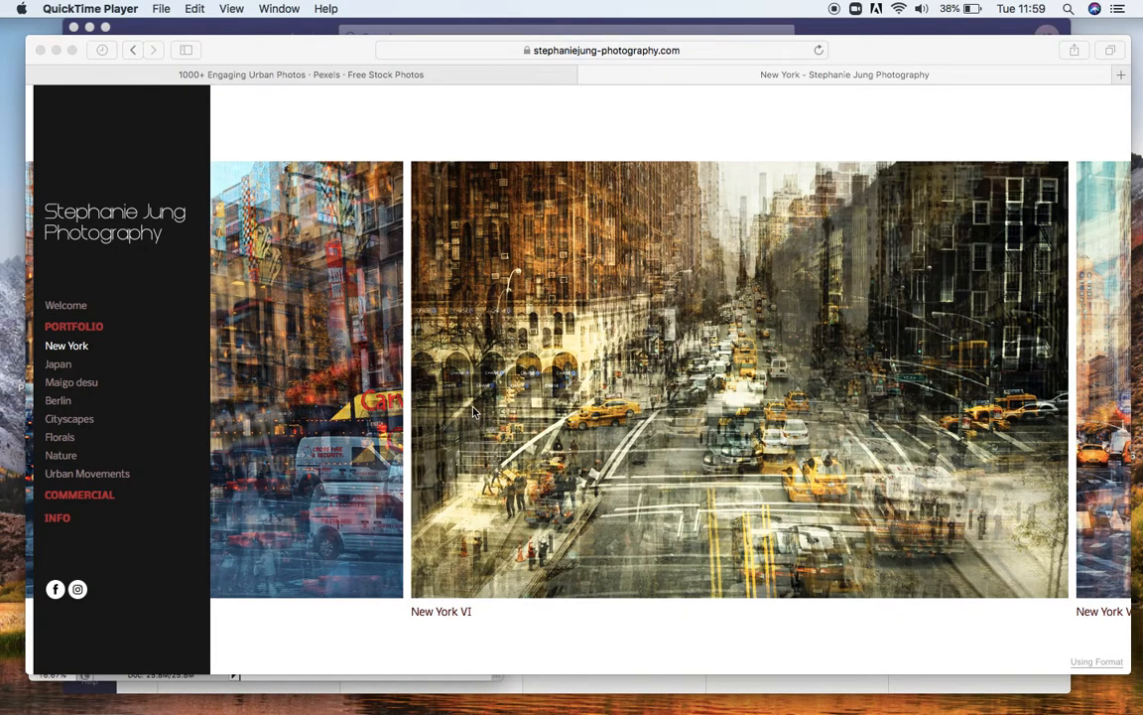
mouse_move(756, 313)
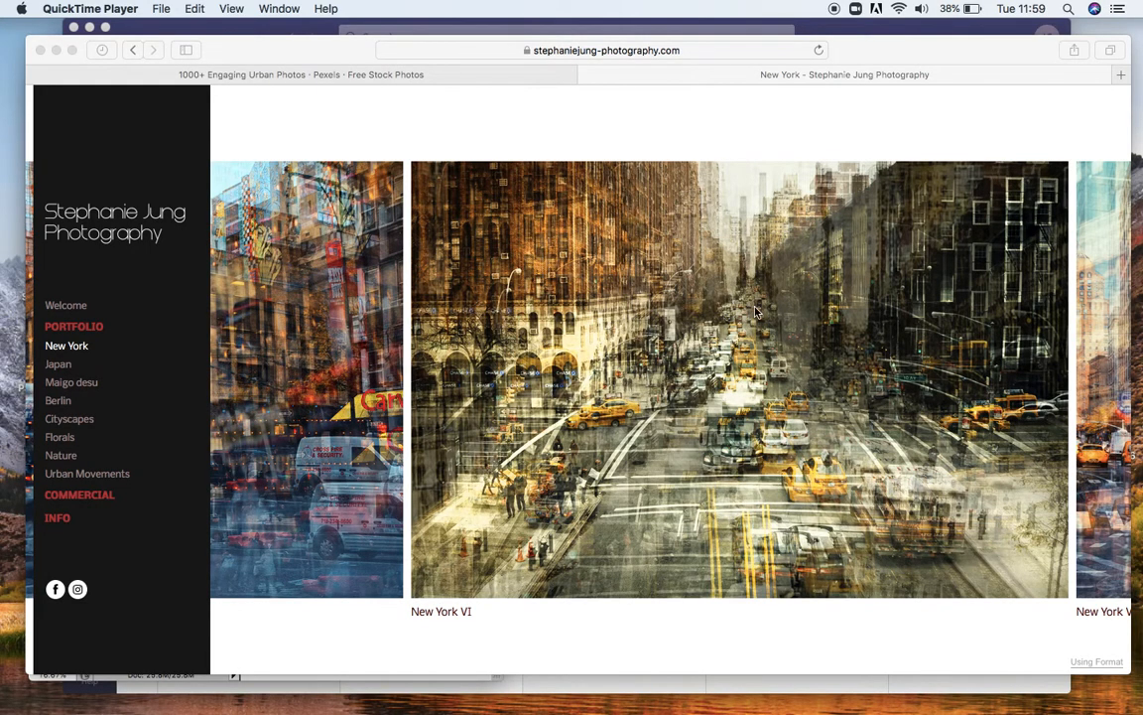
mouse_move(685, 433)
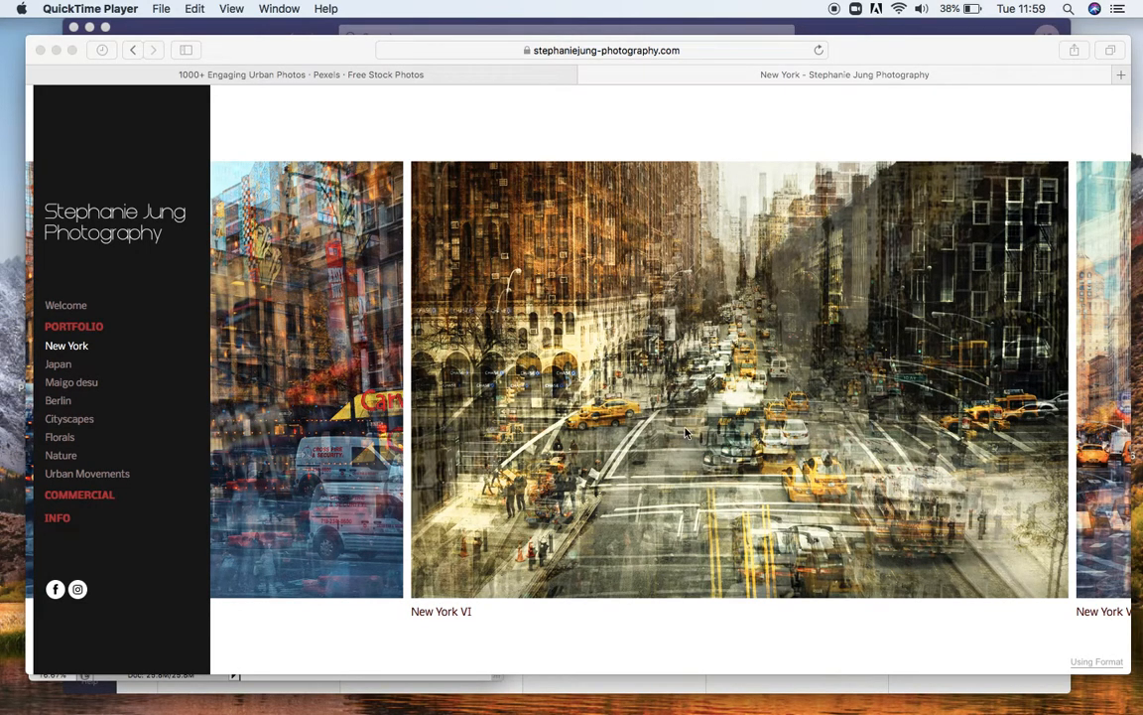
mouse_move(811, 518)
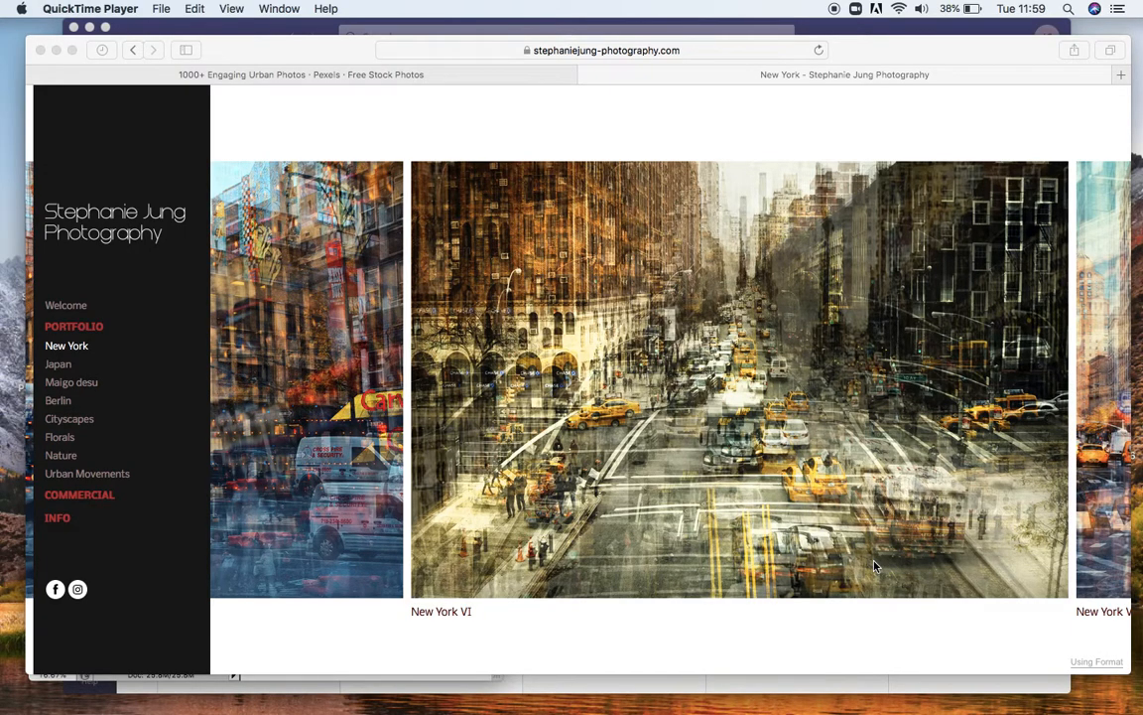
mouse_move(783, 677)
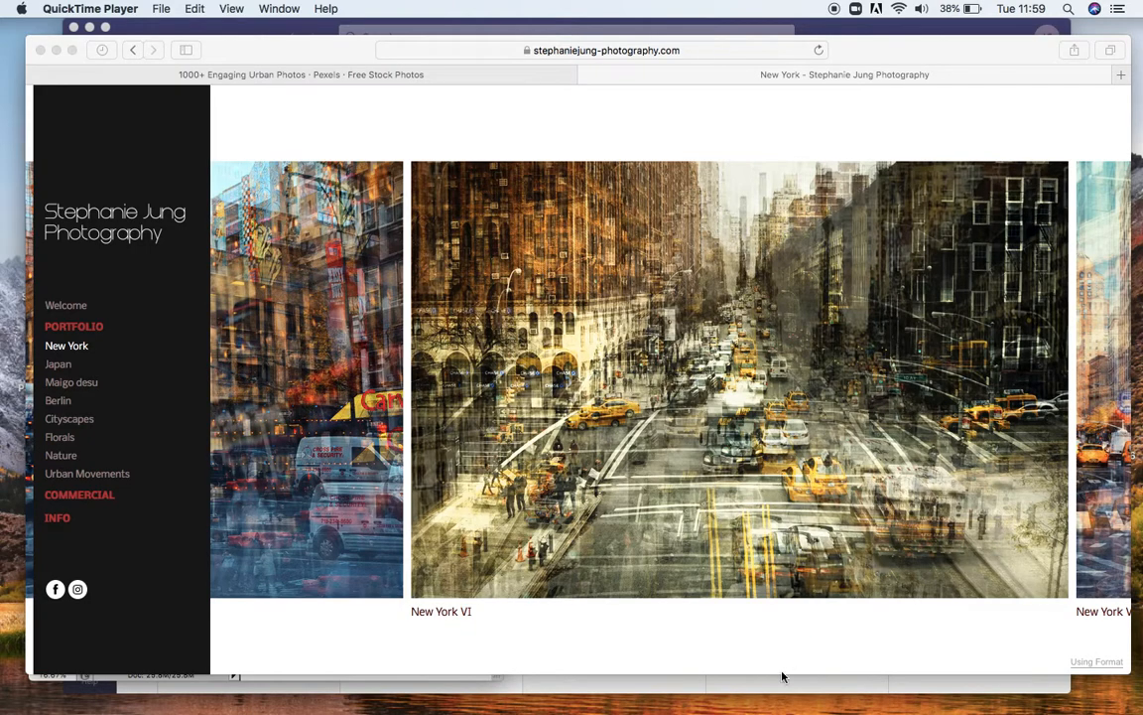
mouse_move(640, 683)
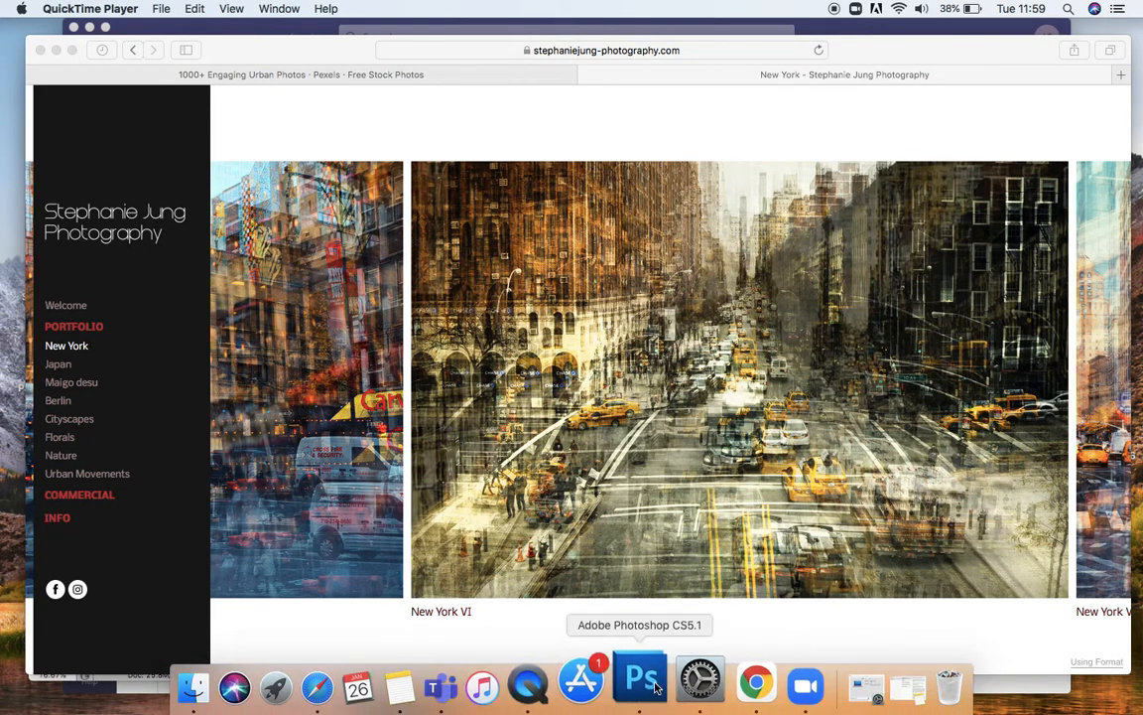
Switch to Photoshop to view the street photo's single background layer beside the reference.
left_click(639, 682)
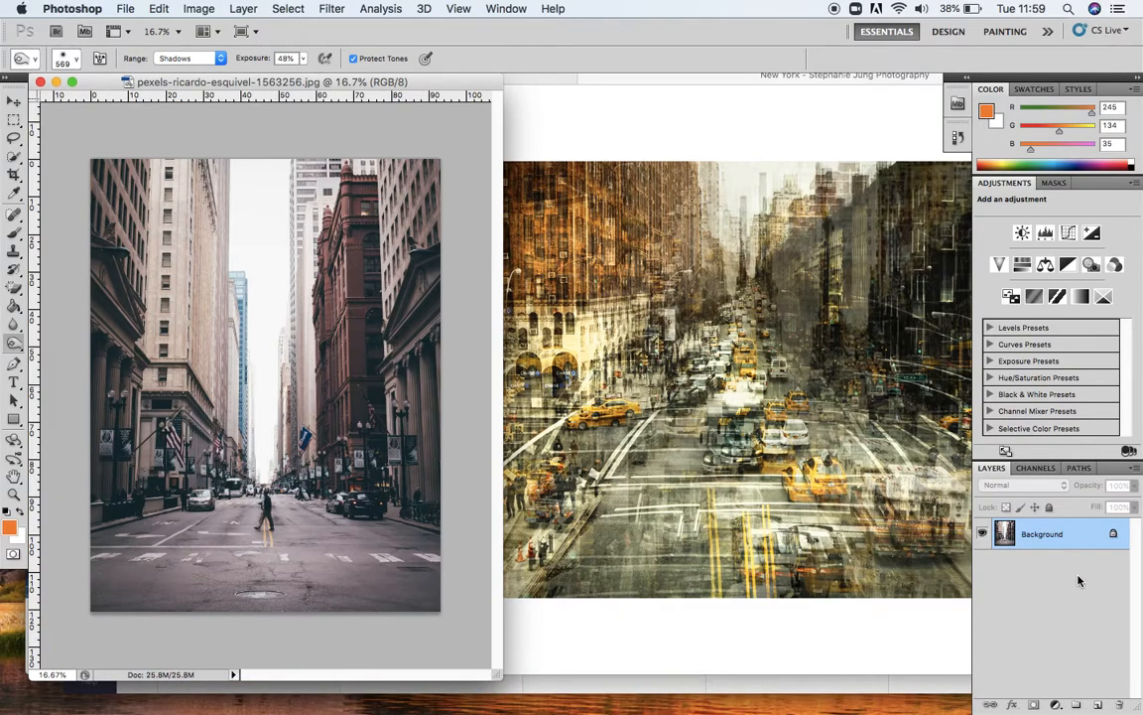
mouse_move(1040, 546)
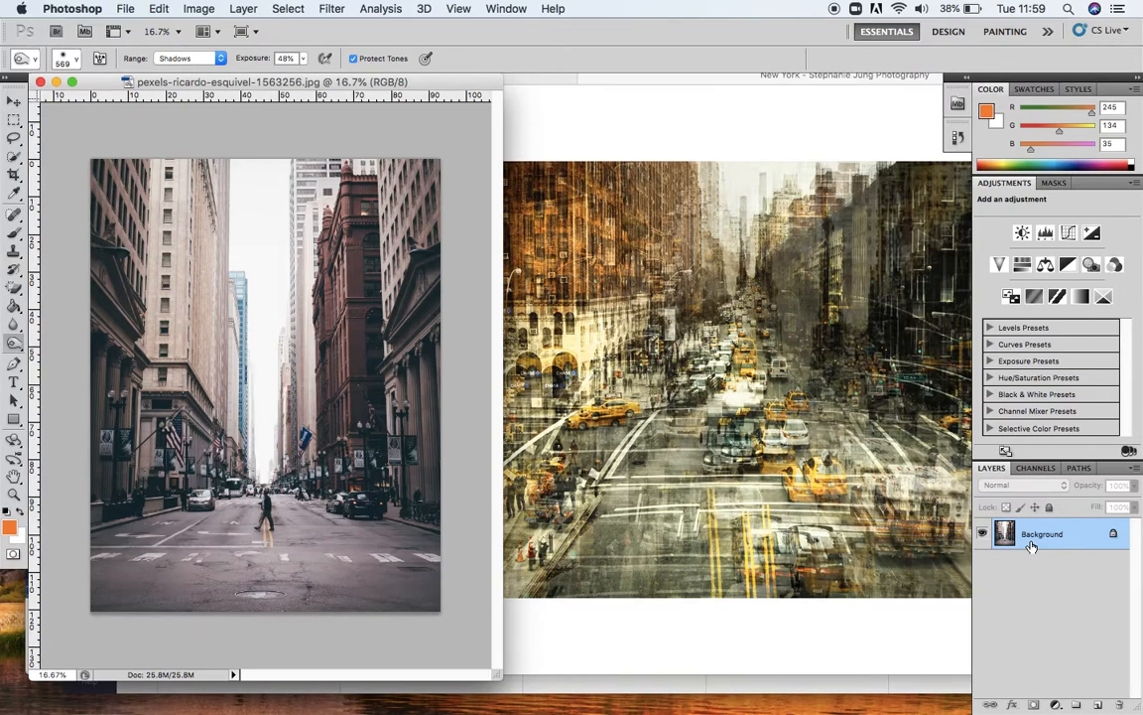
mouse_move(670, 256)
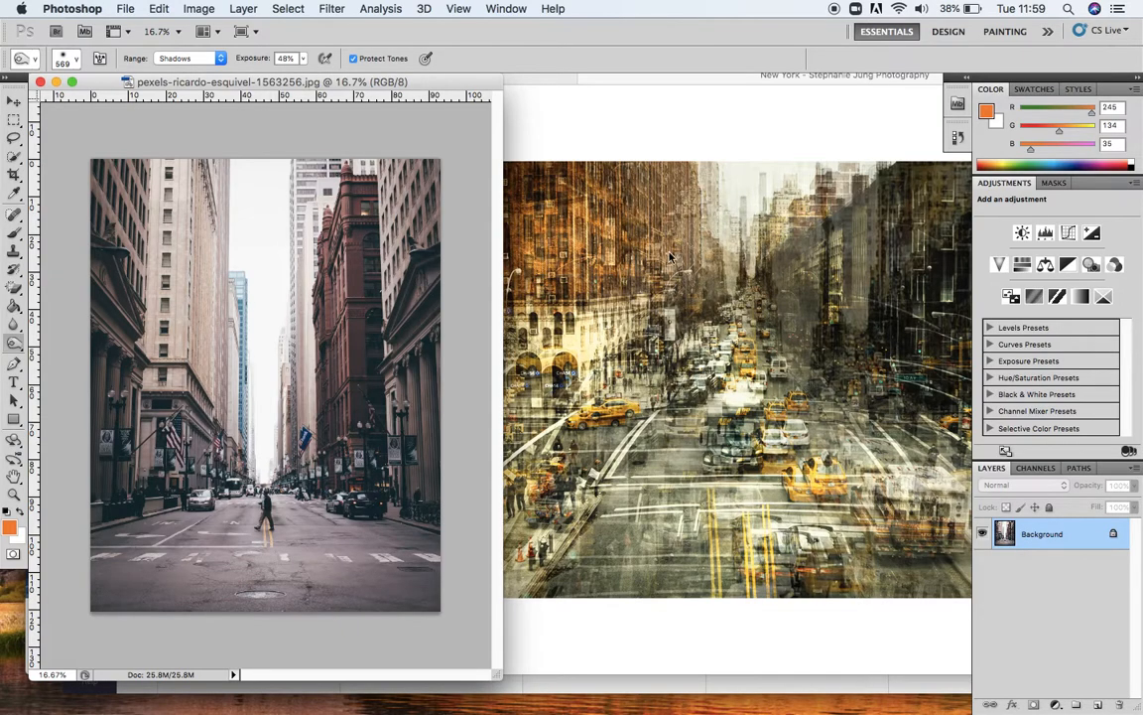
mouse_move(777, 231)
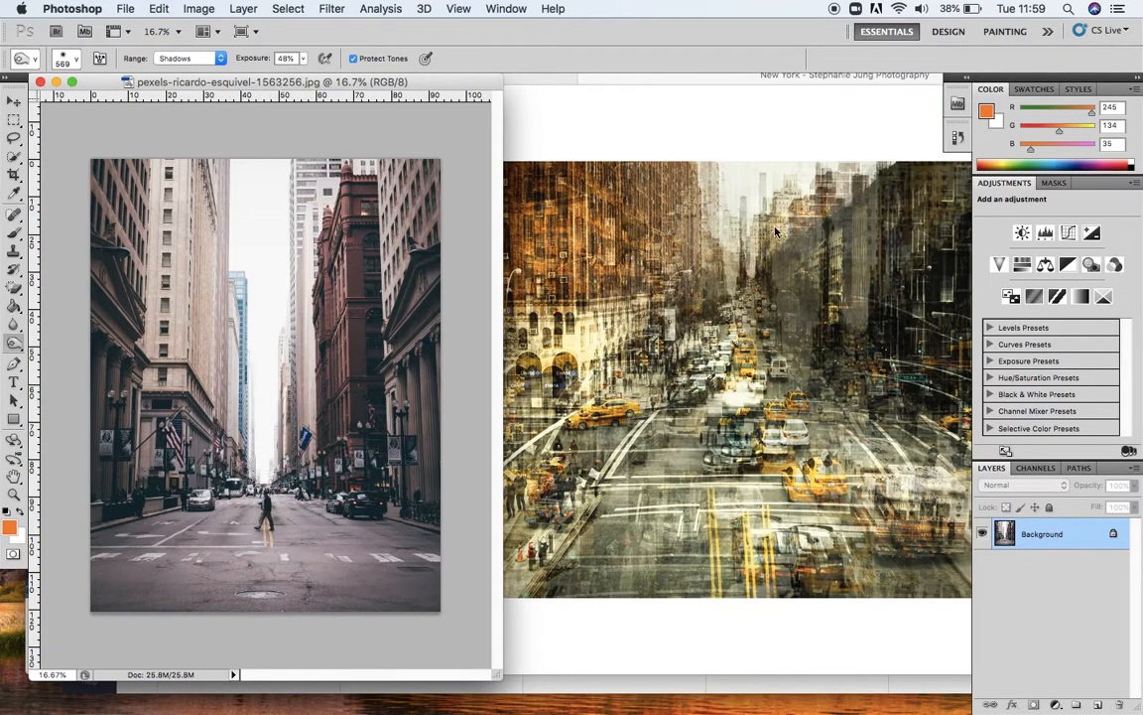
mouse_move(665, 493)
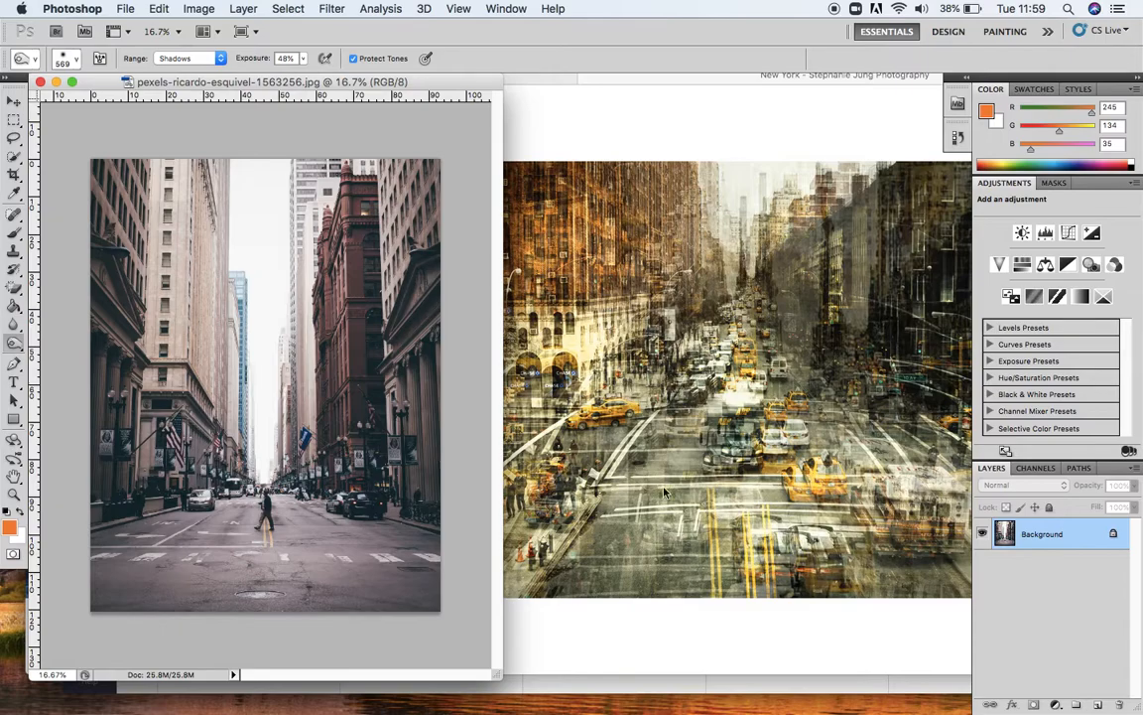
mouse_move(713, 465)
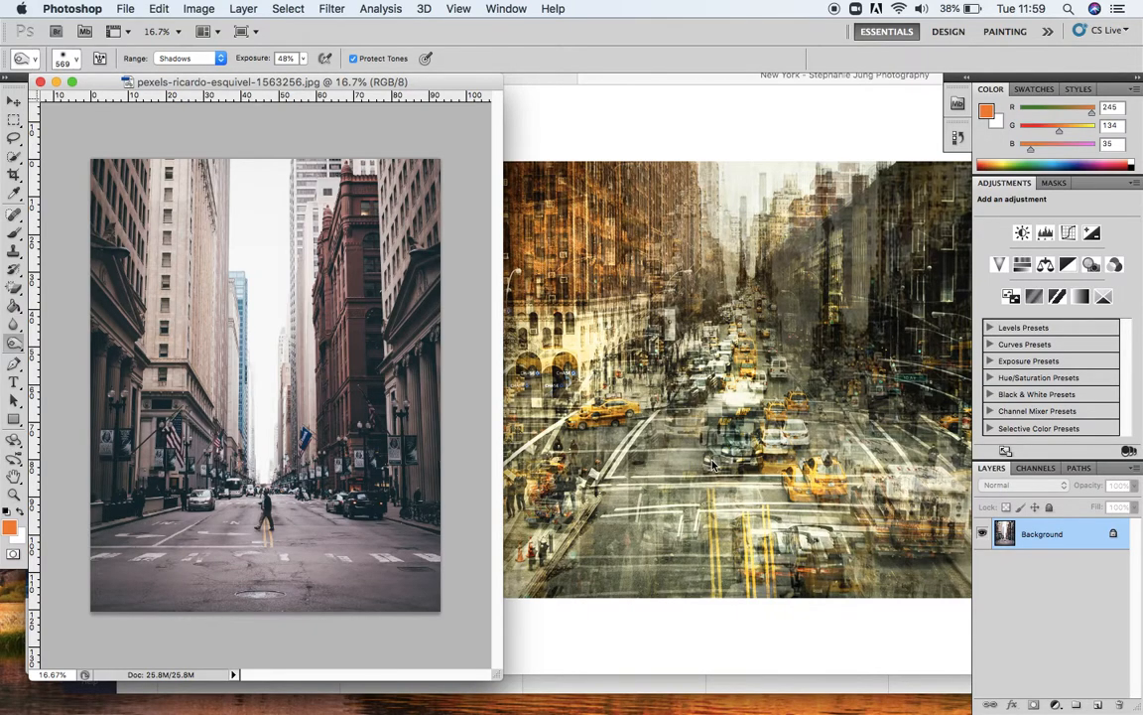
mouse_move(853, 315)
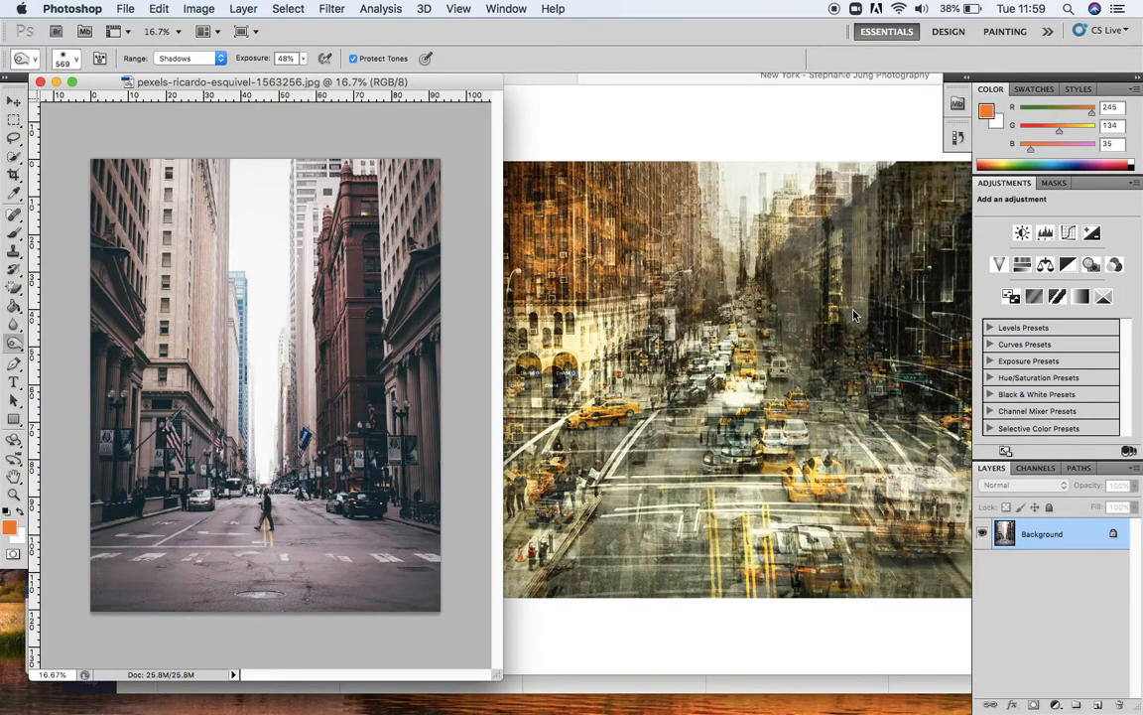
mouse_move(608, 439)
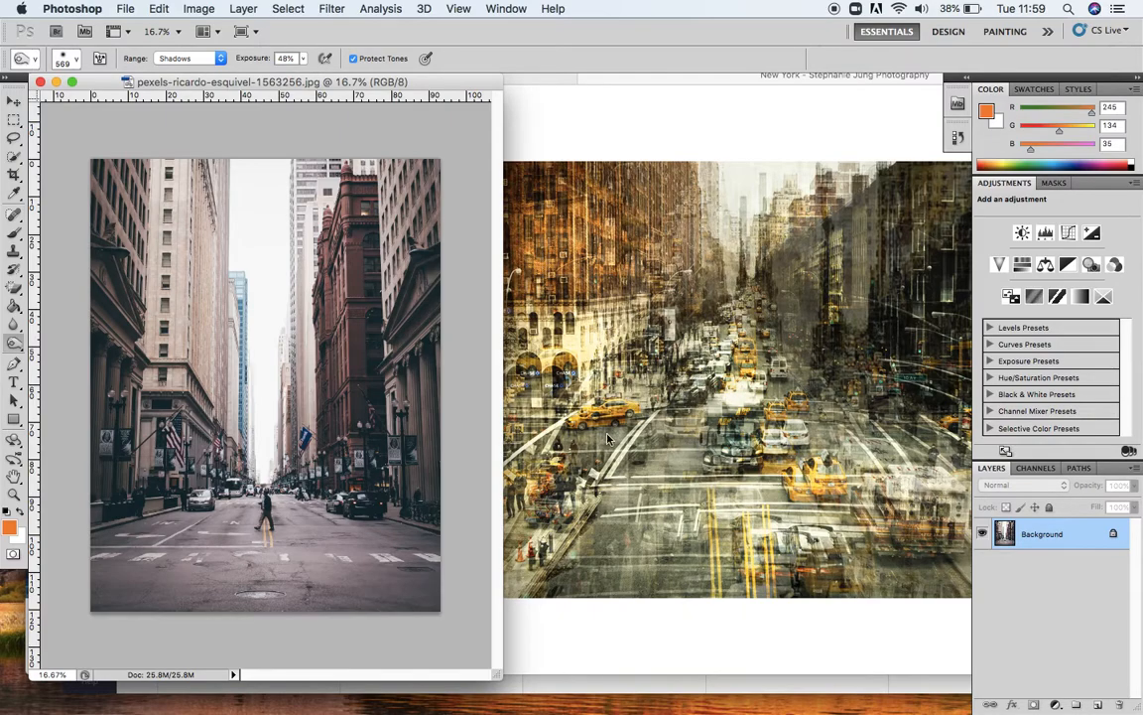
mouse_move(856, 578)
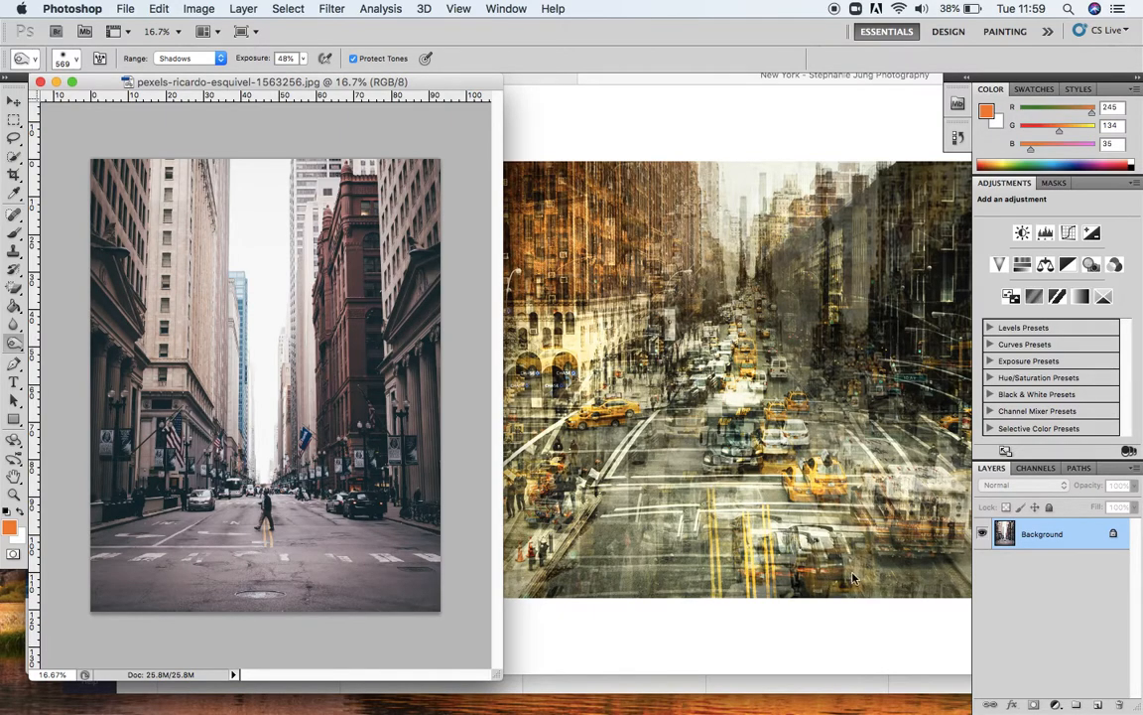
Duplicate the Background layer repeatedly until Background copy through Background copy 4 exist.
right_click(1042, 533)
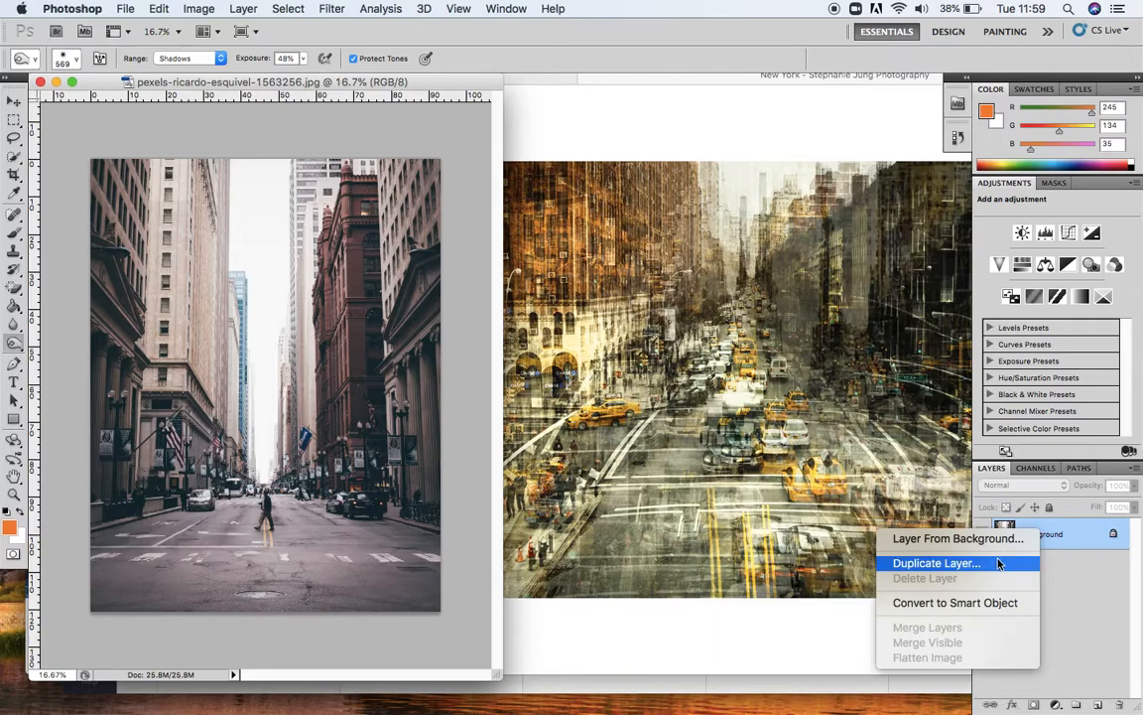
left_click(936, 563)
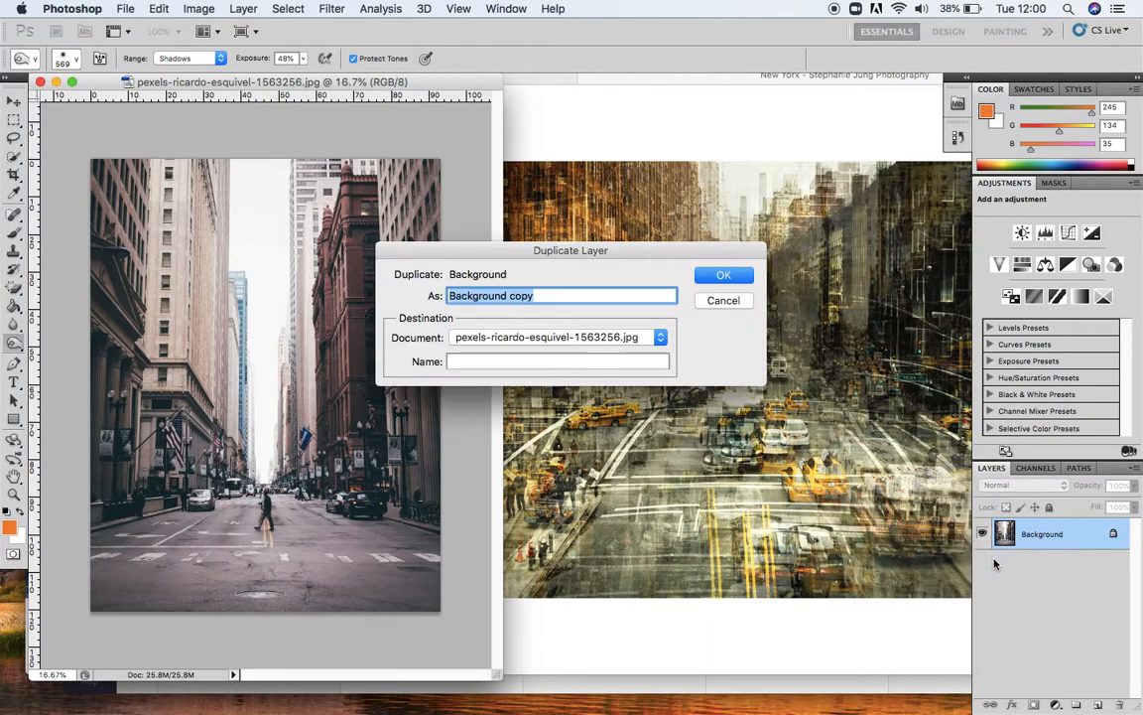
left_click(723, 275)
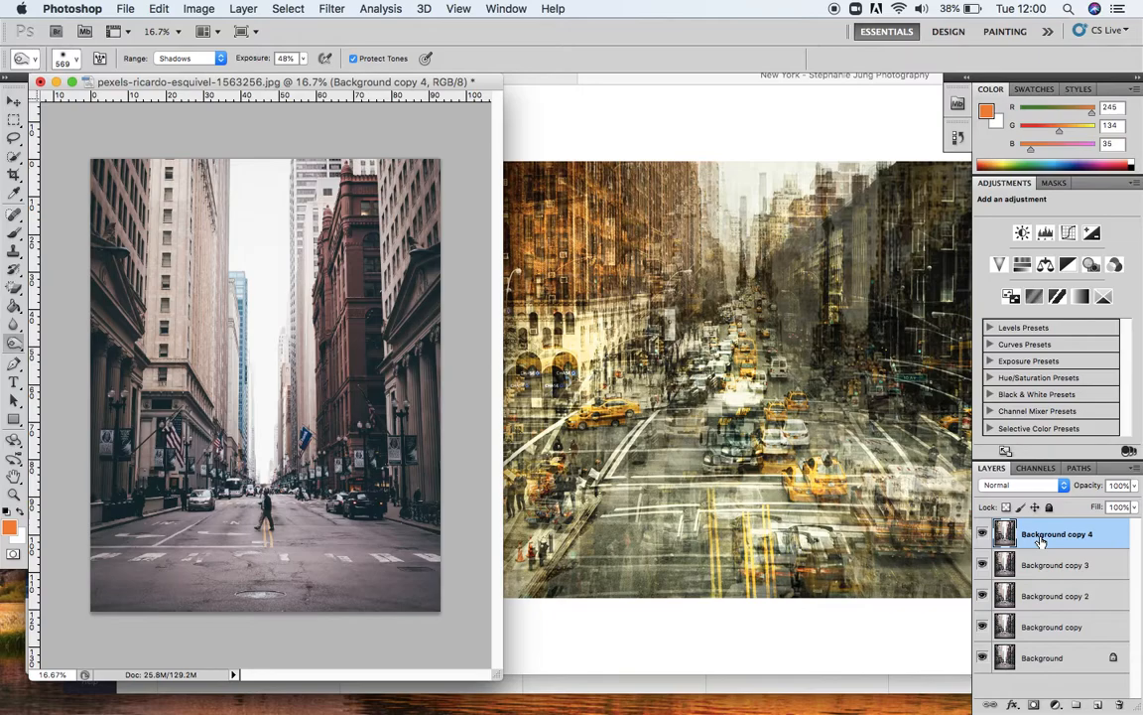
left_click(1042, 657)
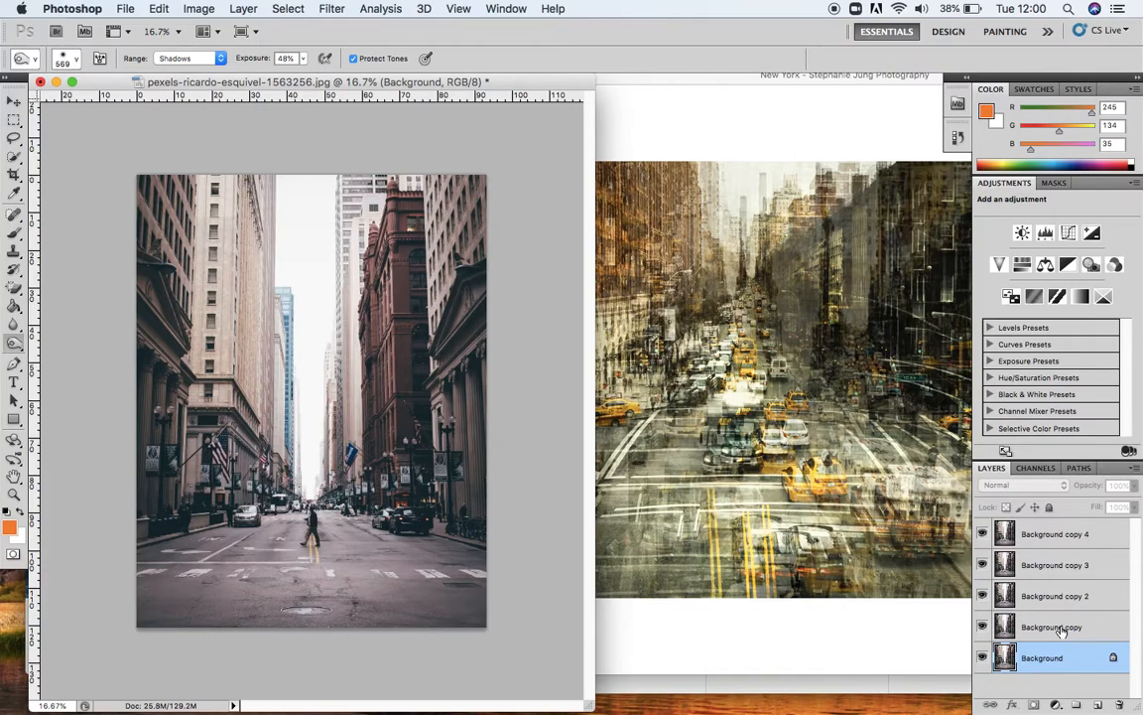
Select Background copy and hide Background copy 2, 3 and 4.
left_click(1052, 626)
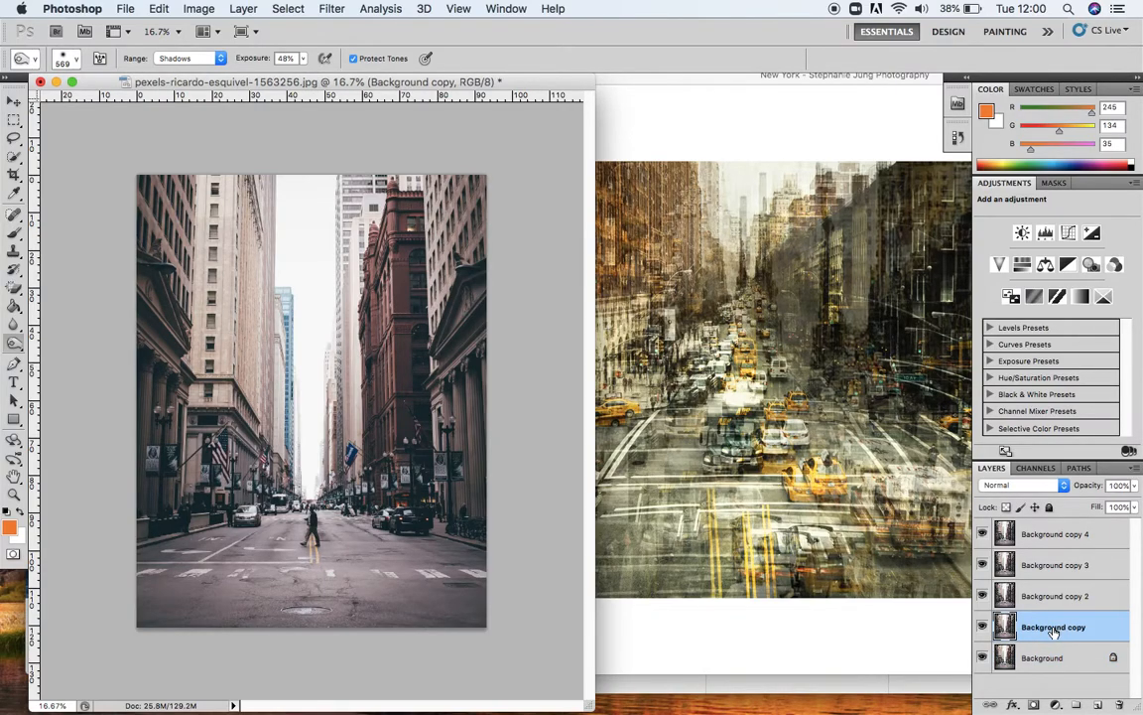
left_click(982, 595)
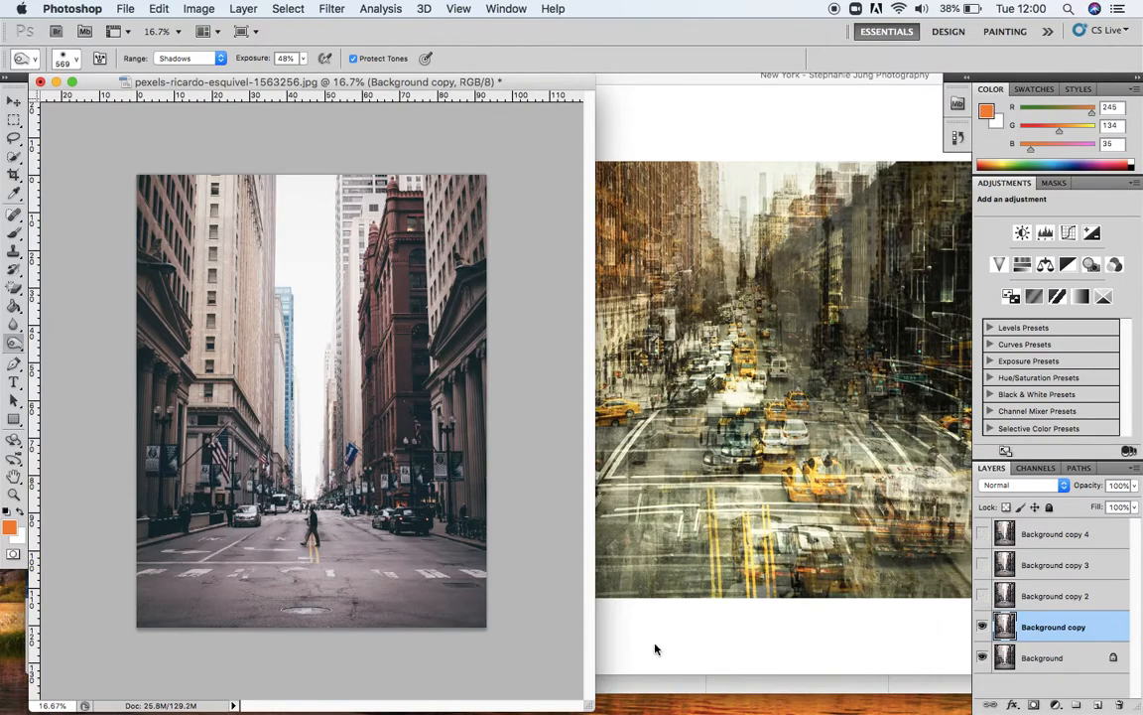
mouse_move(531, 479)
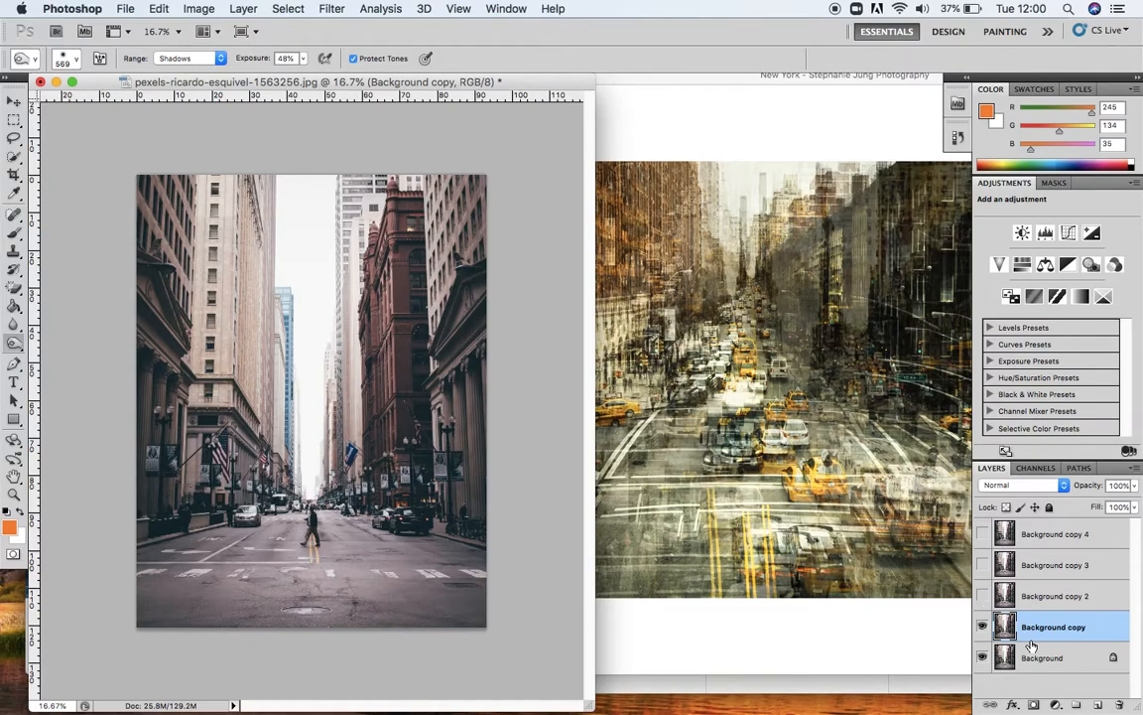
mouse_move(1039, 558)
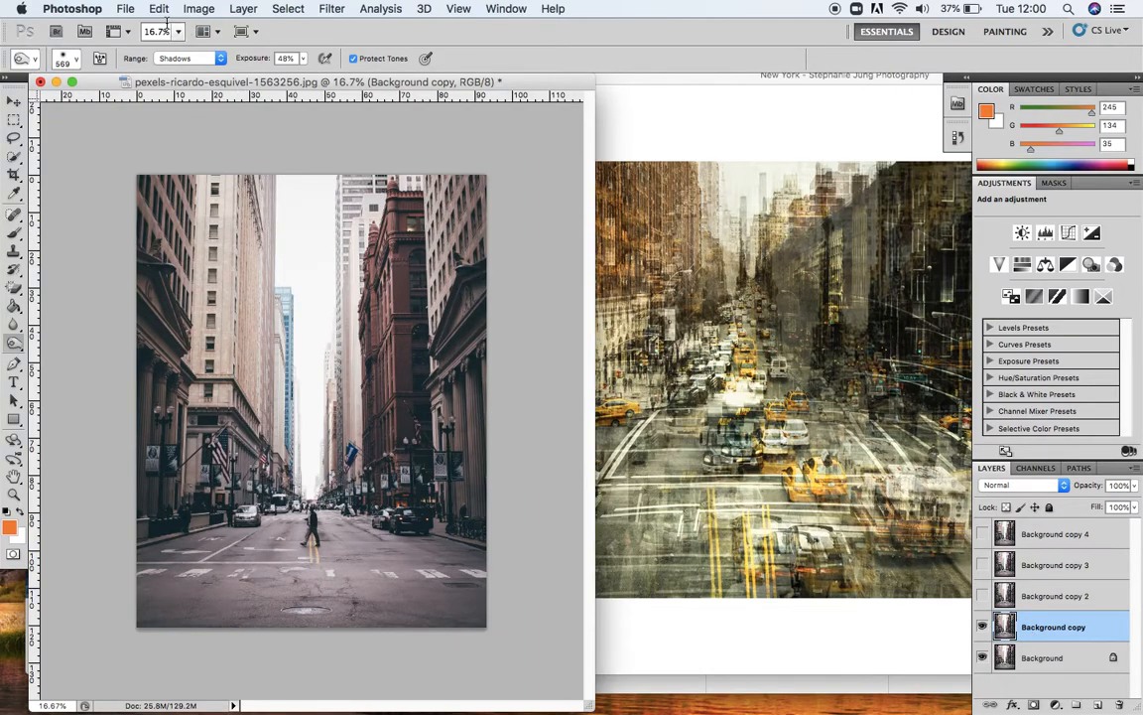
Start a Free Transform on the Background copy layer from the Edit menu.
left_click(159, 8)
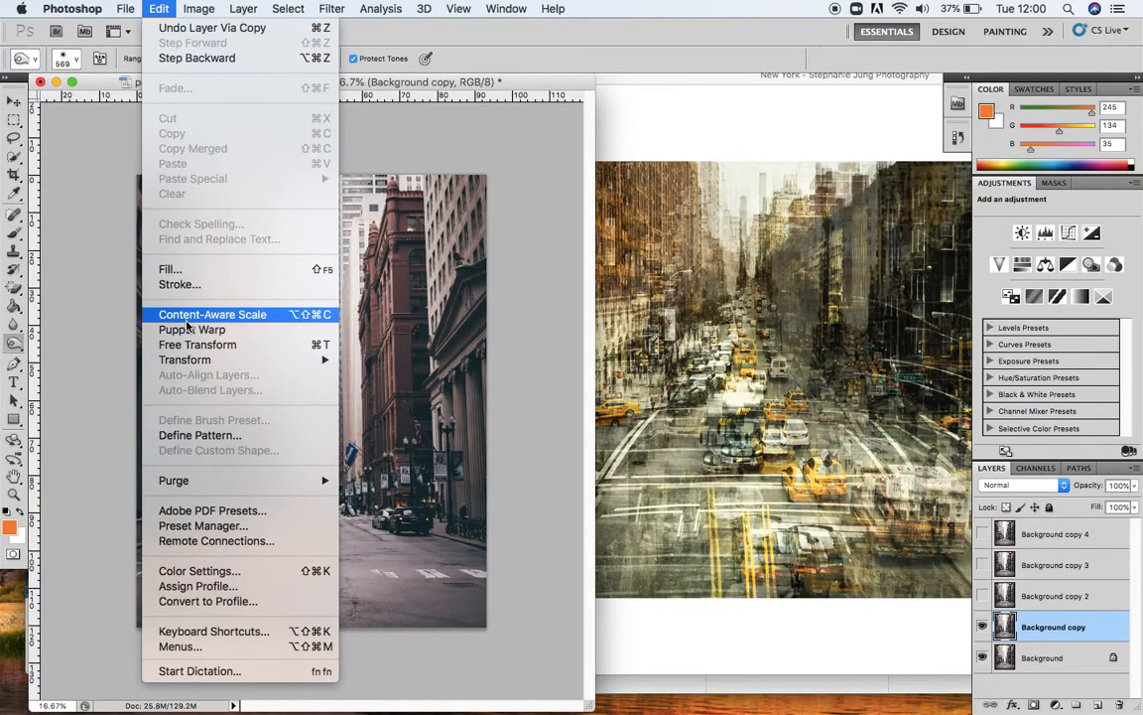
mouse_move(198, 345)
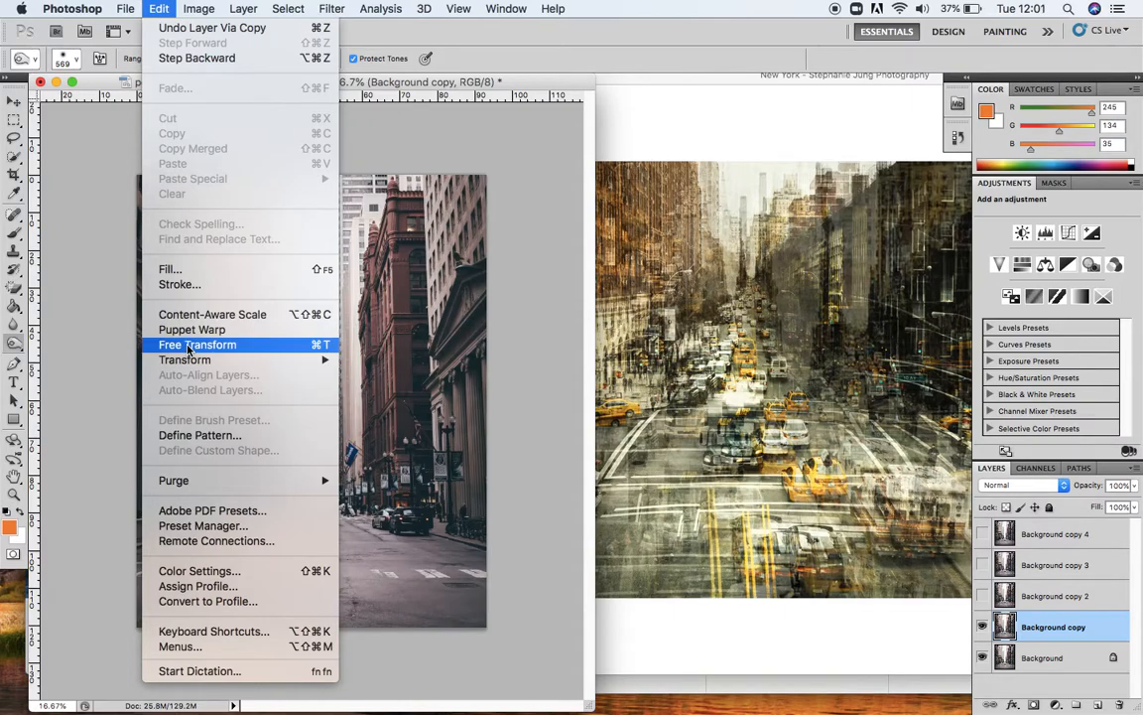
left_click(197, 345)
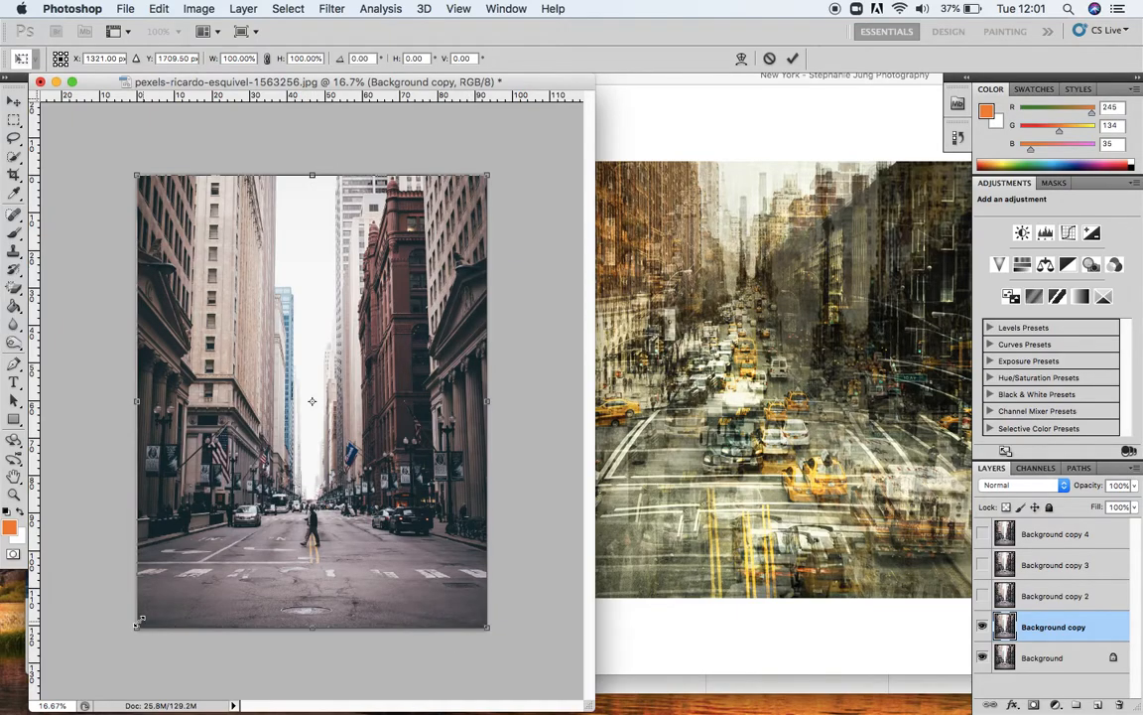
mouse_move(332, 473)
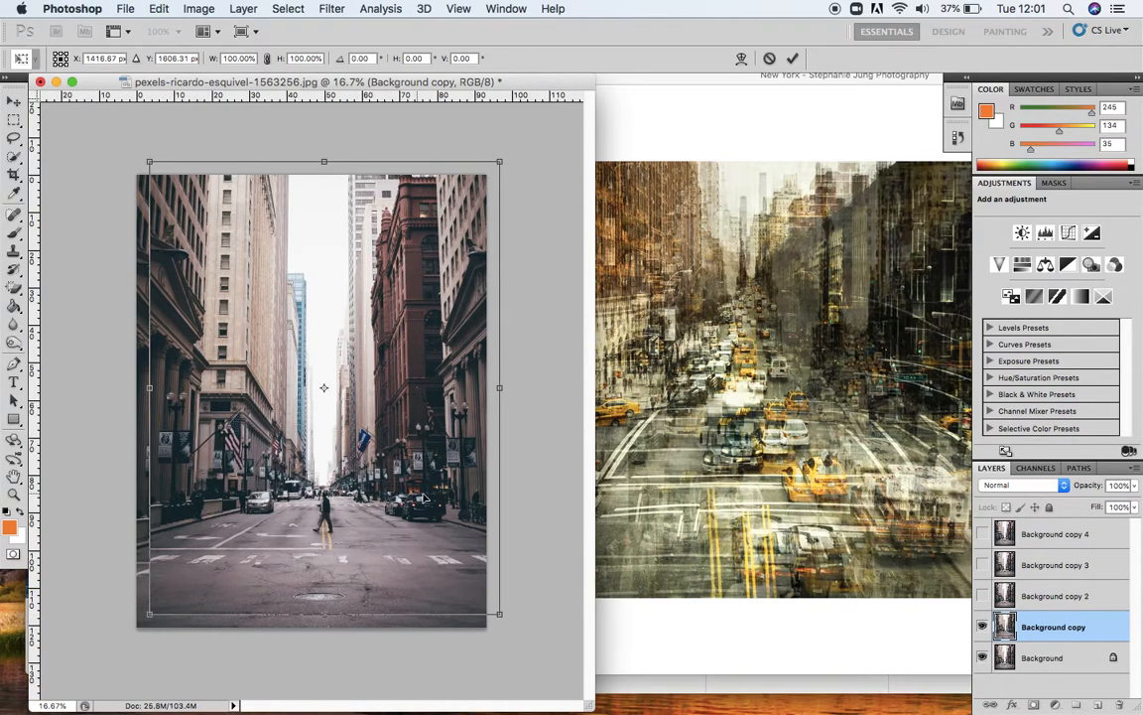
mouse_move(623, 506)
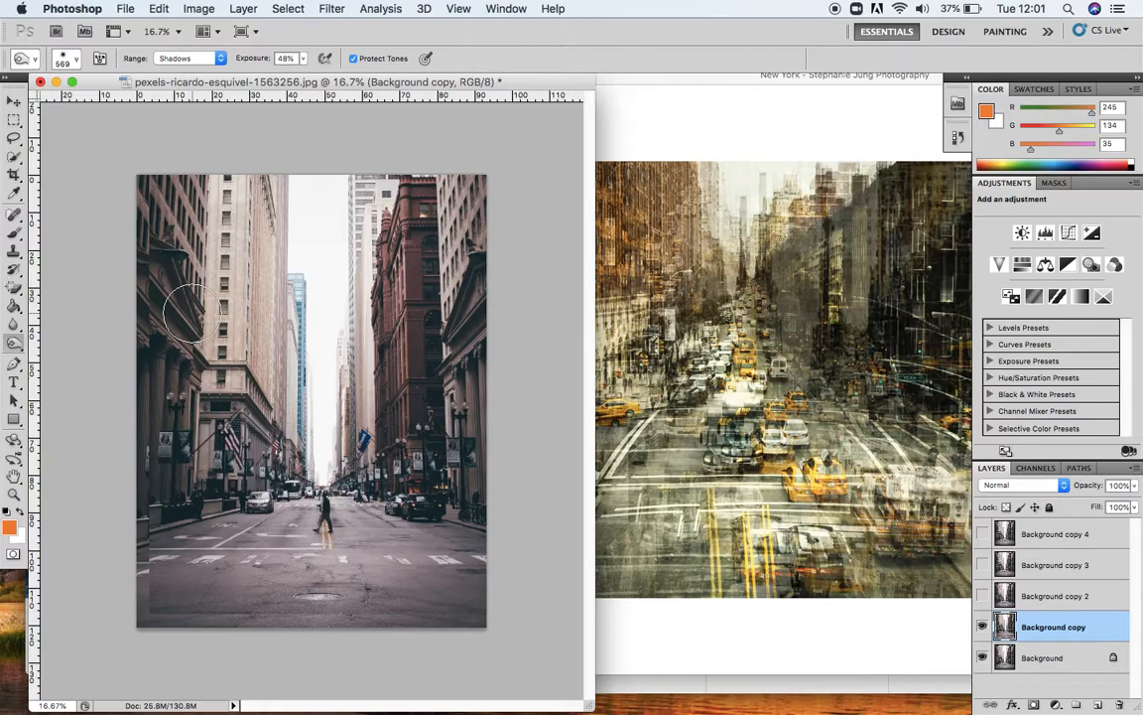
left_click(14, 102)
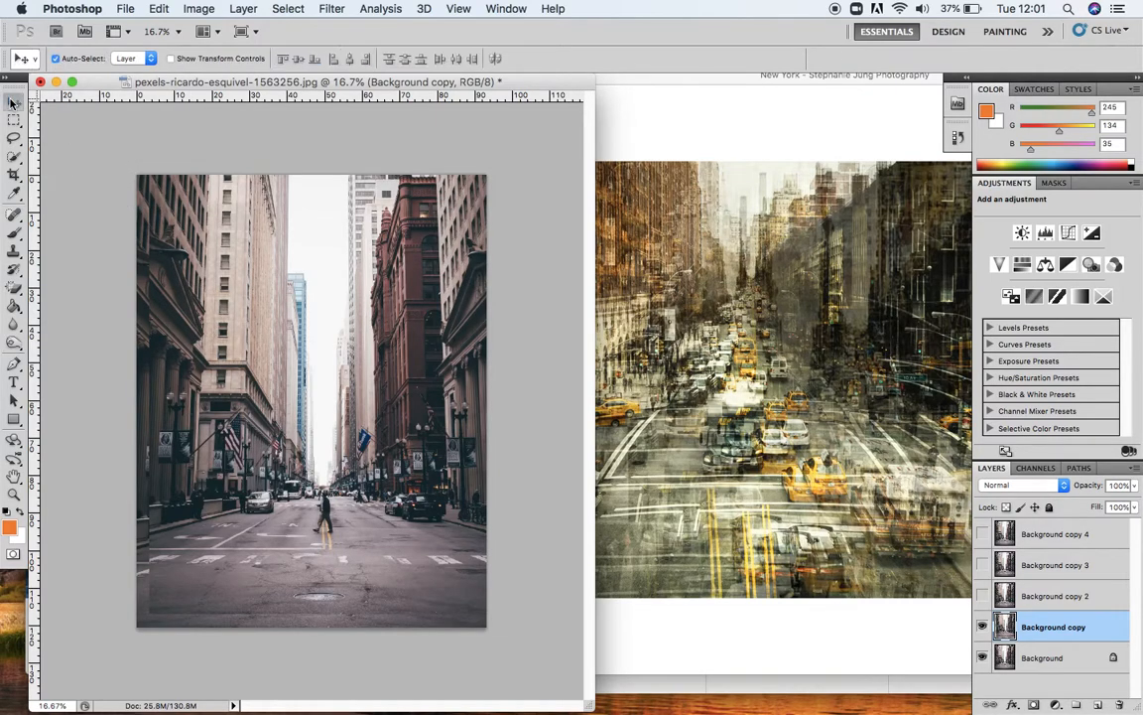
mouse_move(161, 441)
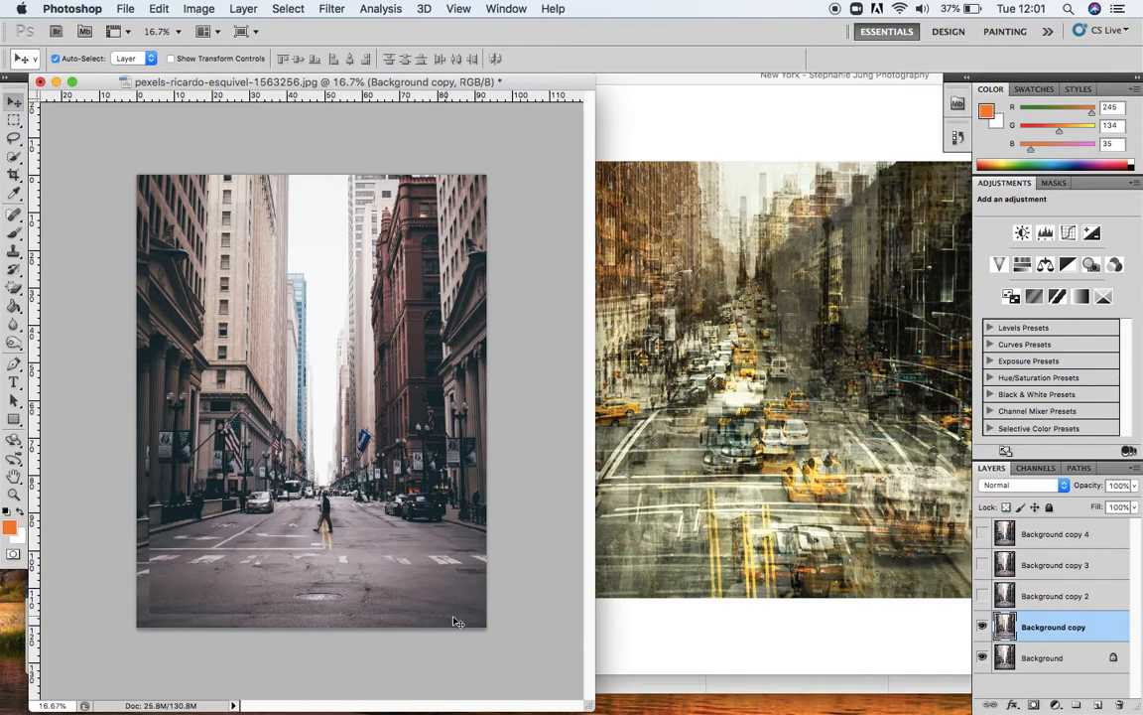
mouse_move(873, 611)
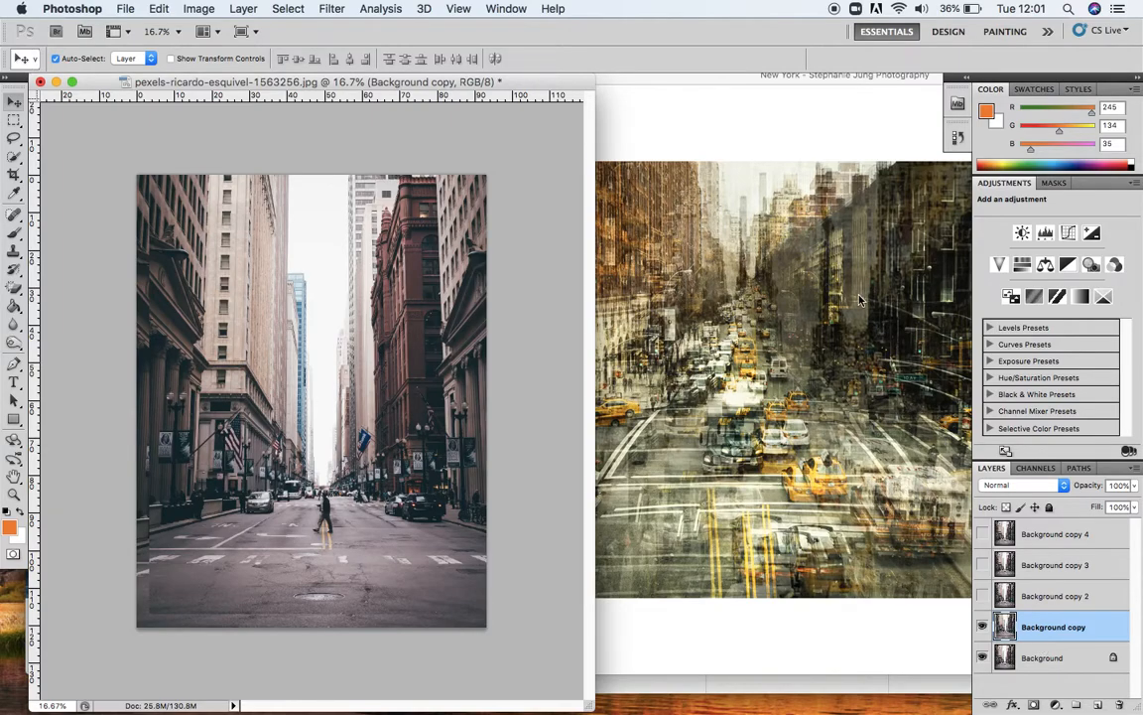
mouse_move(672, 281)
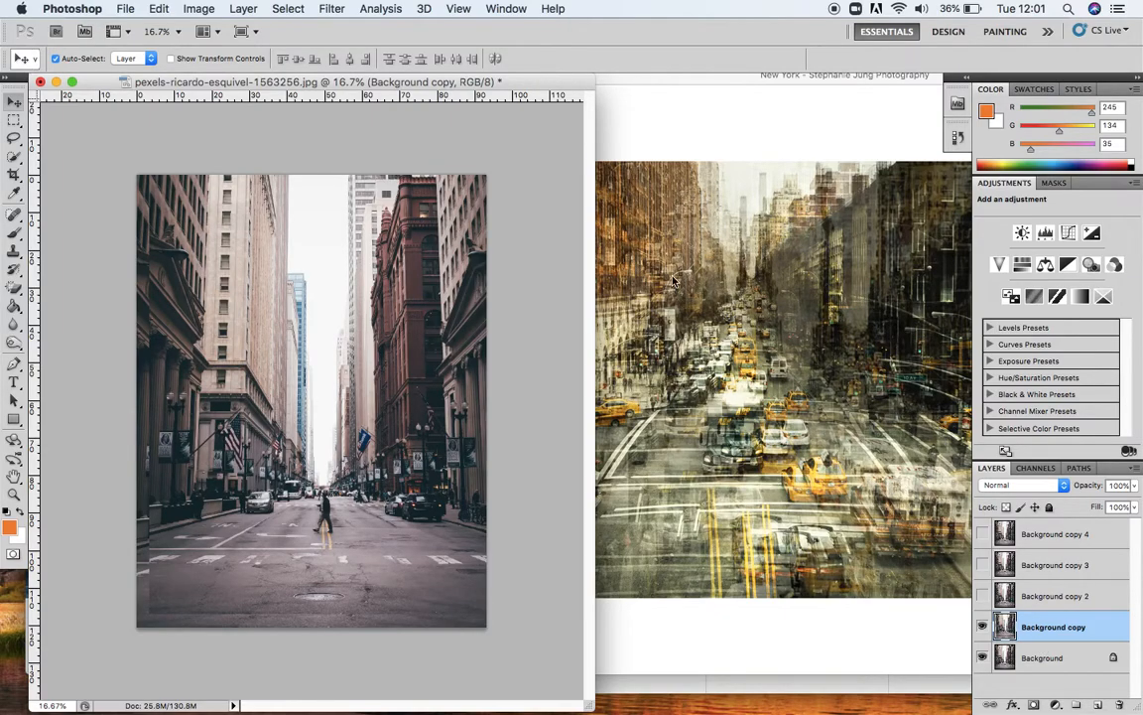
mouse_move(821, 356)
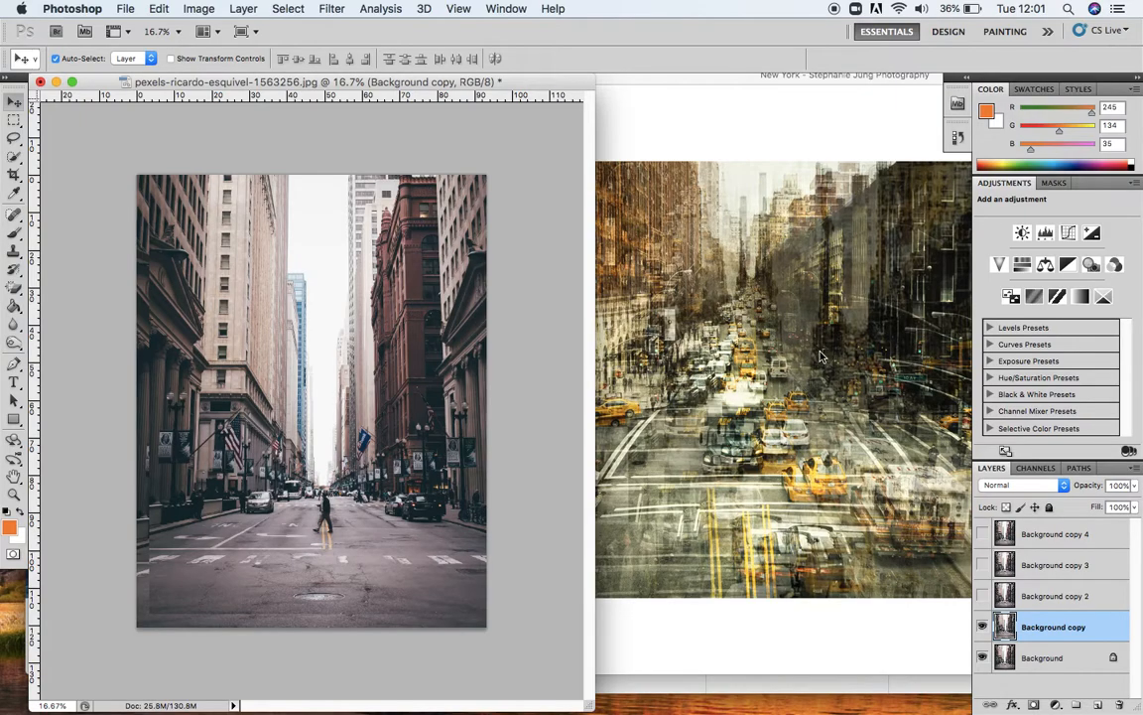
mouse_move(817, 287)
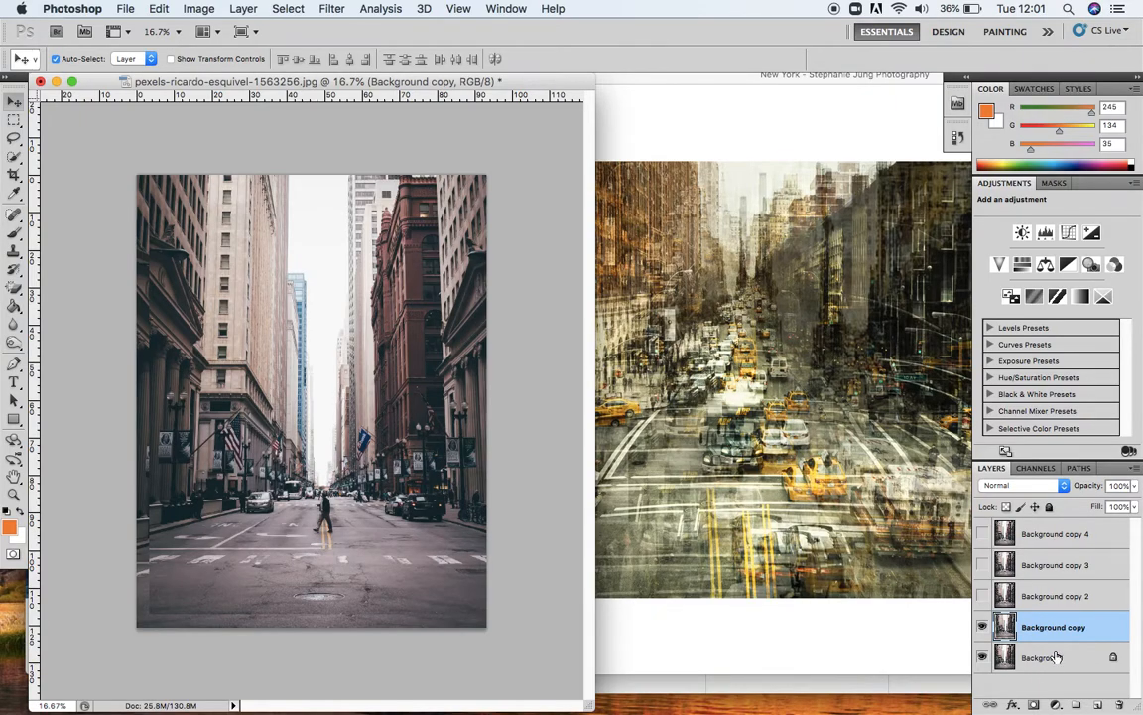
left_click(1042, 657)
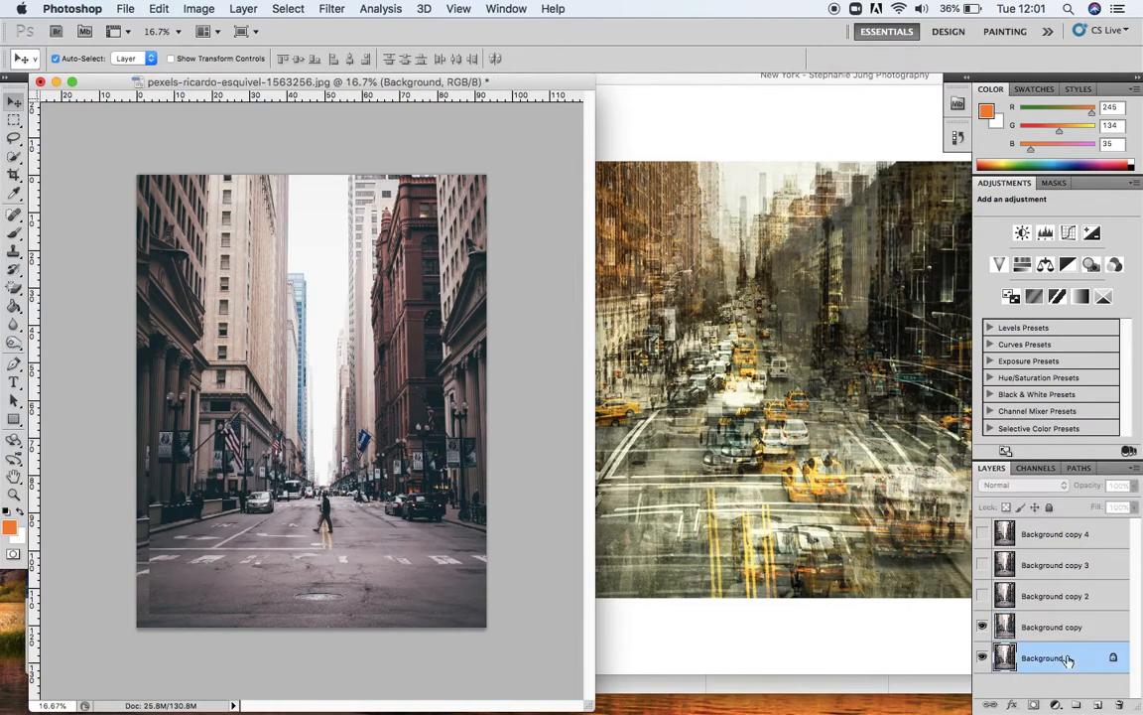
left_click(1042, 657)
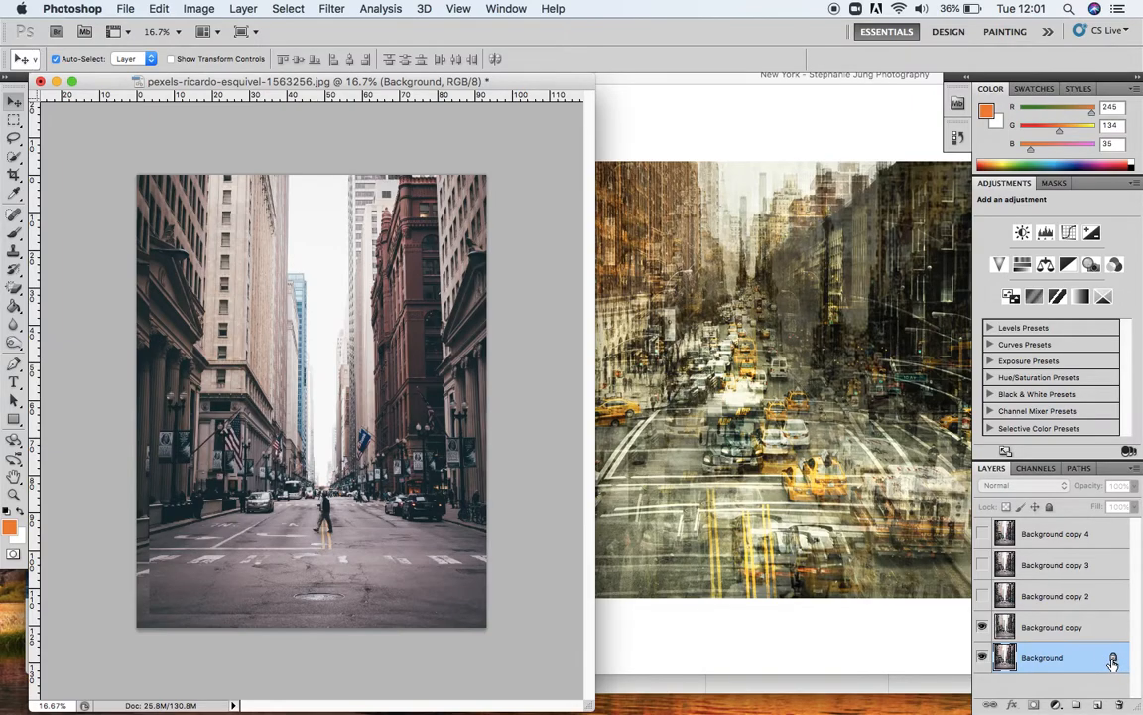
Move Background copy 2 beneath Background copy and hide the original Background.
right_click(1043, 657)
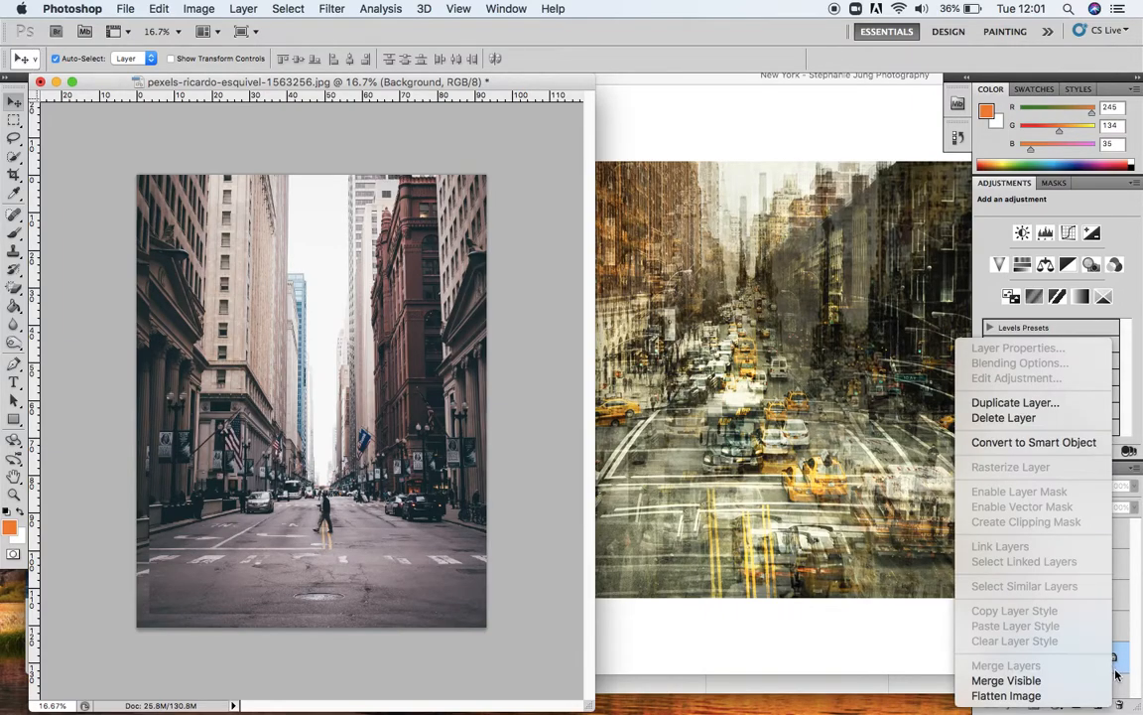
left_click(1042, 657)
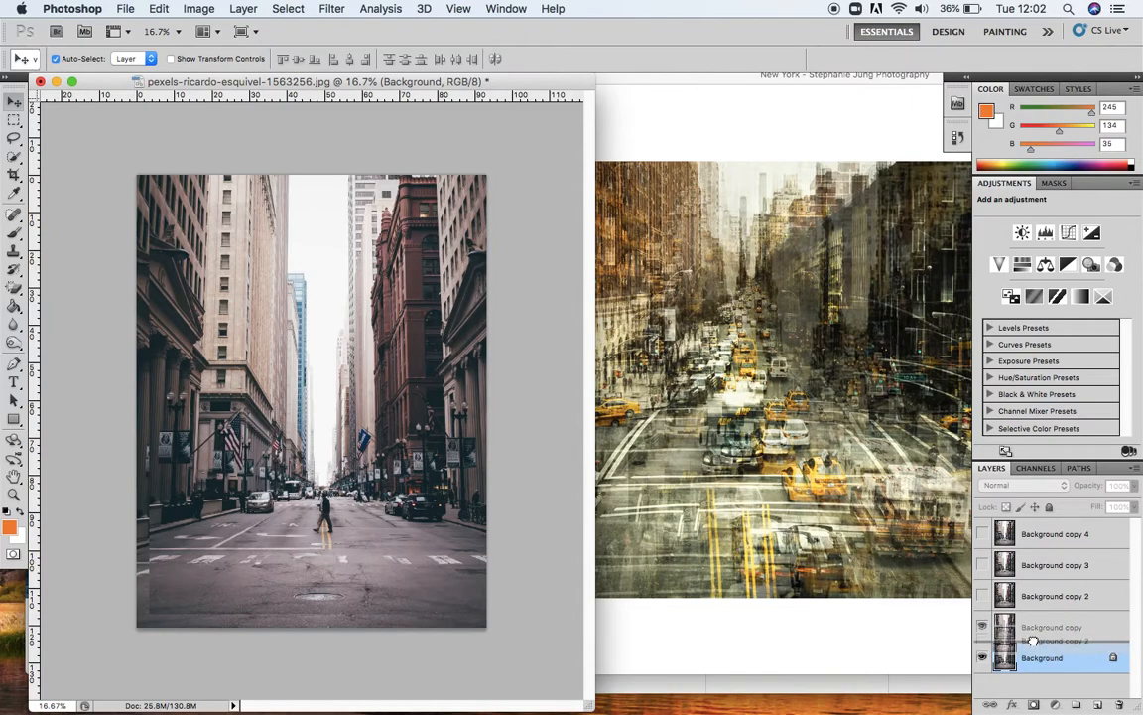
left_click(1057, 627)
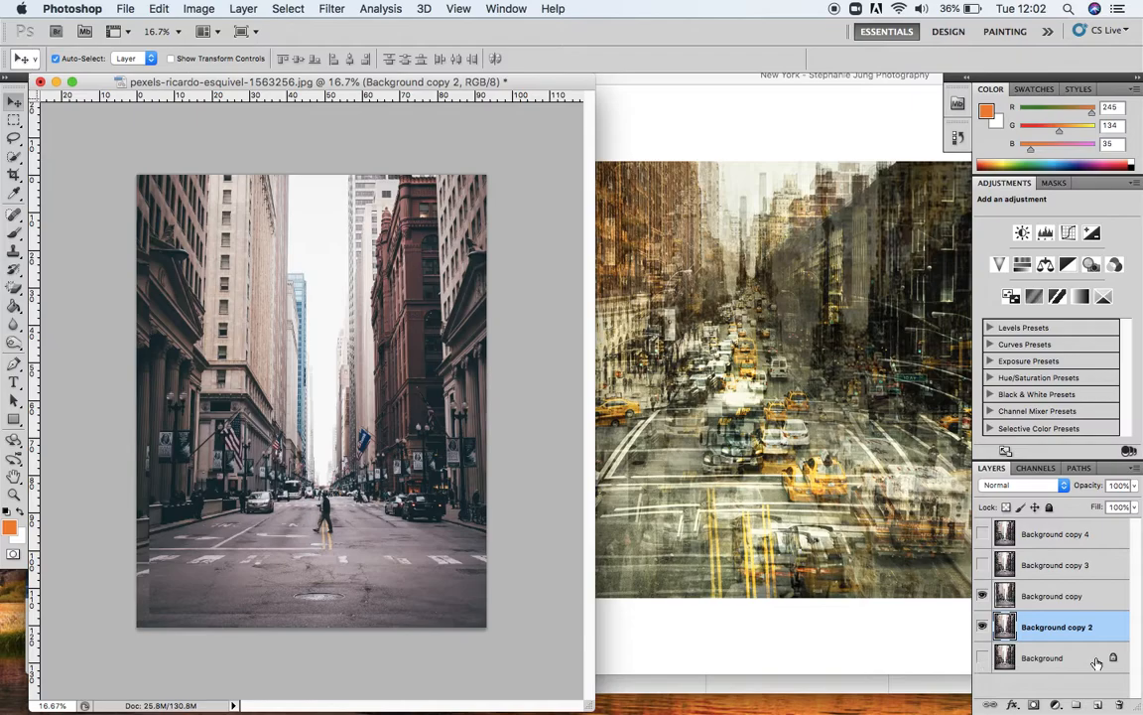
mouse_move(1057, 657)
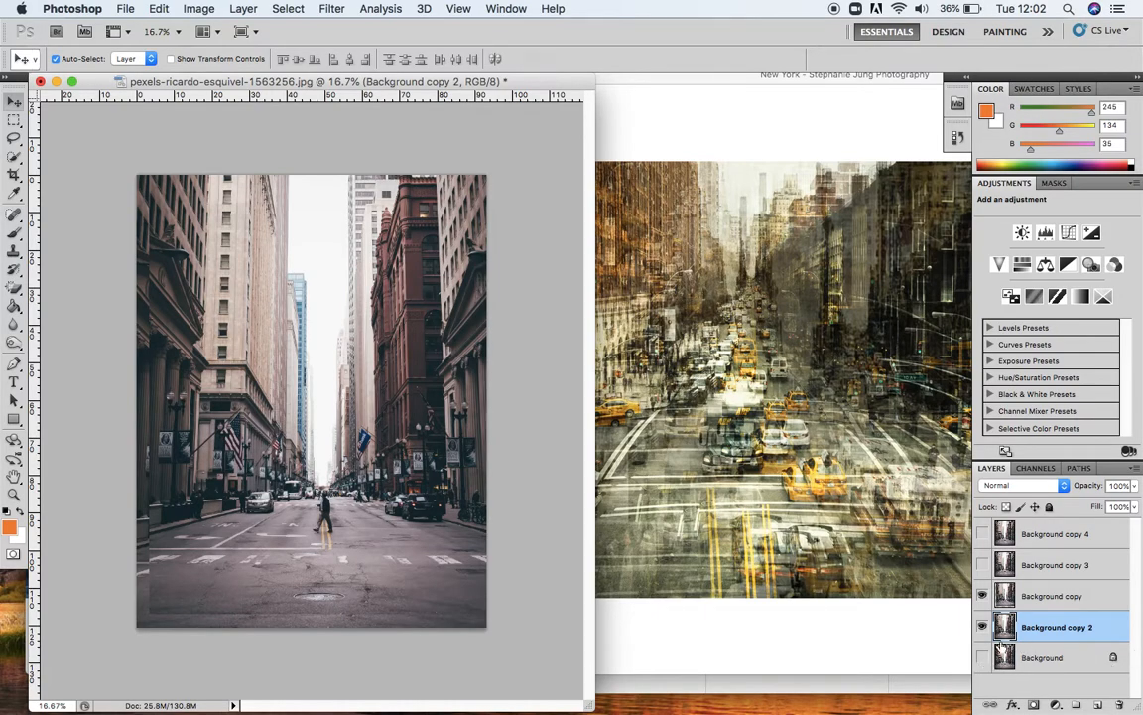
mouse_move(1024, 631)
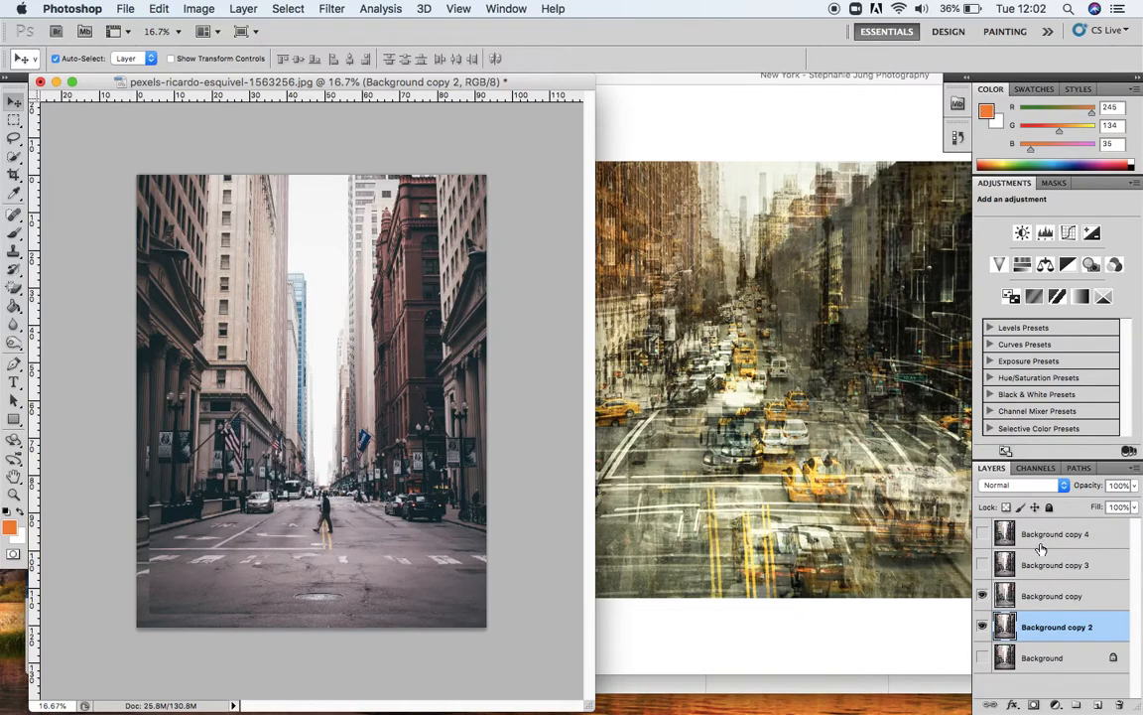
mouse_move(1055, 668)
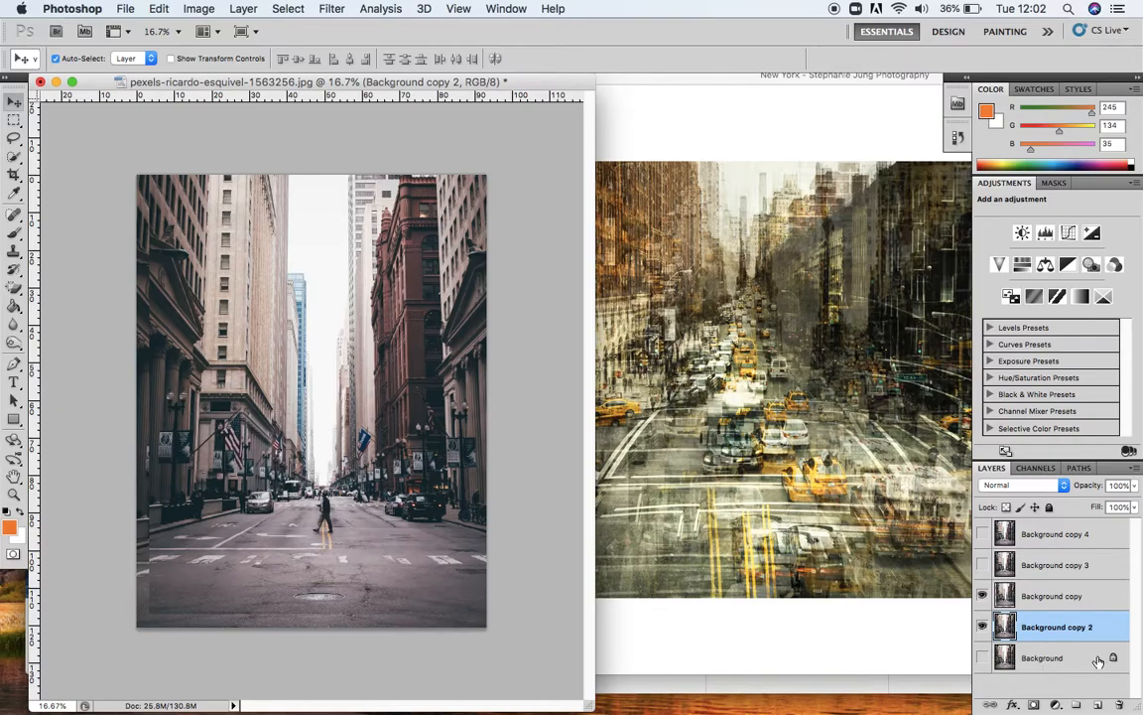
mouse_move(1052, 566)
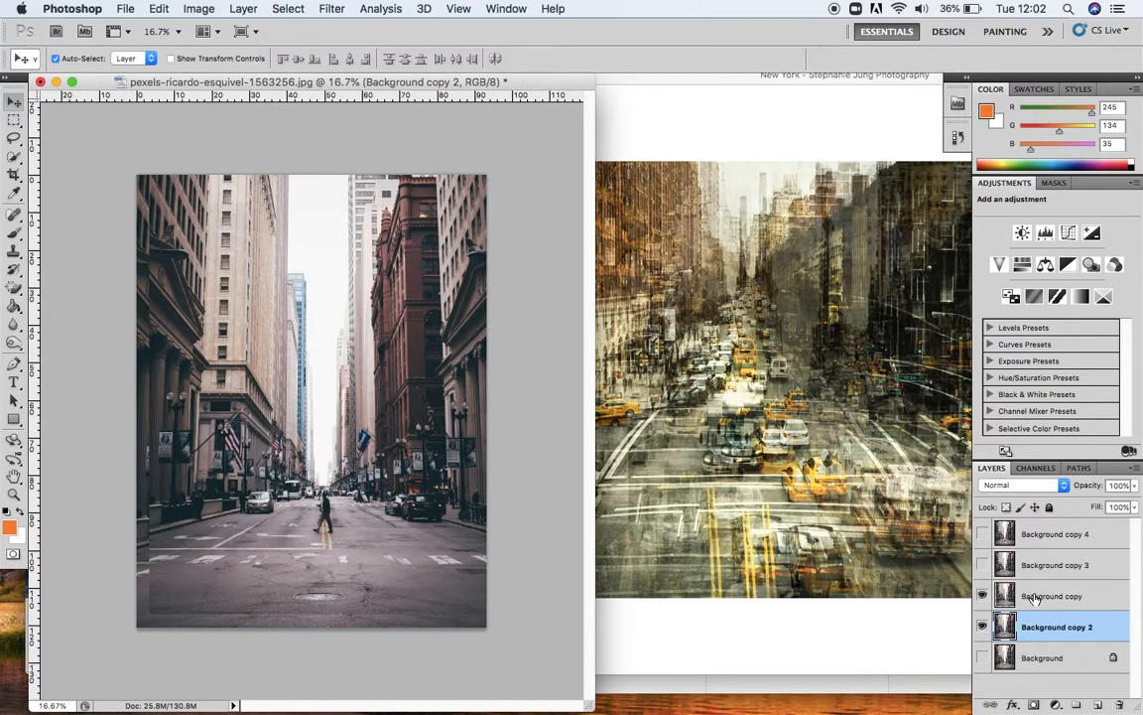
mouse_move(1017, 595)
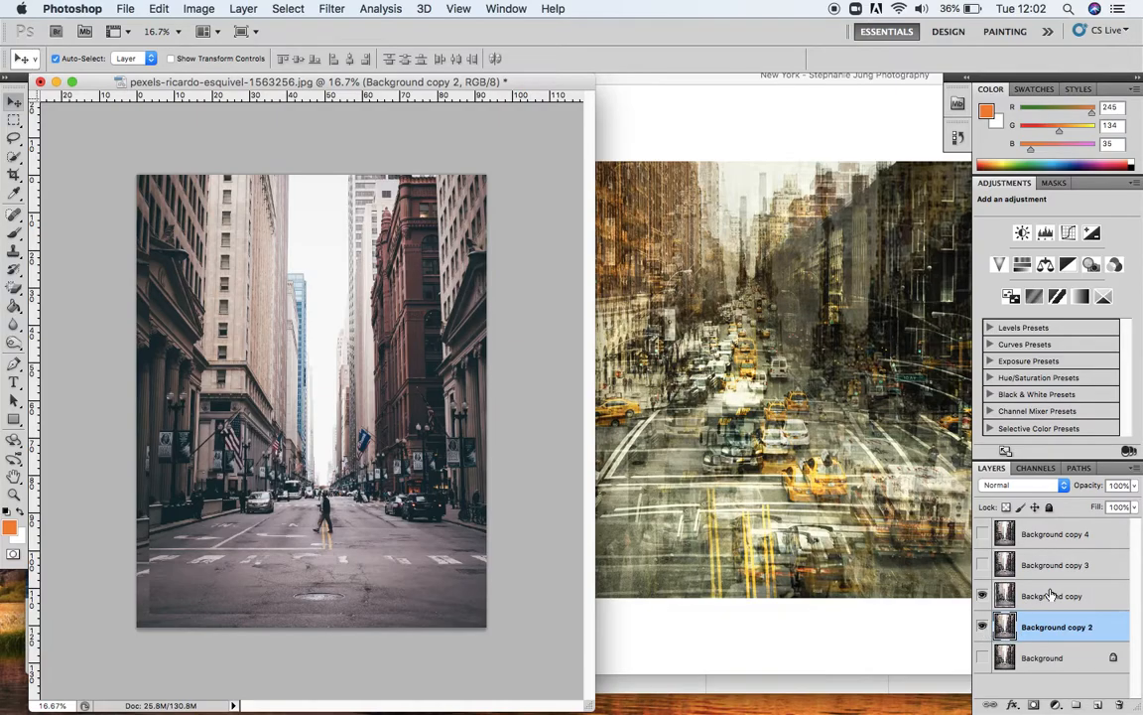
Adjust Background copy 2's opacity, settling around 90%.
left_click(1134, 485)
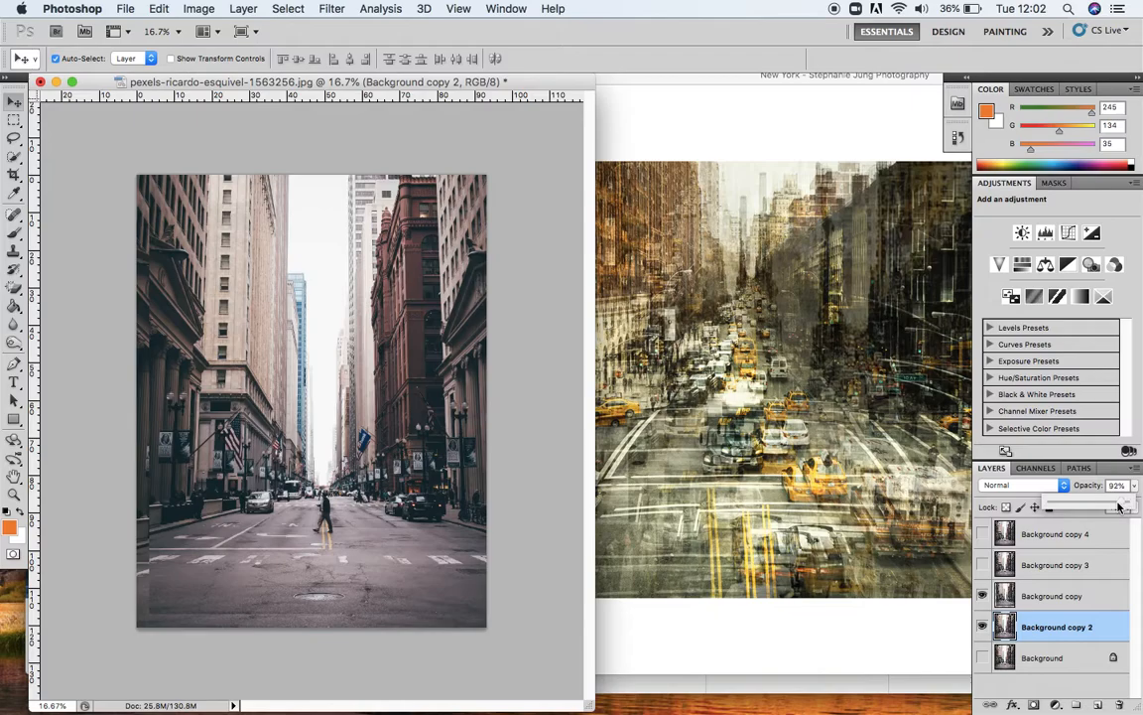
left_click_drag(1107, 507, 1092, 507)
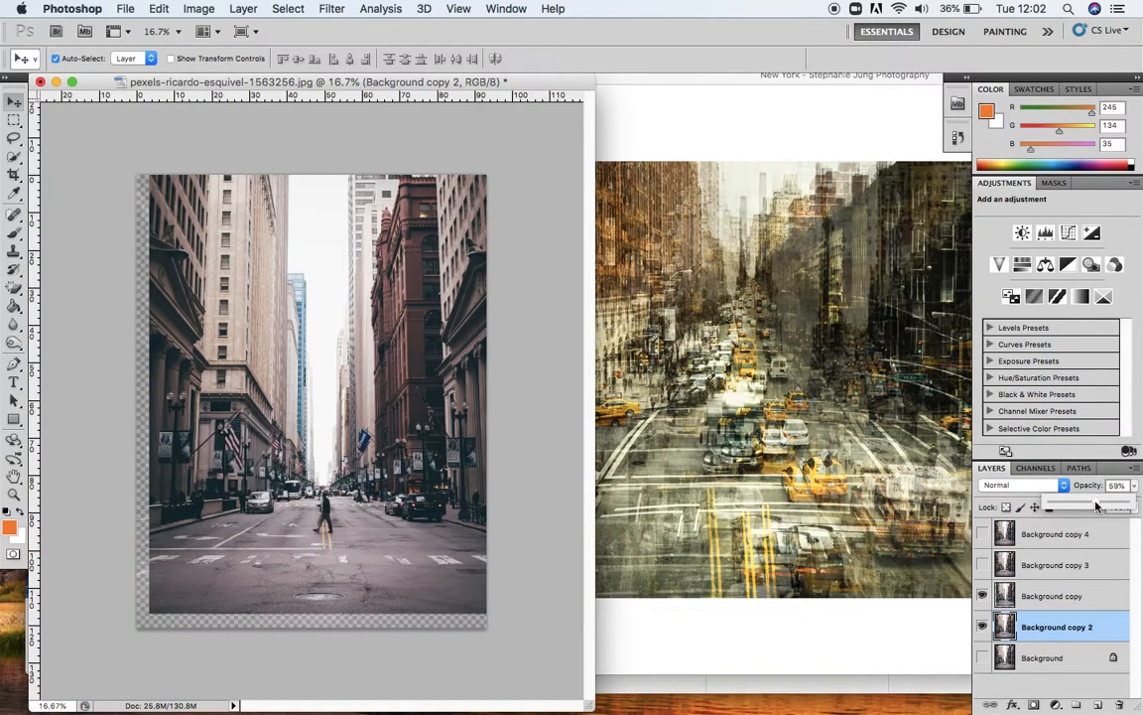
mouse_move(931, 655)
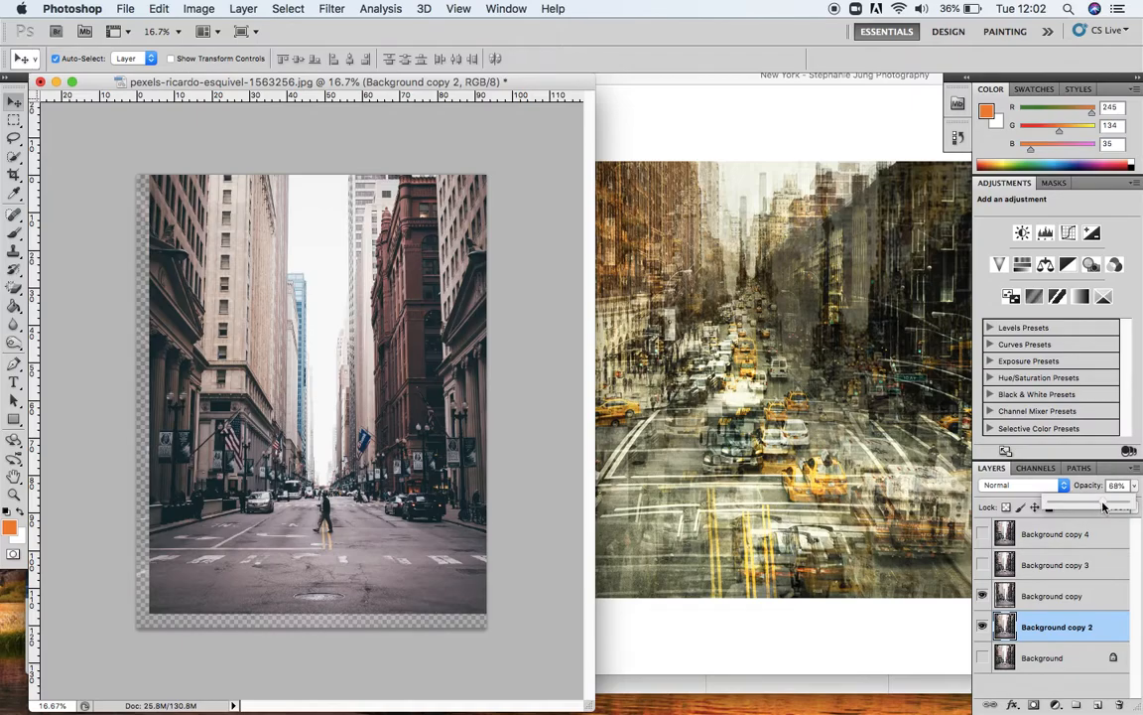
left_click_drag(1097, 506, 1118, 507)
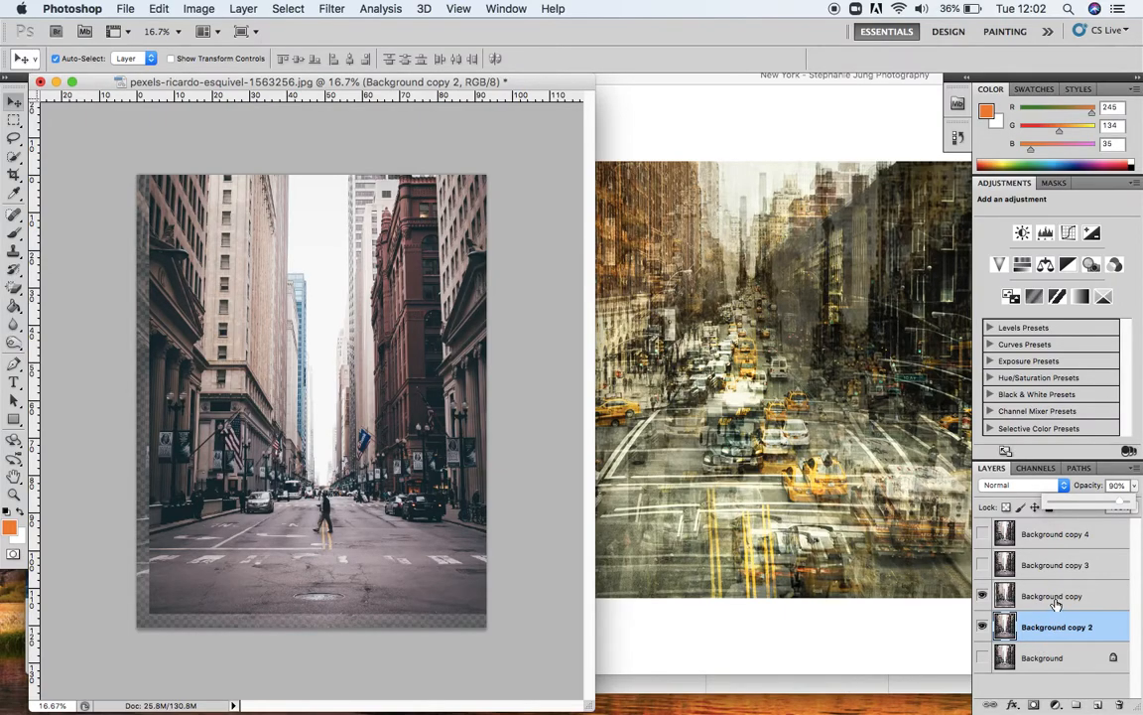
Select Background copy and fade it to about 57% opacity.
left_click(1052, 595)
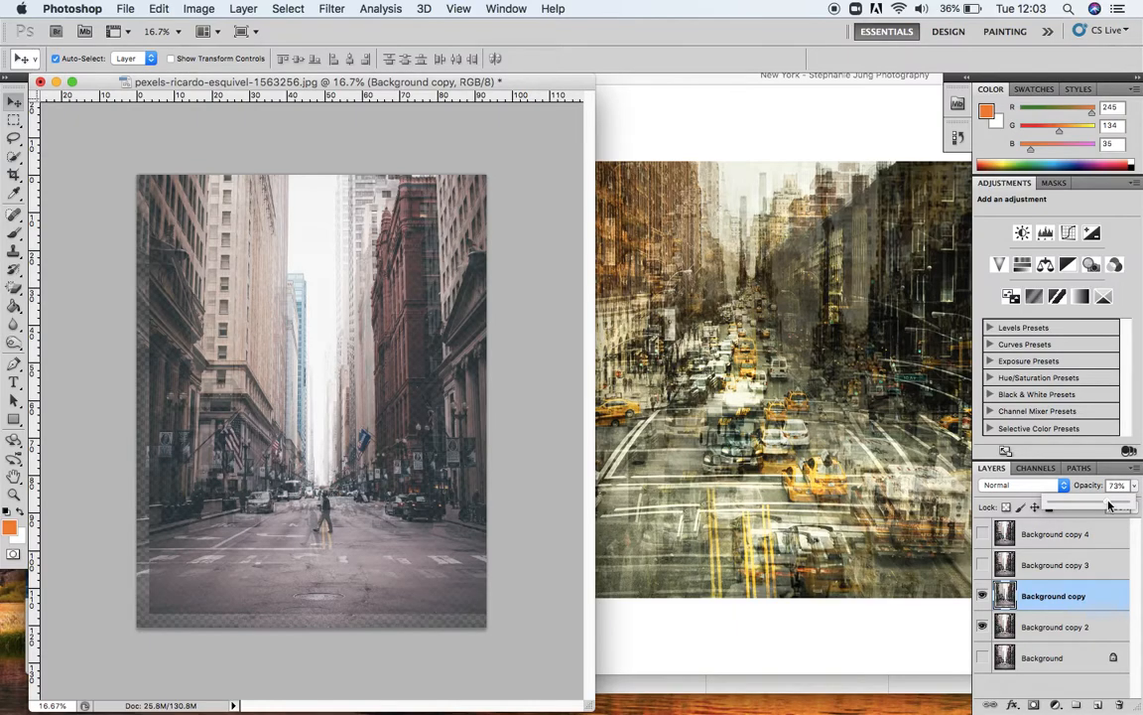
left_click_drag(1110, 506, 1087, 506)
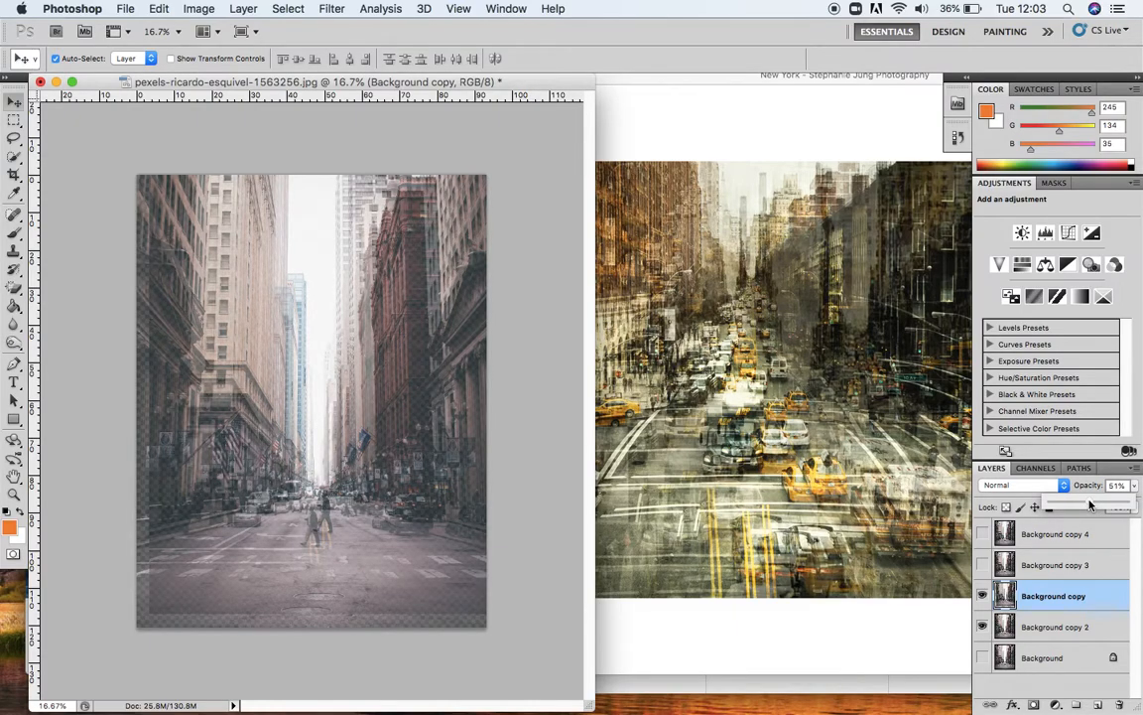
left_click_drag(1092, 506, 1111, 506)
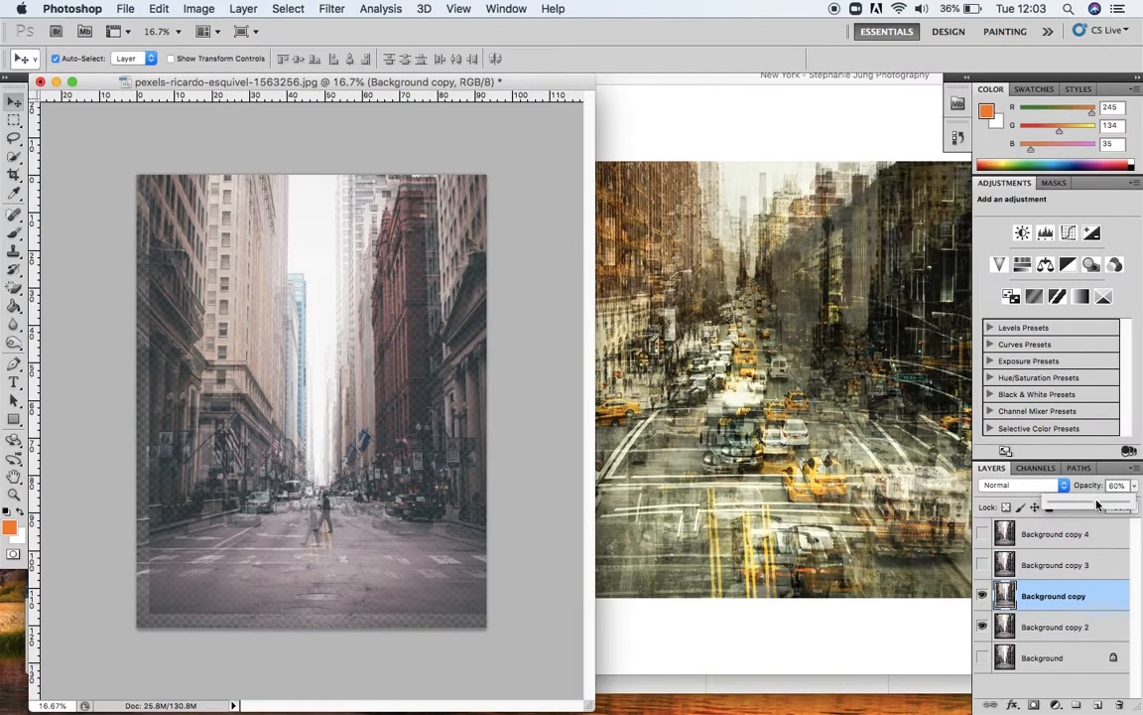
left_click_drag(1112, 506, 1100, 506)
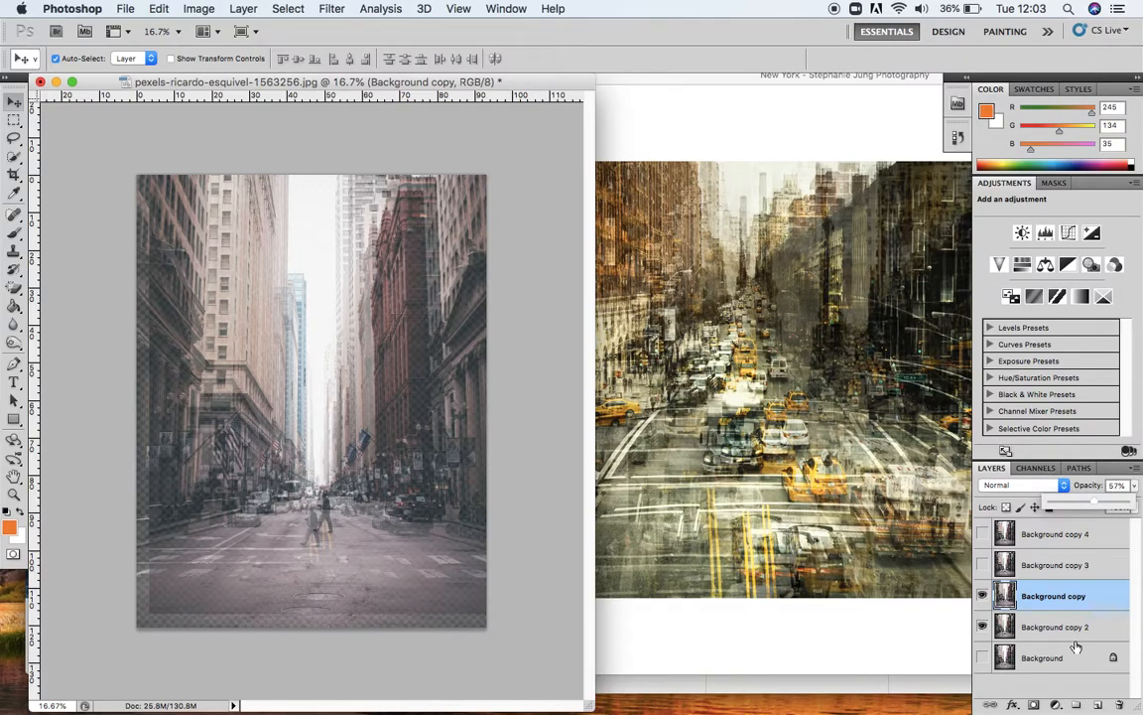
mouse_move(999, 576)
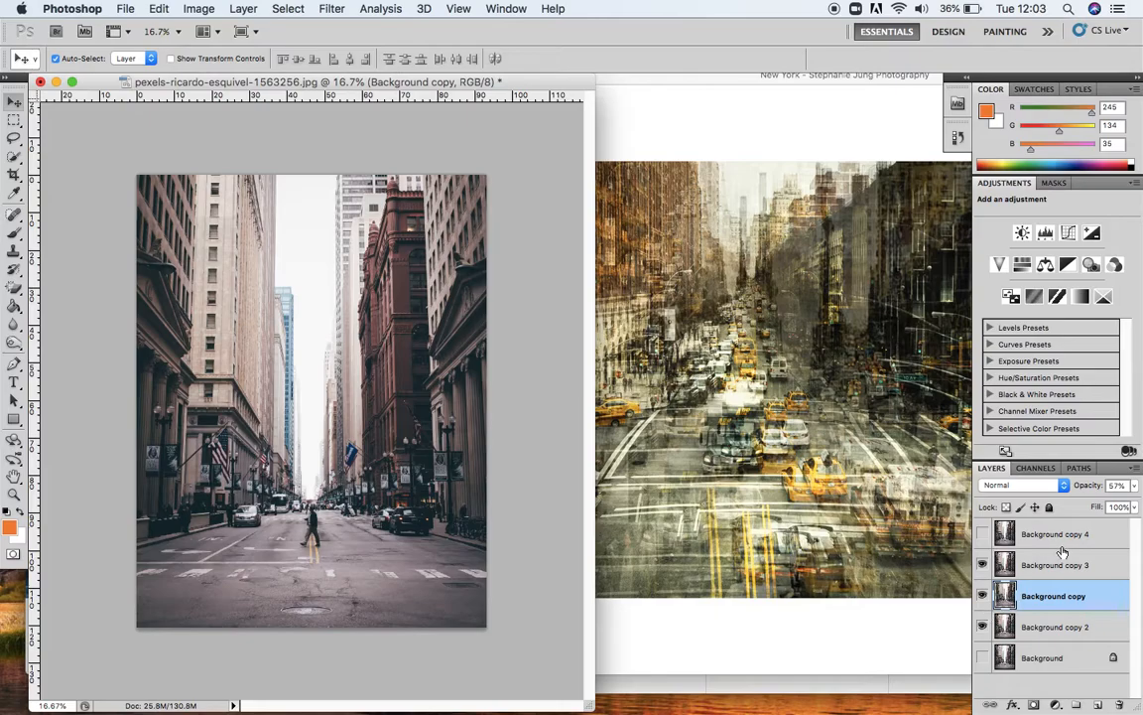
Move and enlarge Background copy 3, lowering its opacity to about 54%.
left_click(1055, 565)
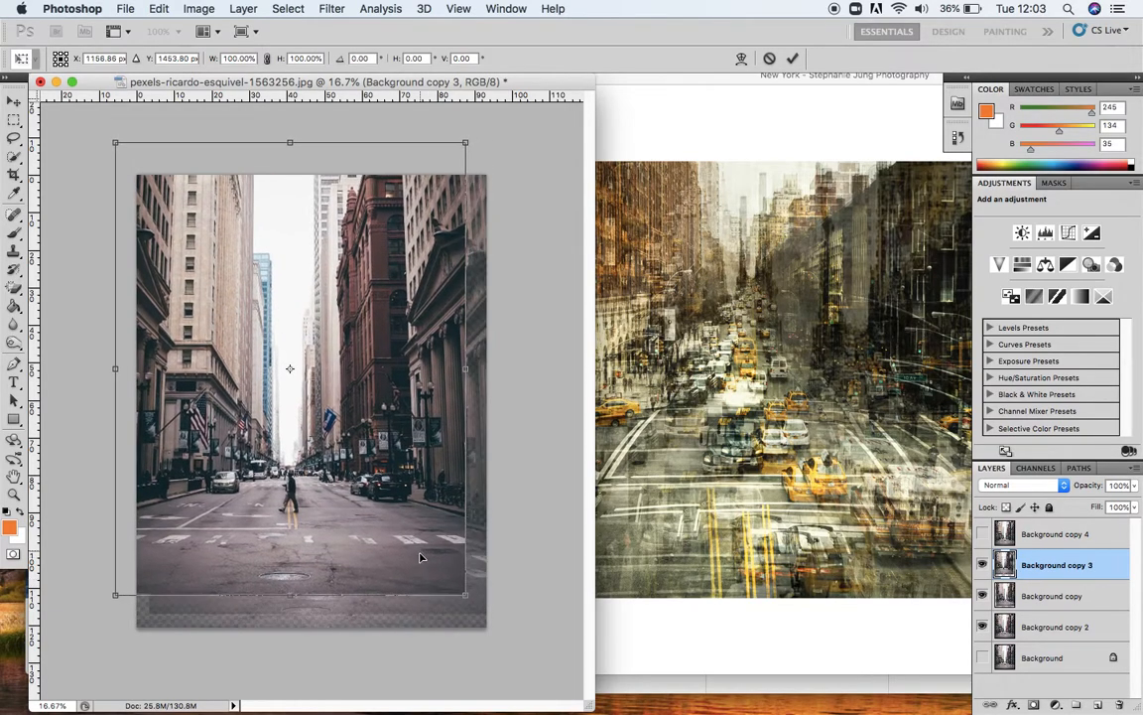
left_click_drag(420, 557, 402, 581)
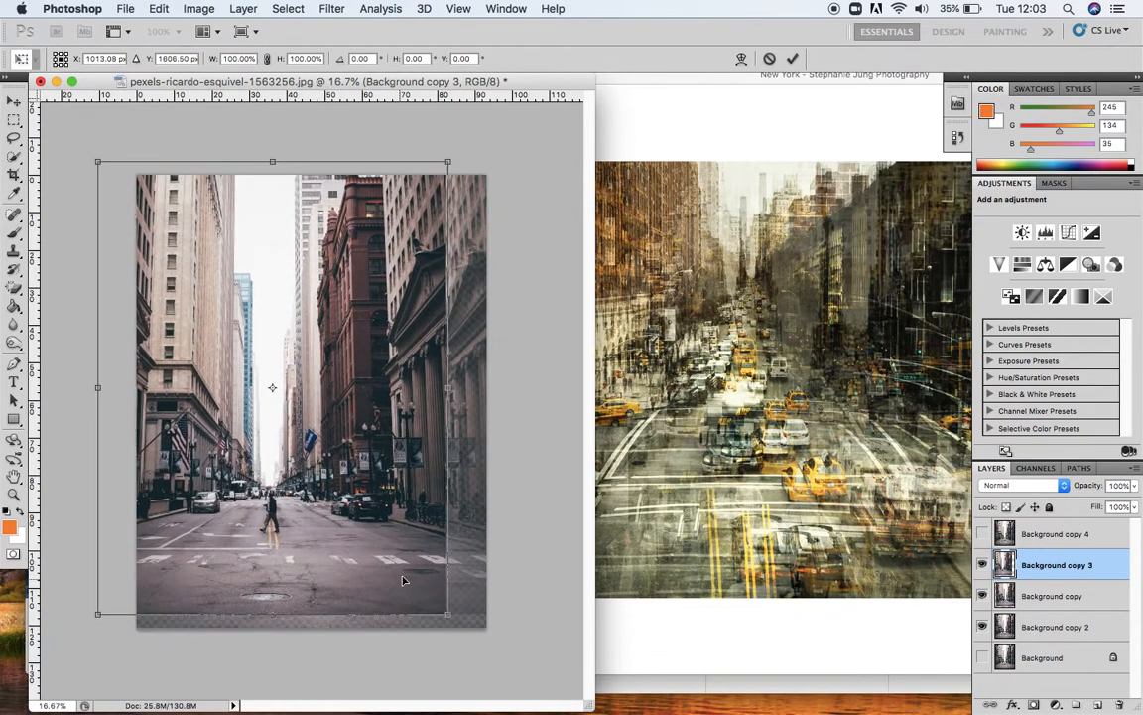
left_click_drag(272, 387, 274, 395)
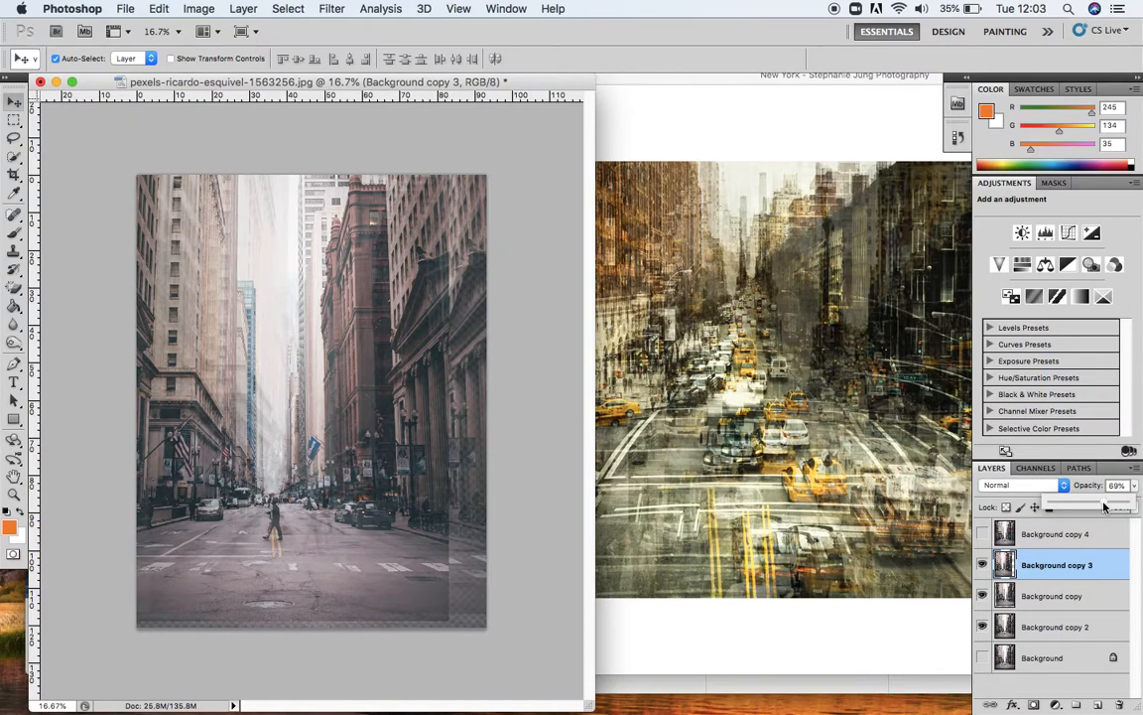
left_click_drag(1102, 496, 1090, 496)
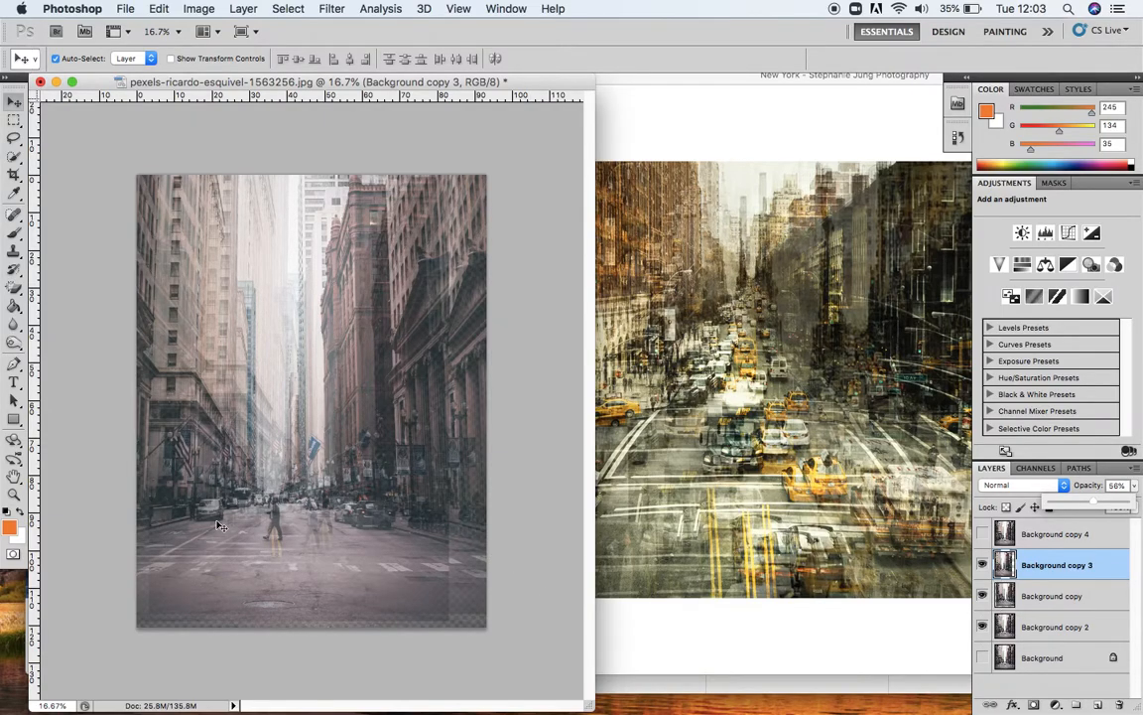
mouse_move(351, 590)
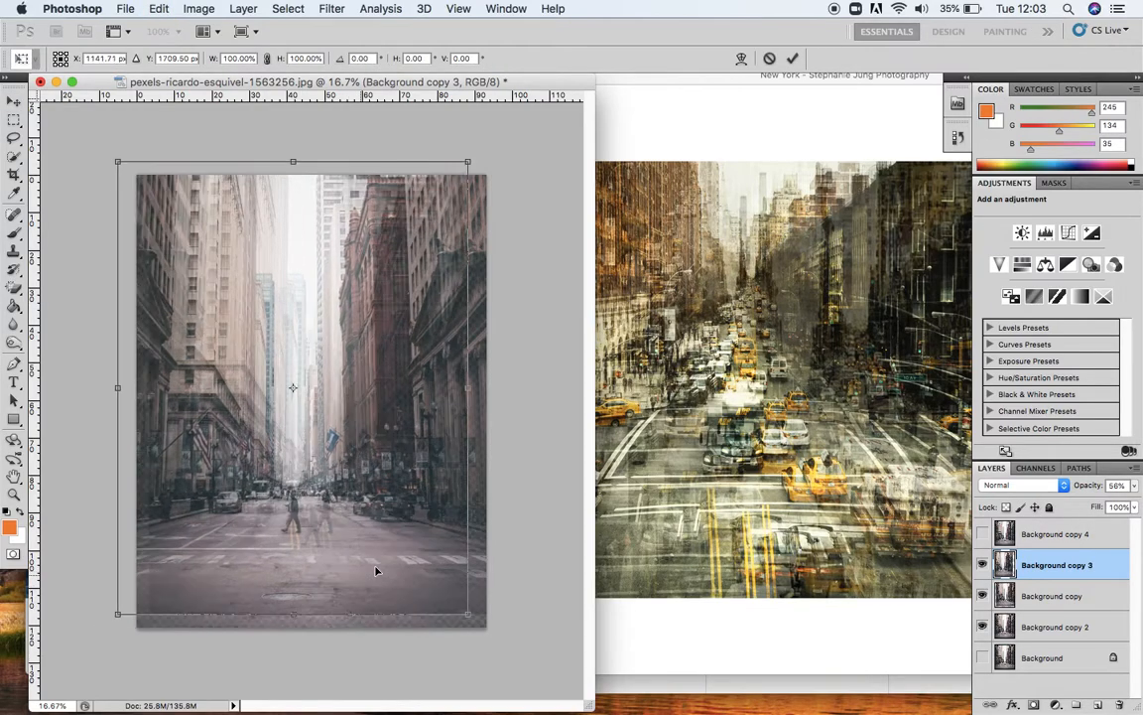
left_click_drag(376, 571, 364, 593)
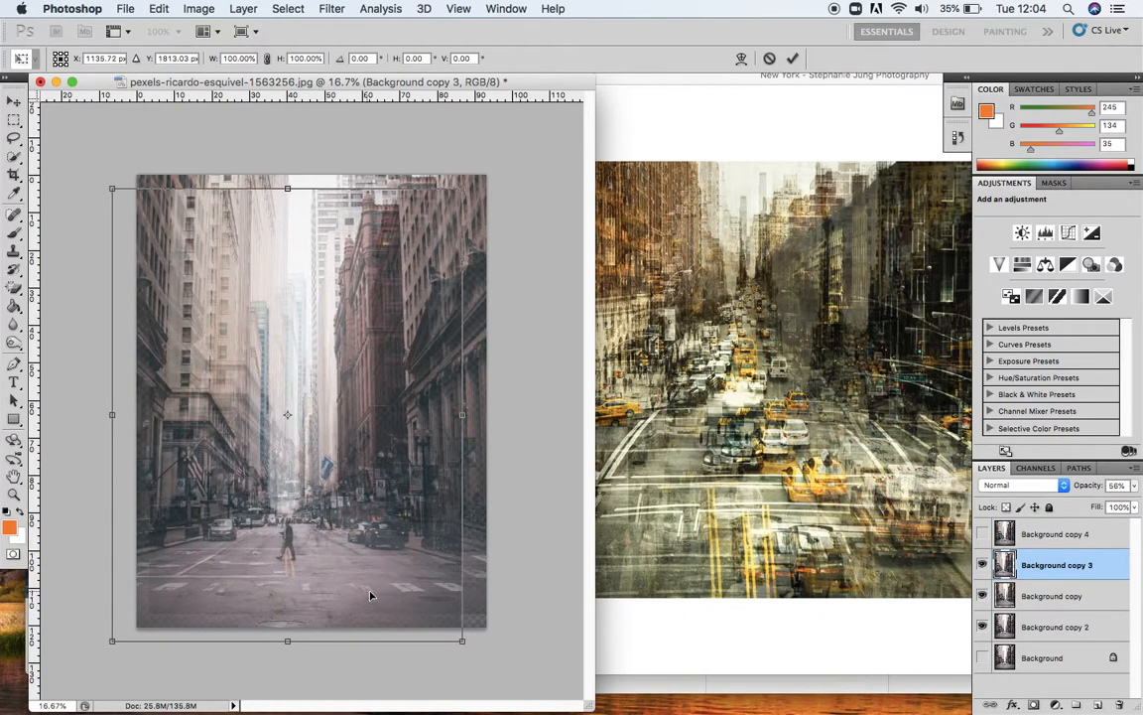
left_click_drag(372, 596, 360, 561)
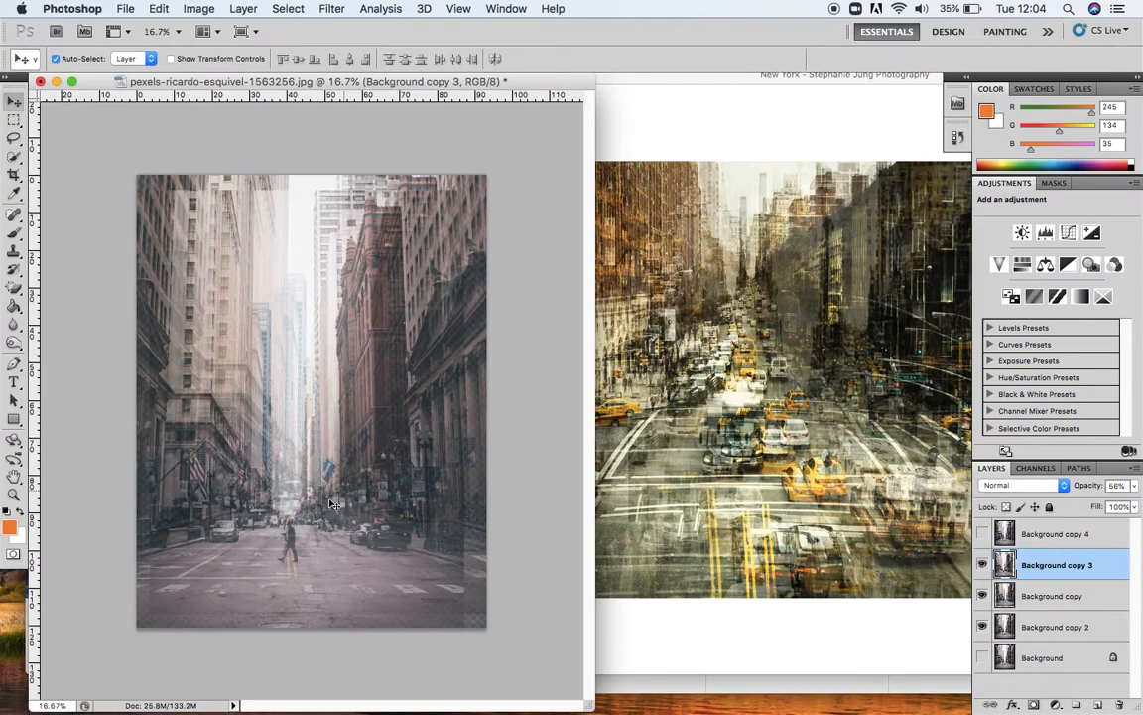
mouse_move(412, 534)
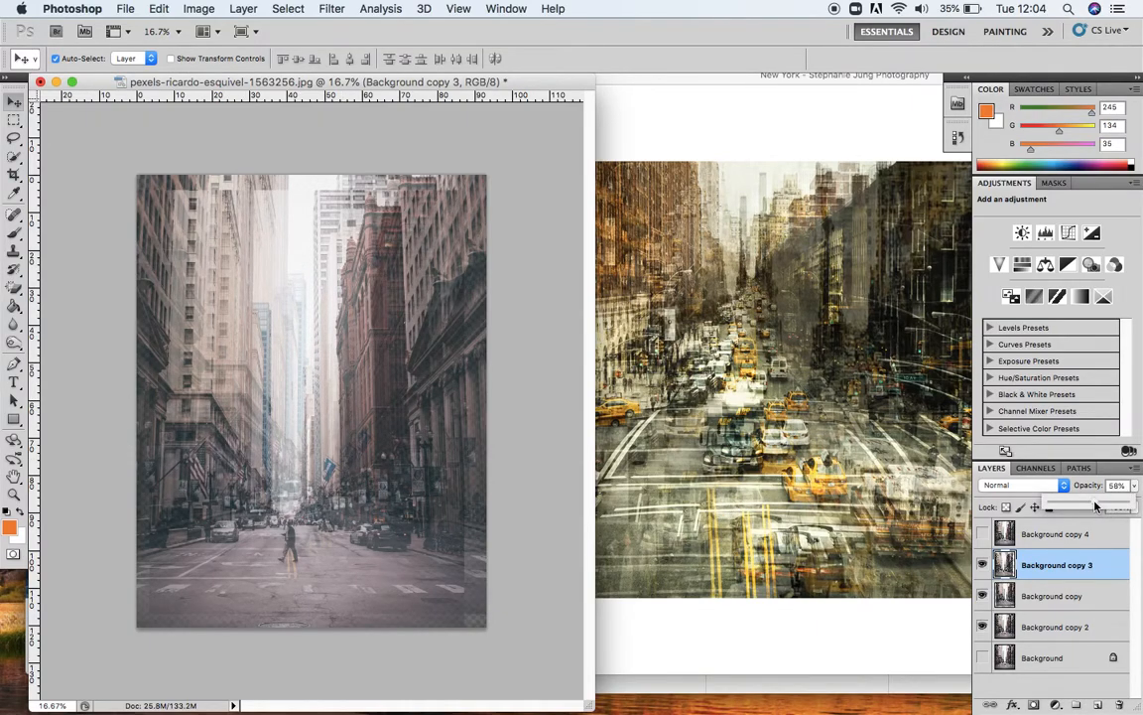
left_click_drag(1111, 507, 1092, 507)
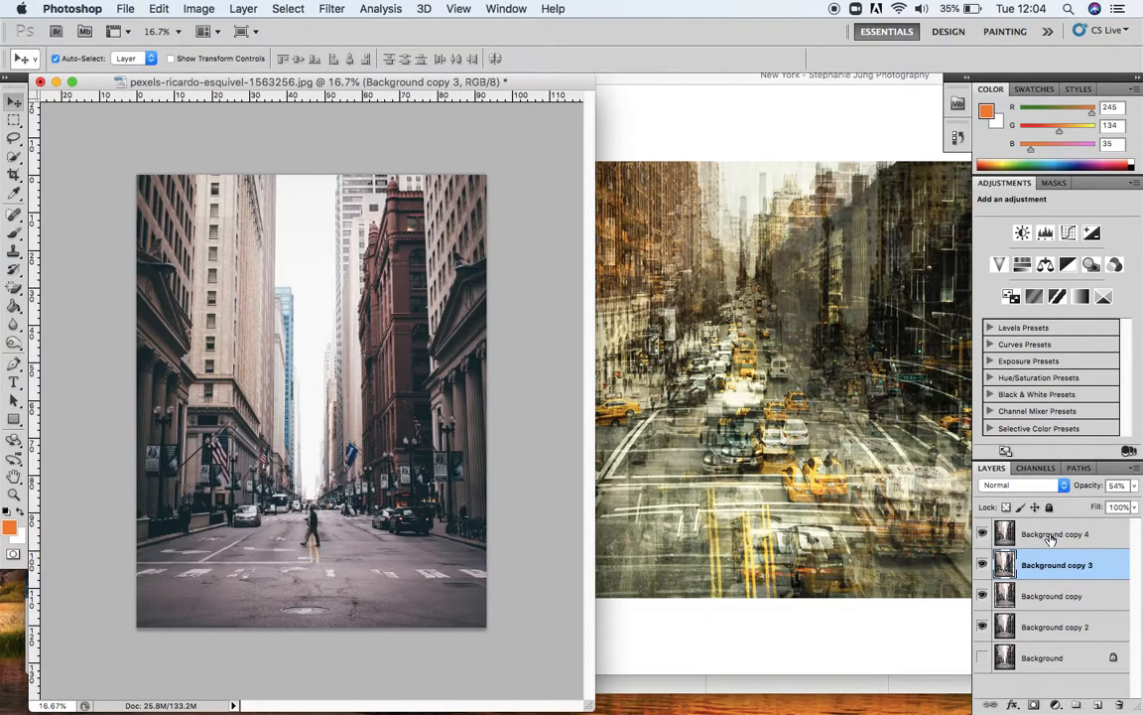
Shift Background copy 4 left, scale it to about 112%, and fade it to 40%.
left_click(1056, 534)
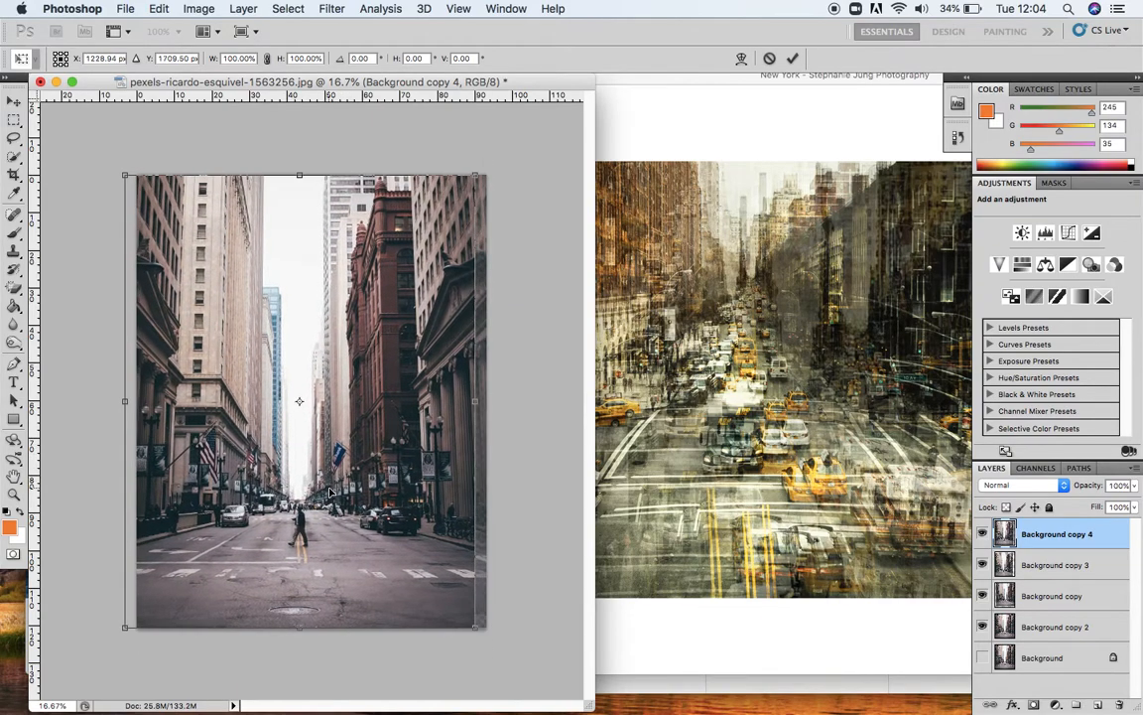
left_click_drag(299, 401, 289, 387)
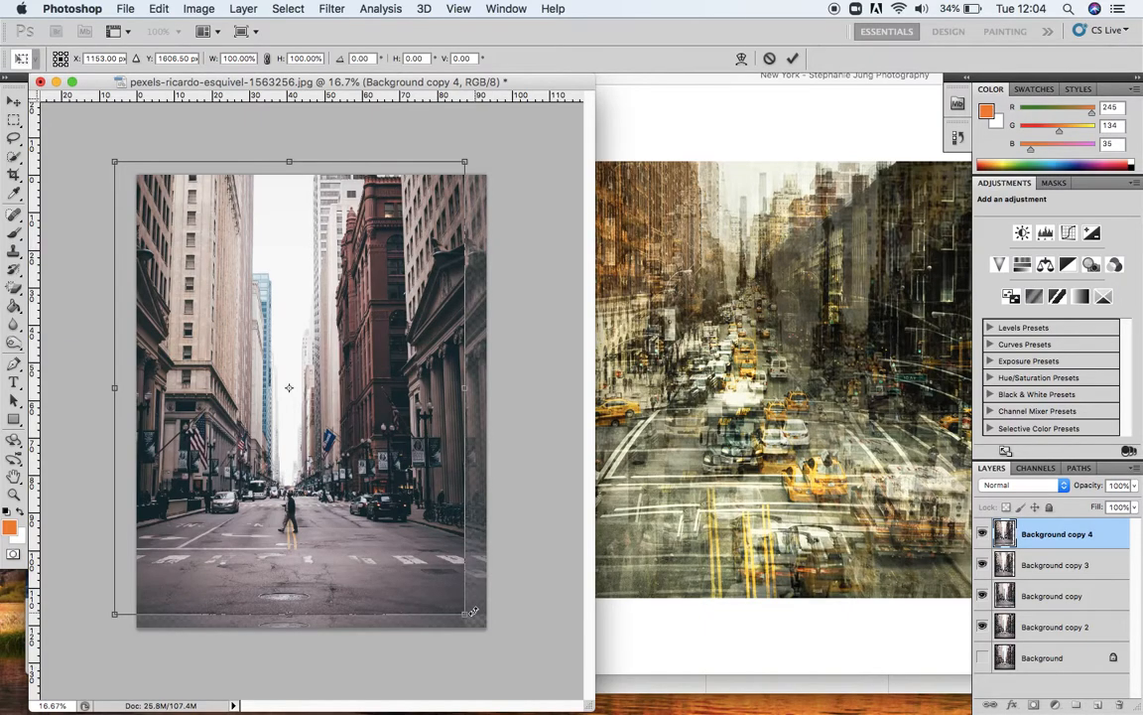
left_click_drag(464, 613, 498, 658)
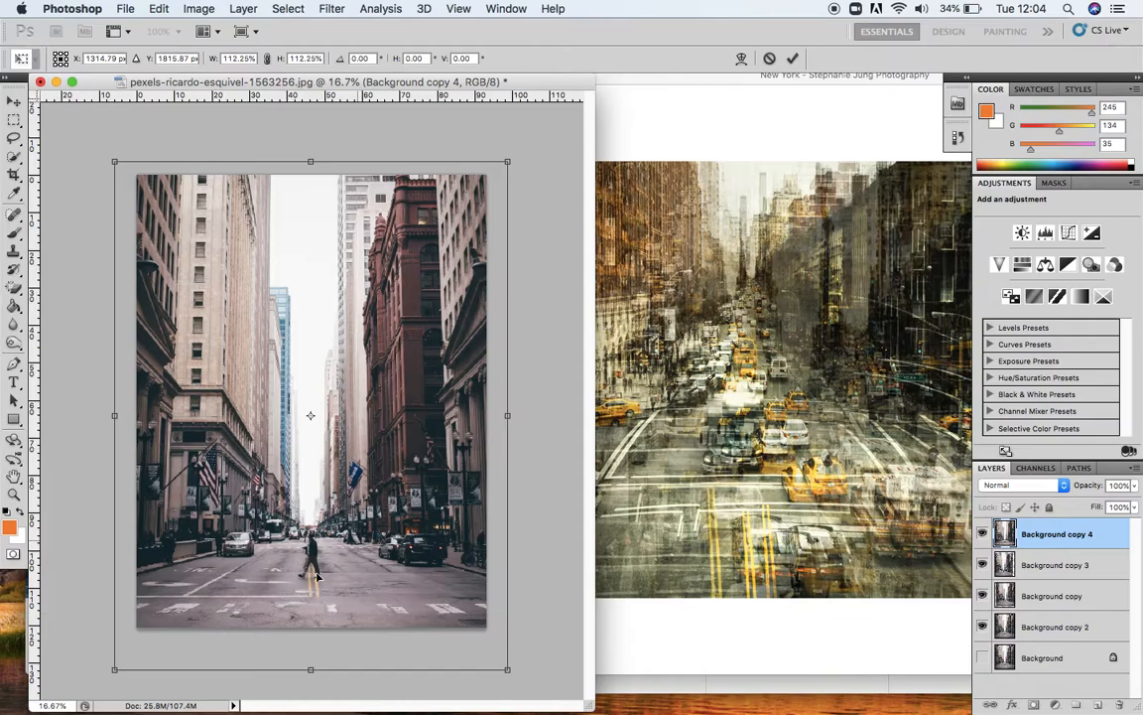
mouse_move(294, 554)
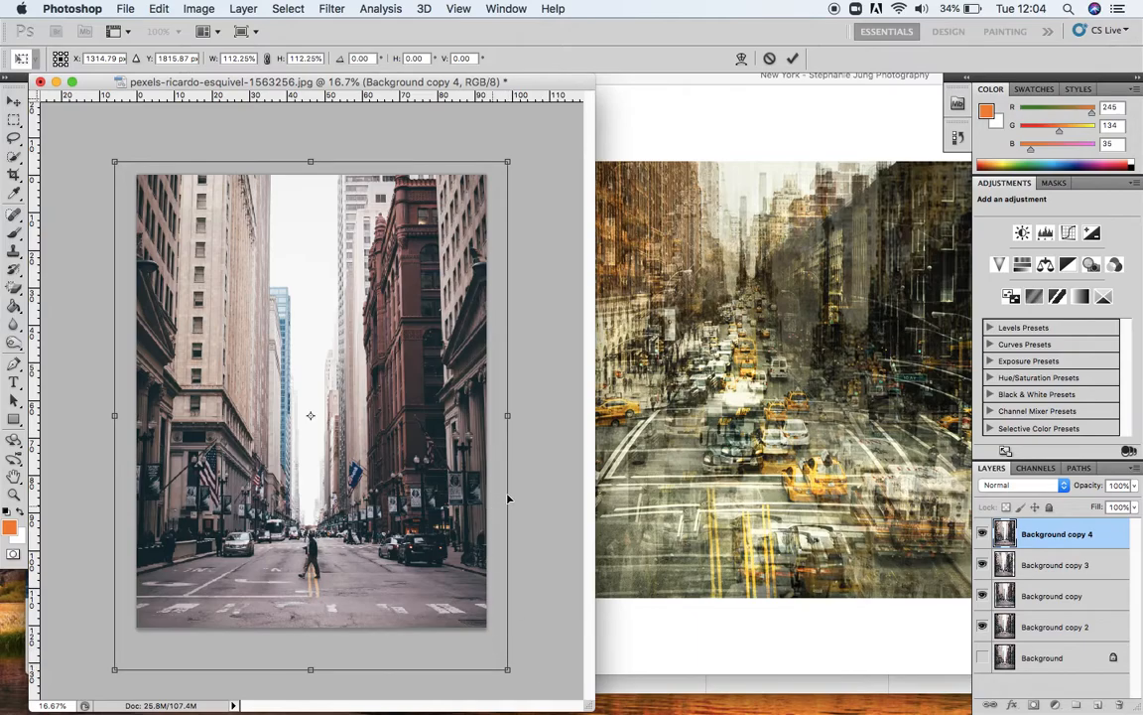
mouse_move(439, 475)
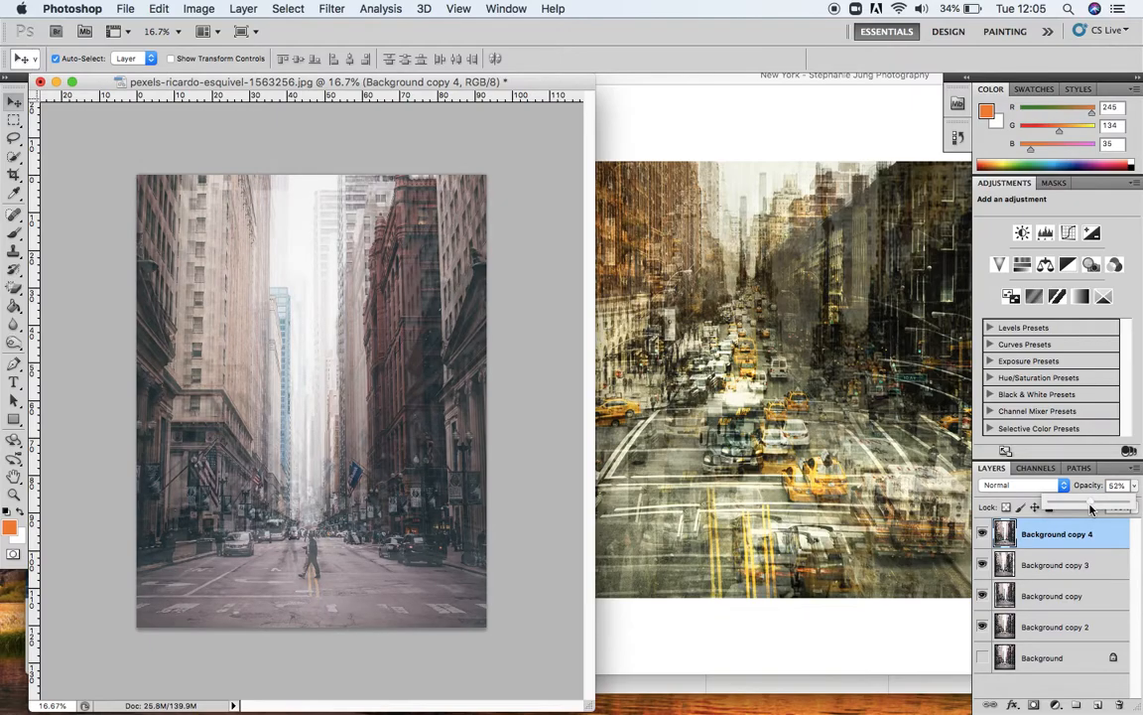
left_click_drag(1121, 506, 1080, 508)
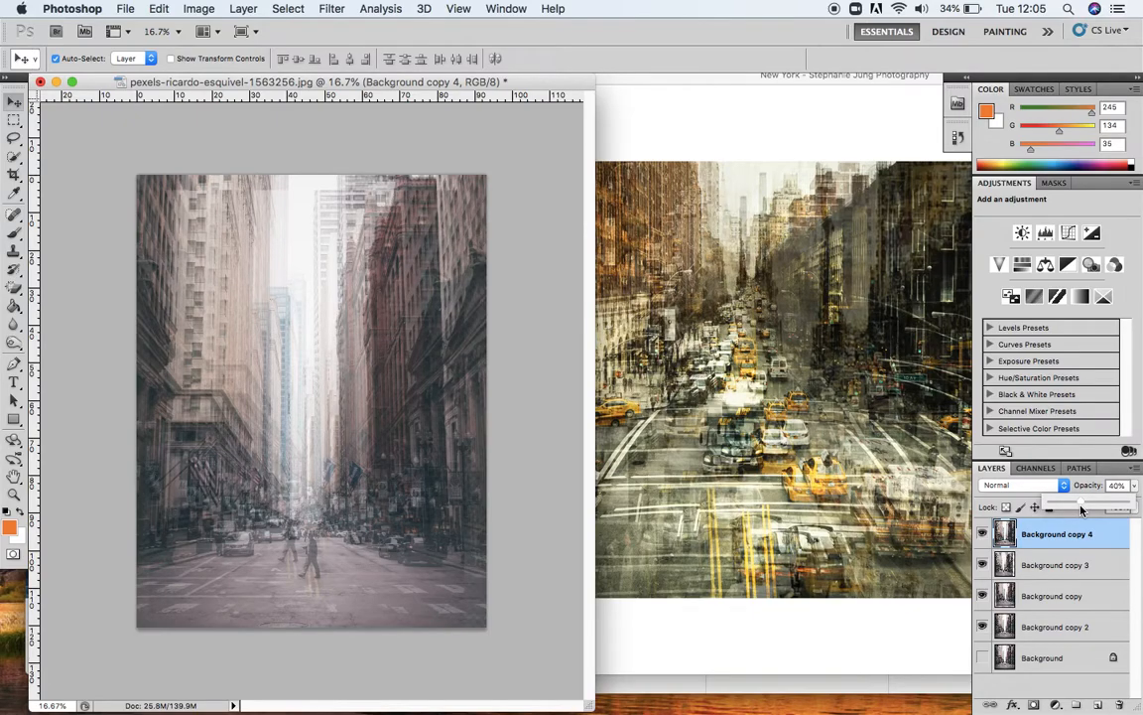
mouse_move(298, 509)
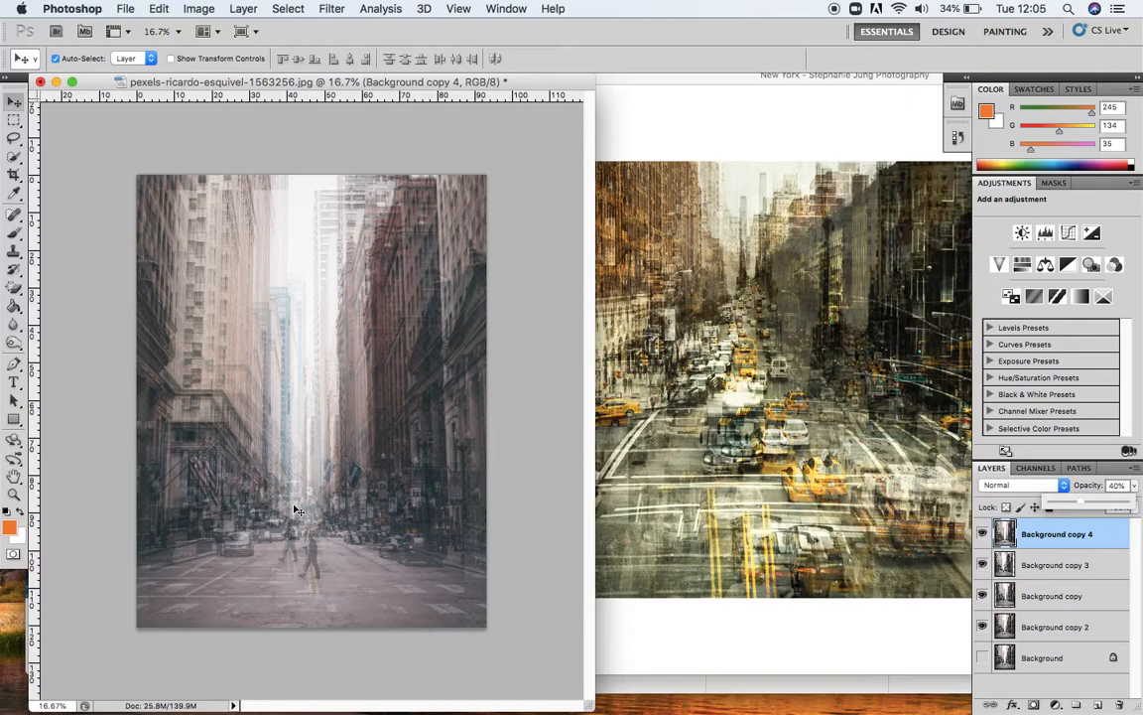
mouse_move(263, 399)
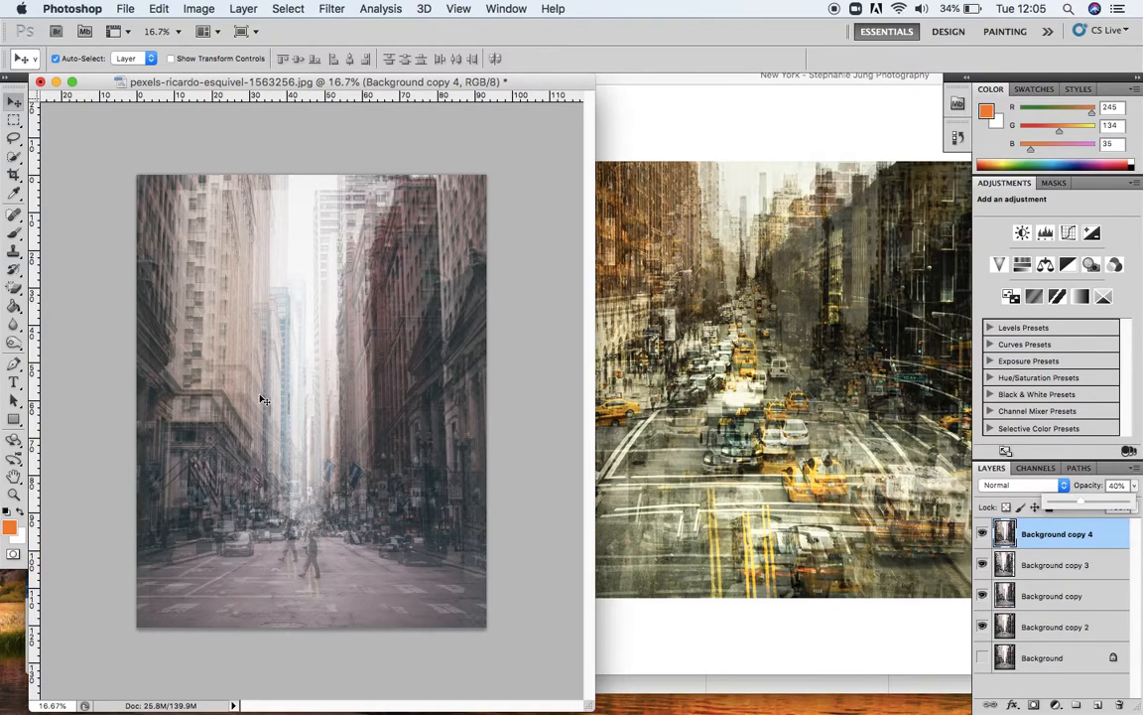
mouse_move(675, 536)
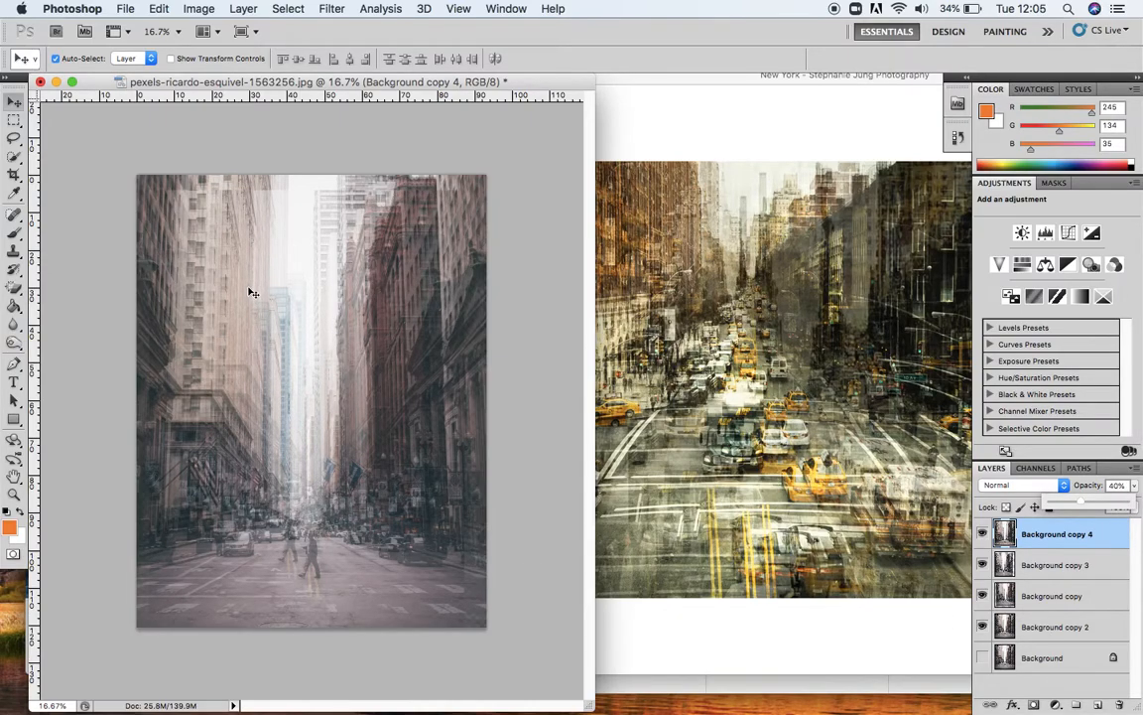
mouse_move(774, 514)
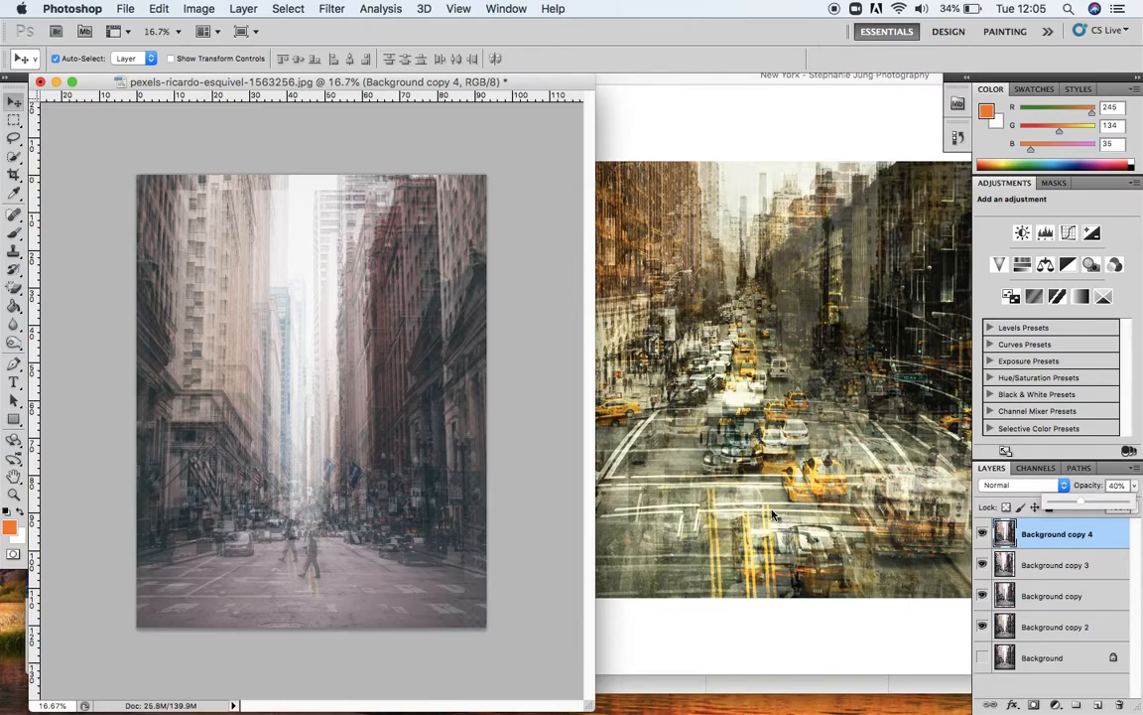
mouse_move(846, 442)
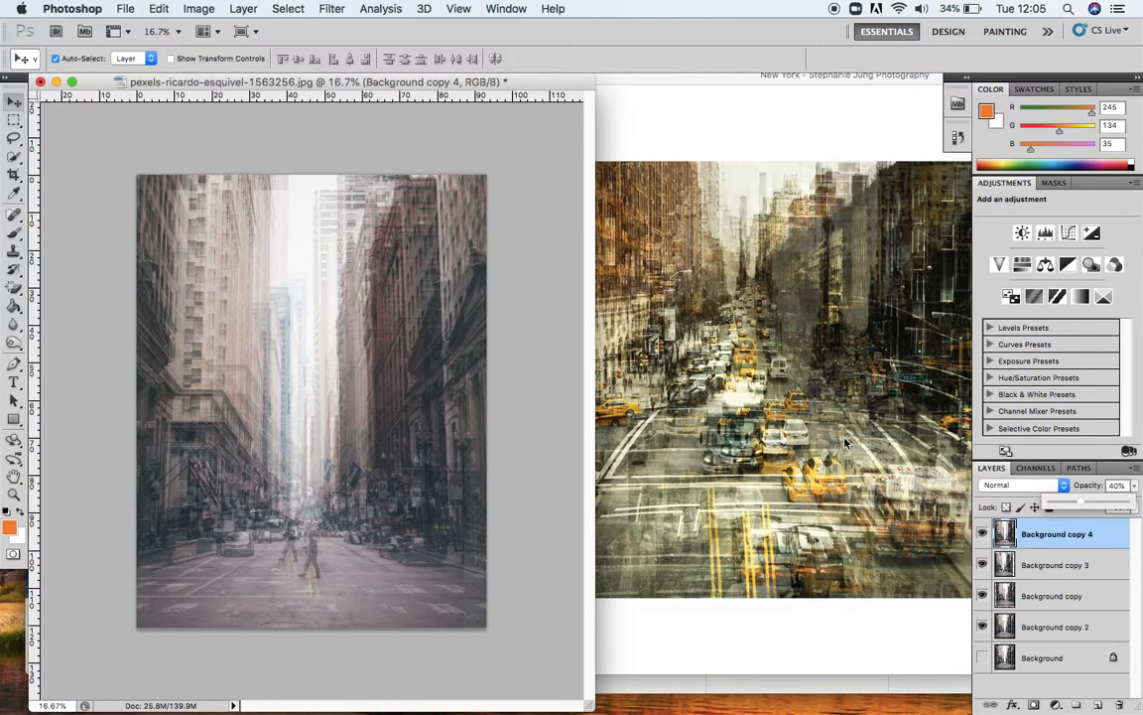
mouse_move(712, 432)
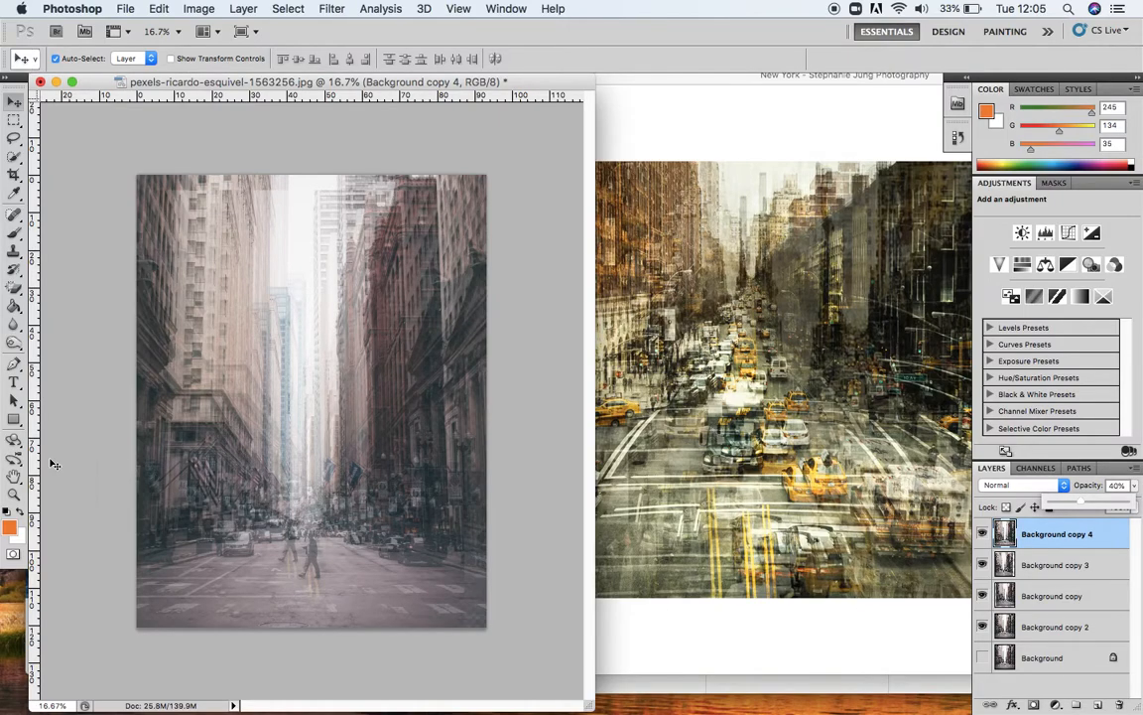
left_click(14, 346)
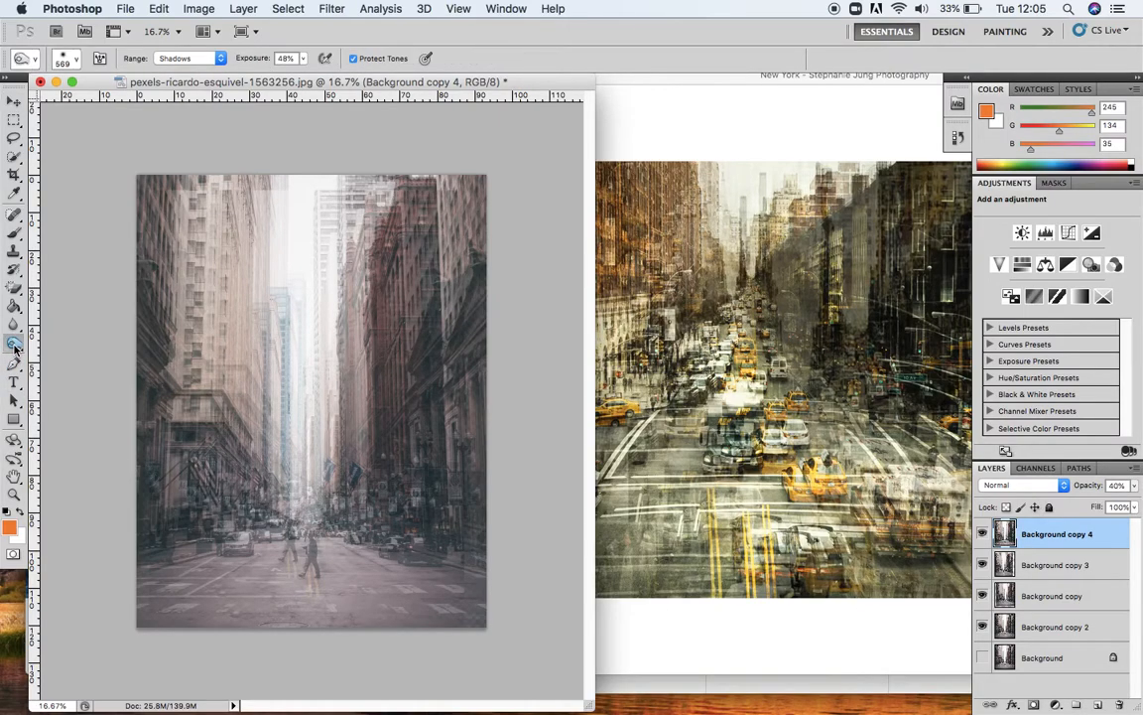
Set the Burn tool to a soft 172 px brush, 24% exposure, Shadows range.
left_click(14, 345)
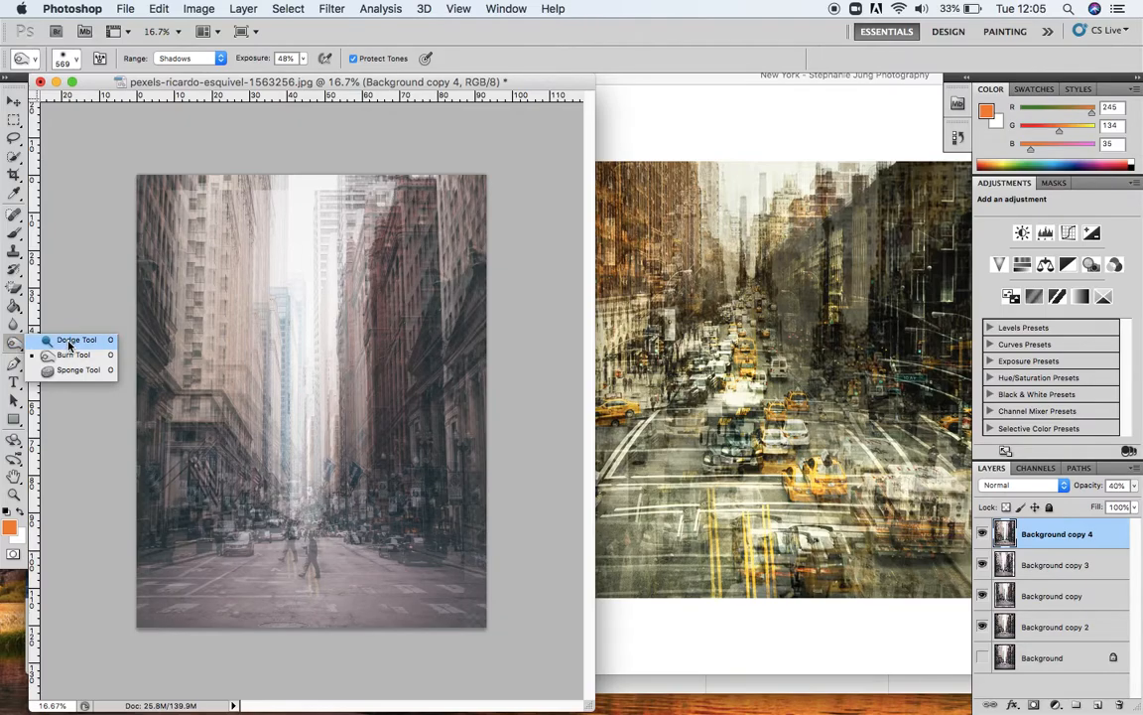
left_click(77, 340)
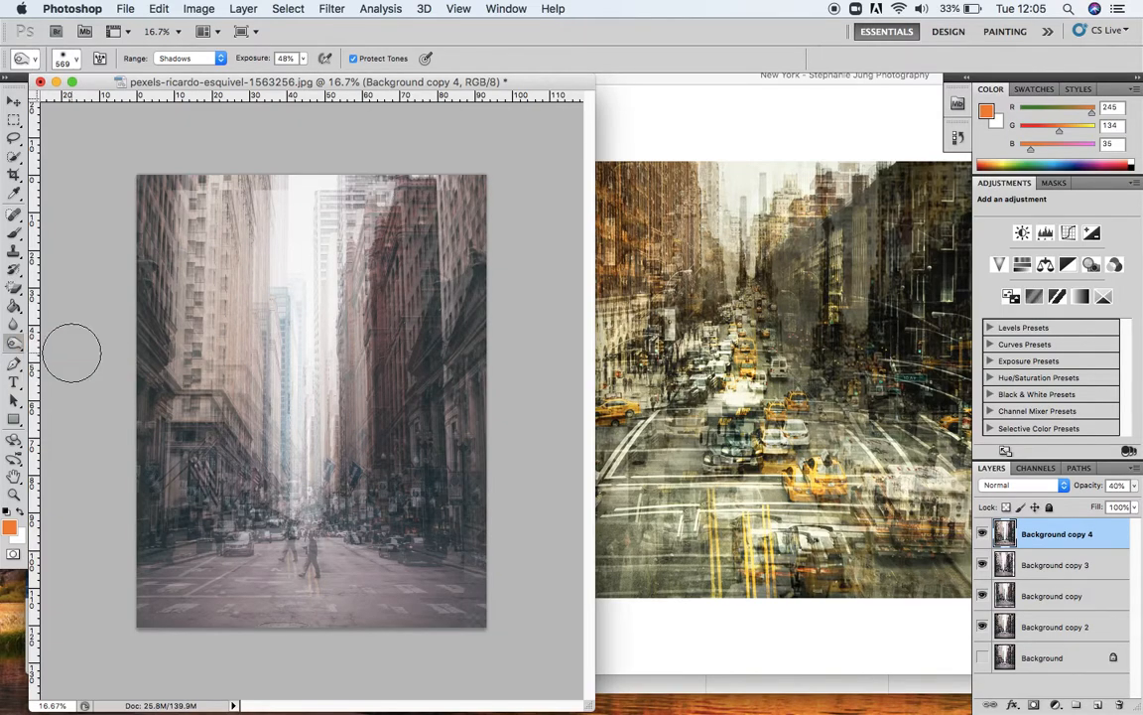
mouse_move(177, 181)
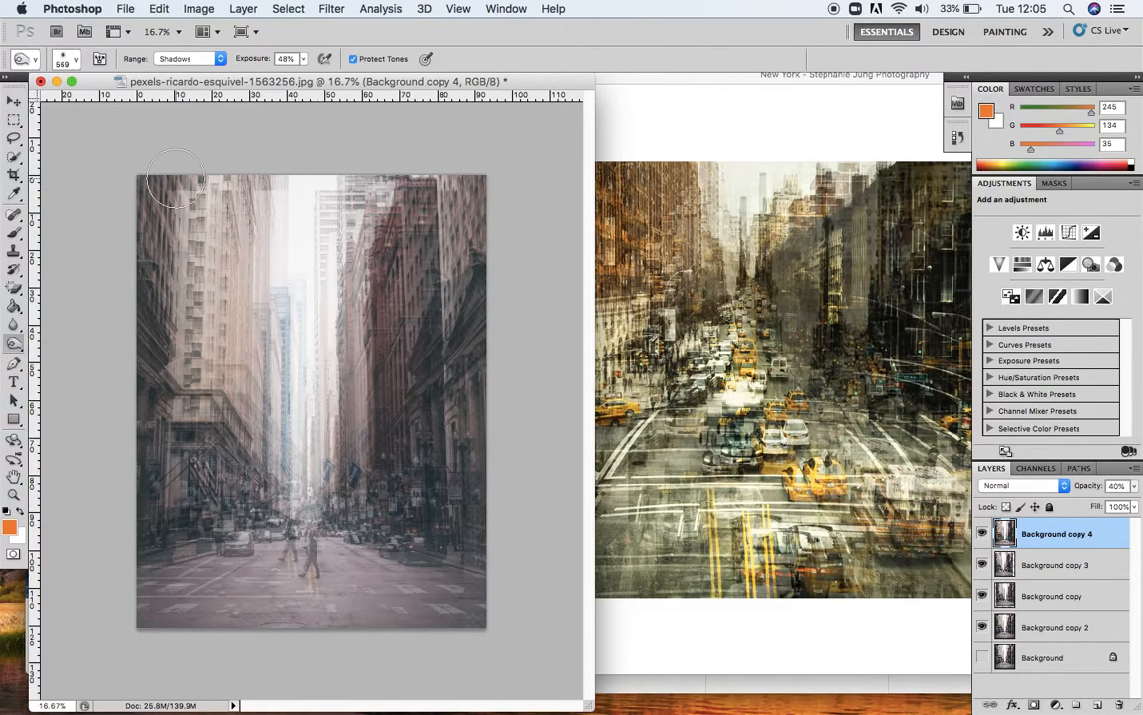
left_click(65, 59)
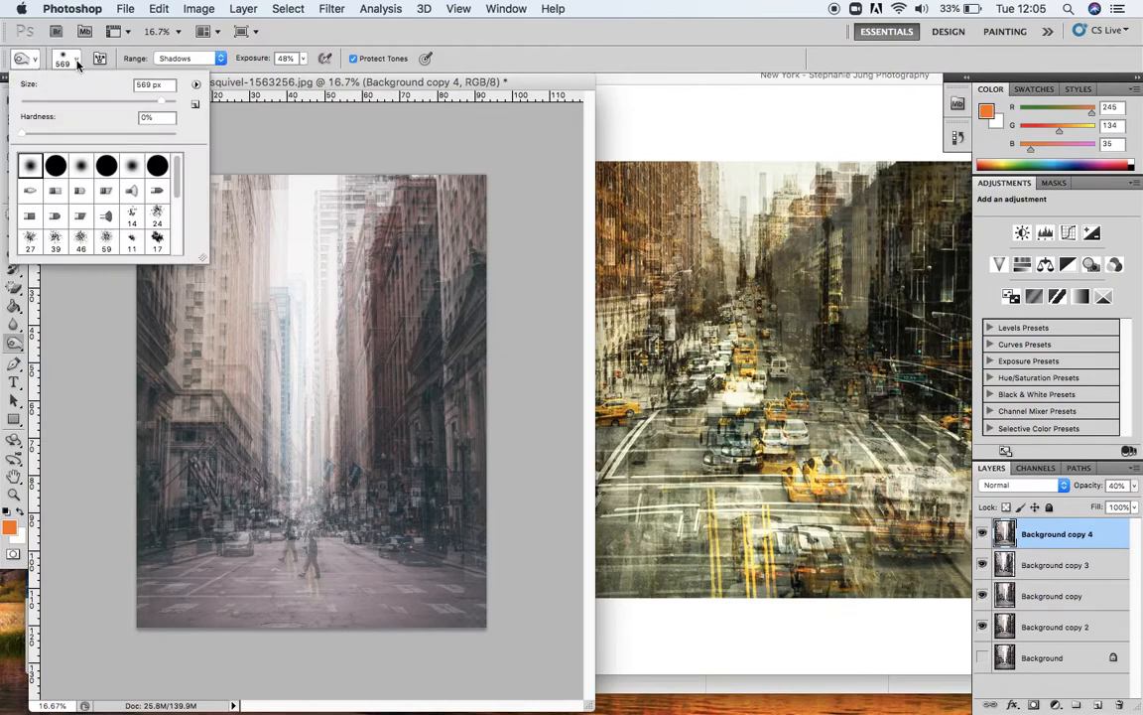
mouse_move(164, 104)
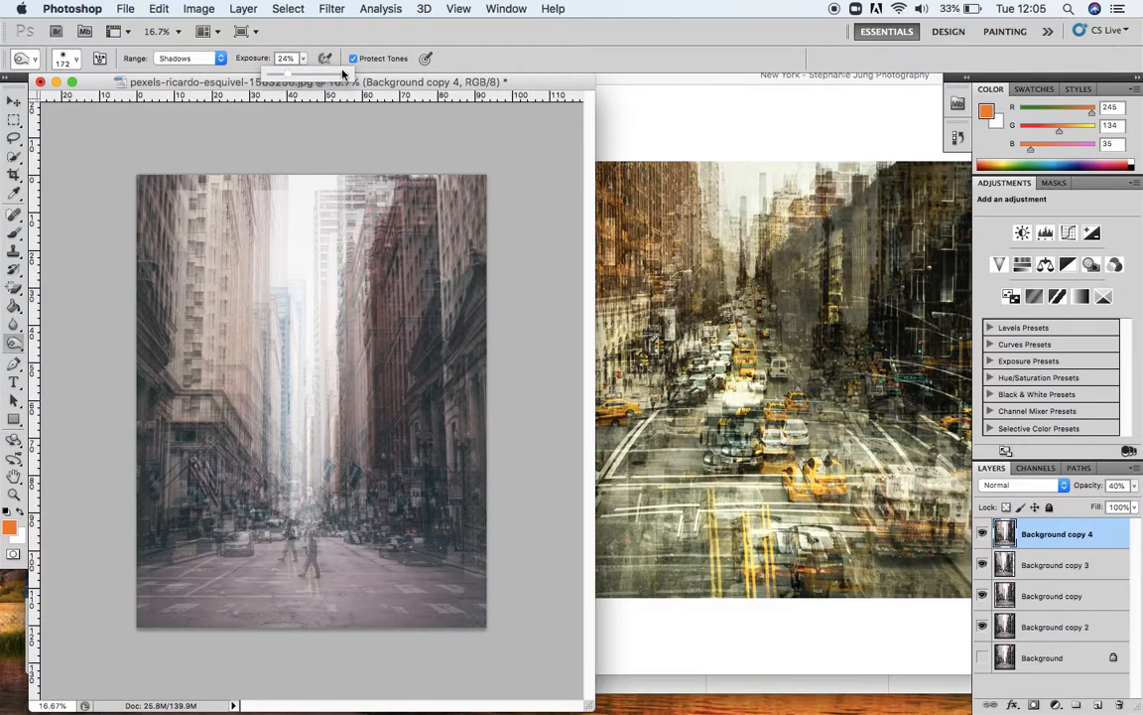
left_click(189, 58)
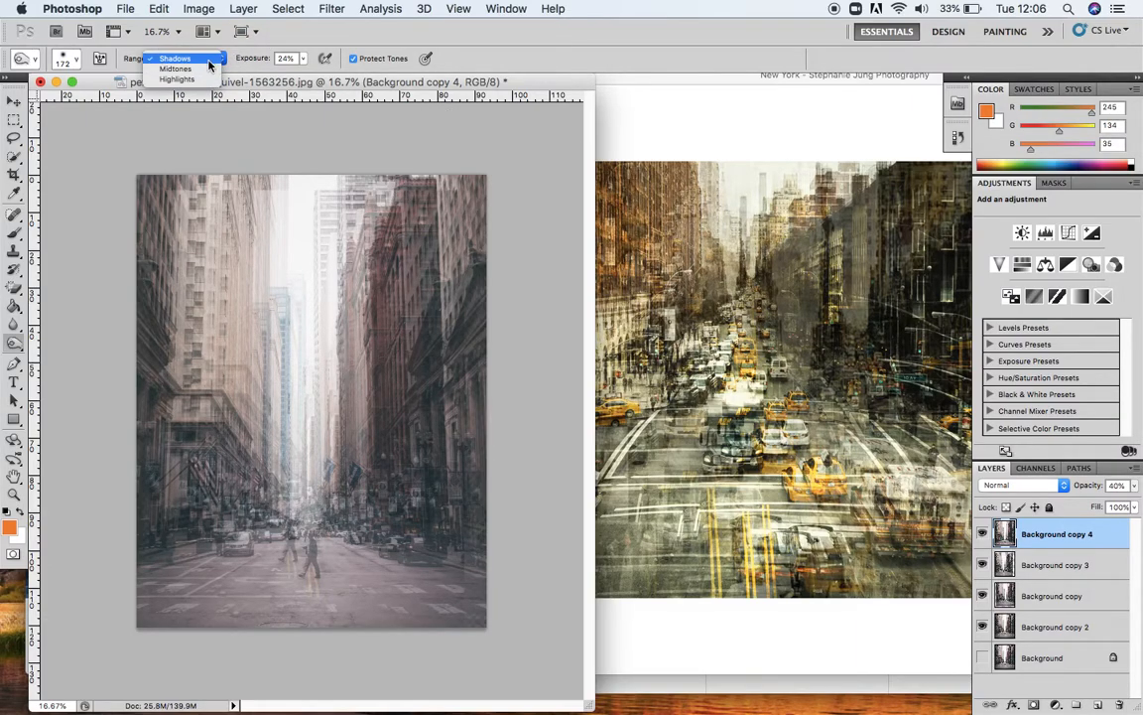
left_click(175, 57)
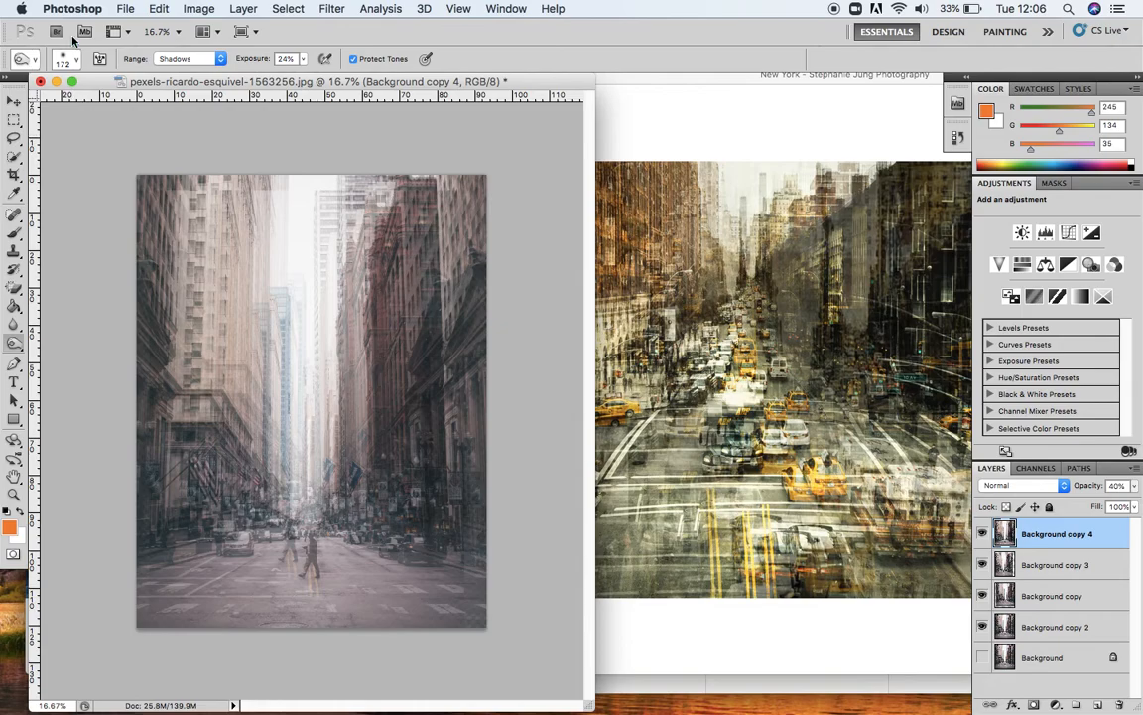
left_click(77, 58)
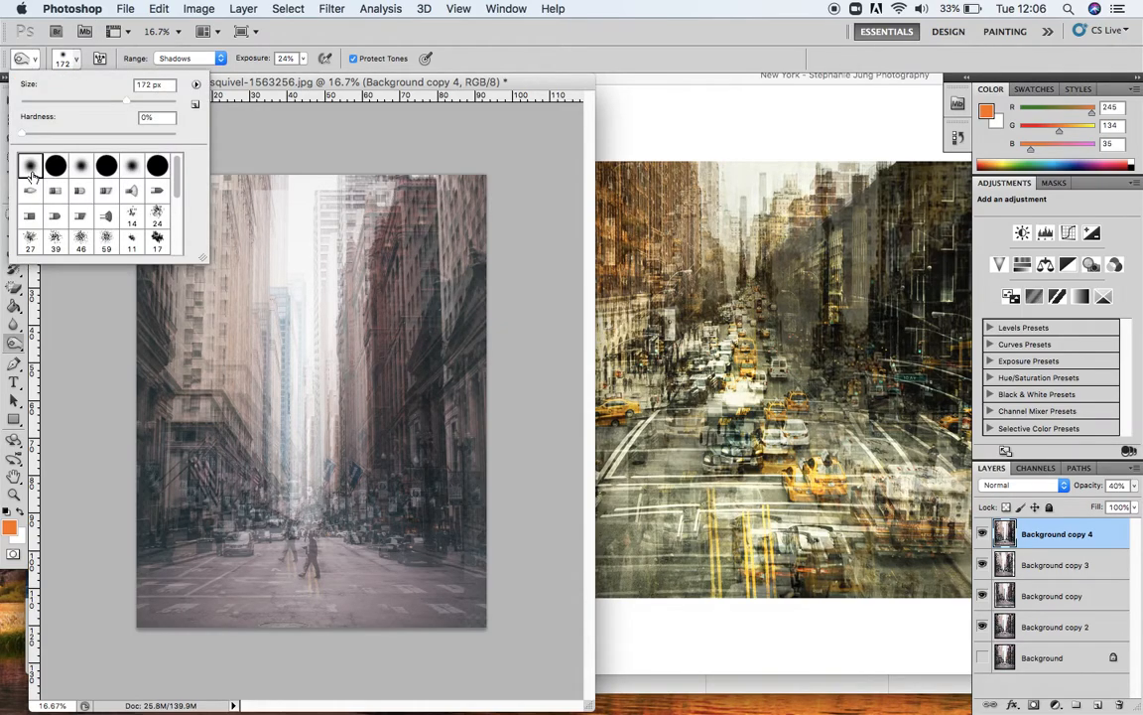
mouse_move(122, 99)
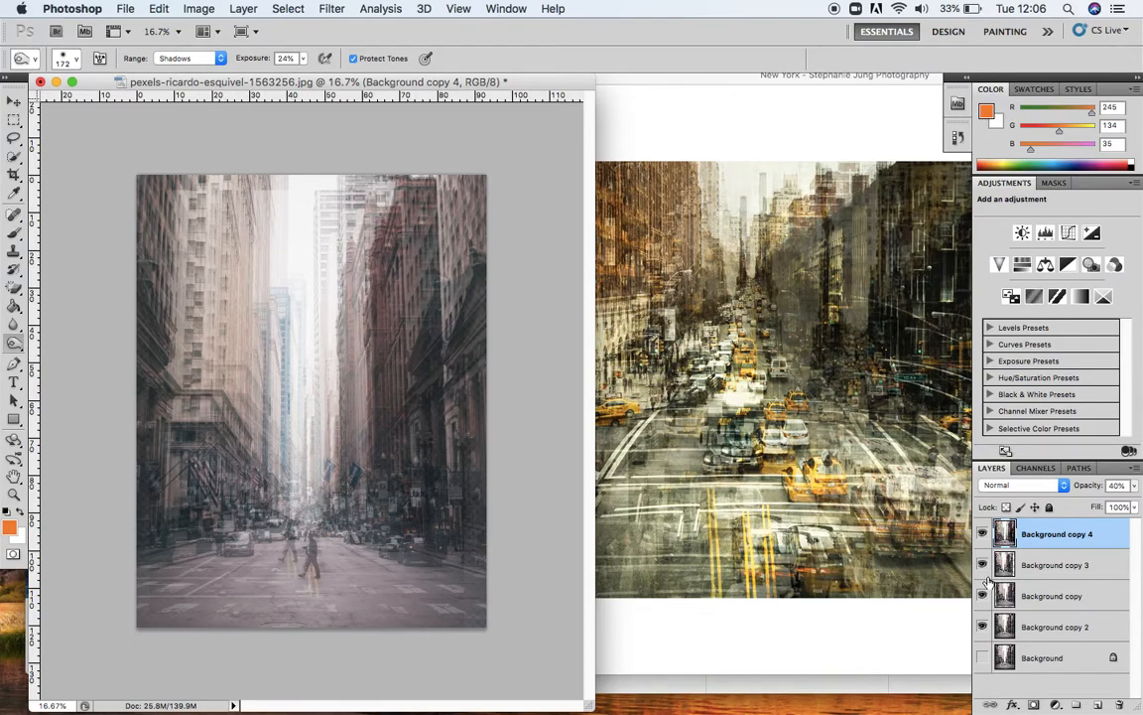
Select Background copy, set the Burn range to Midtones, and show Background copy 2 again.
left_click(1056, 565)
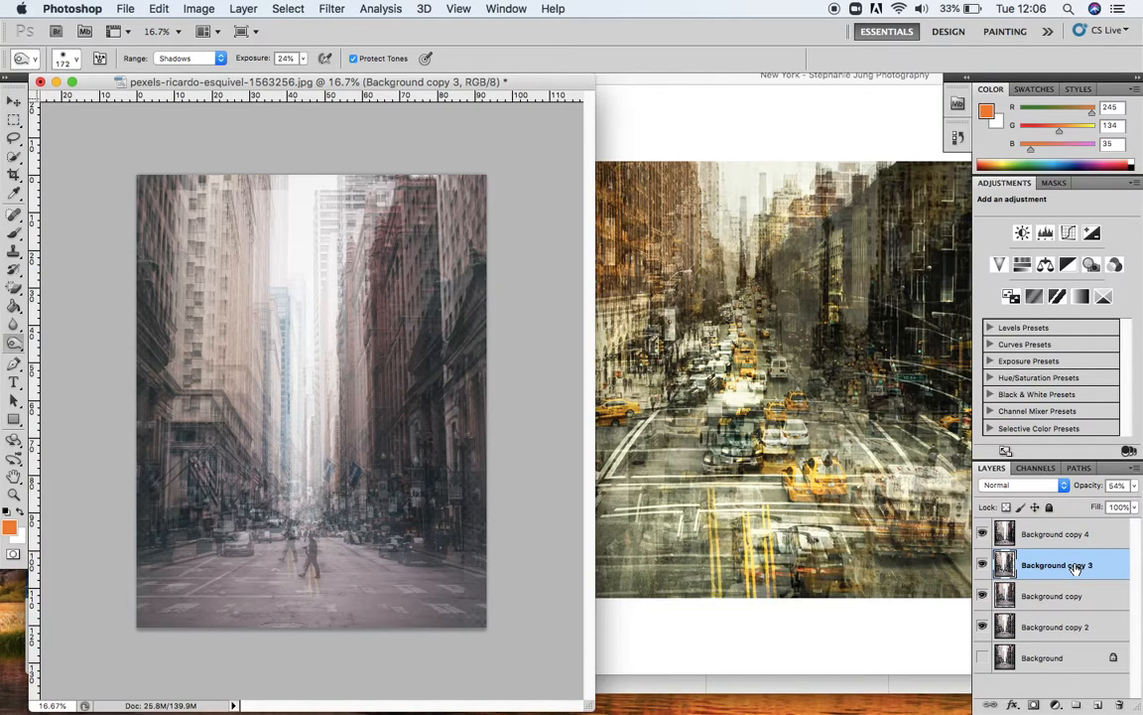
mouse_move(396, 484)
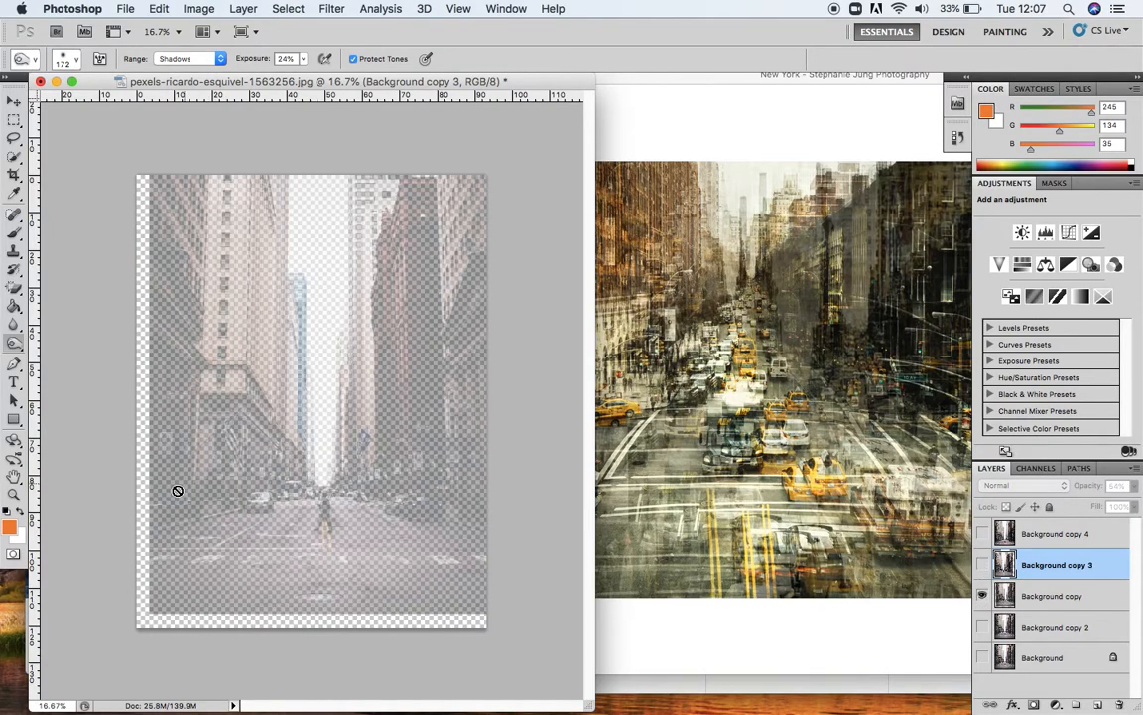
left_click(1054, 596)
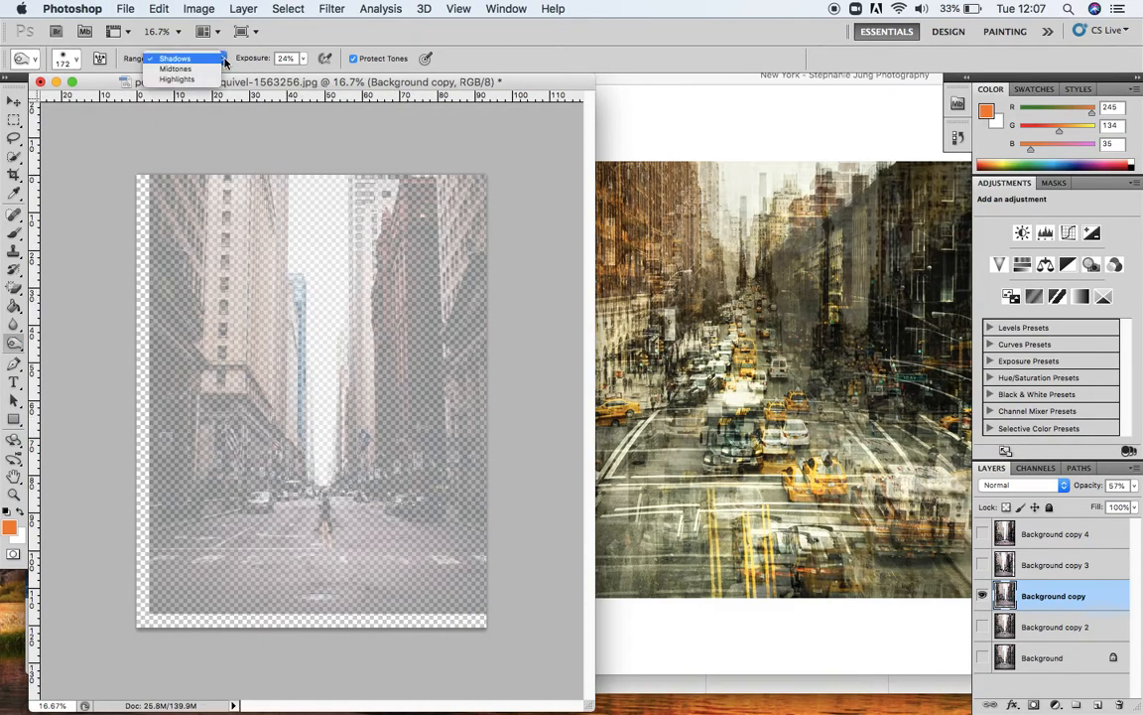
left_click(175, 68)
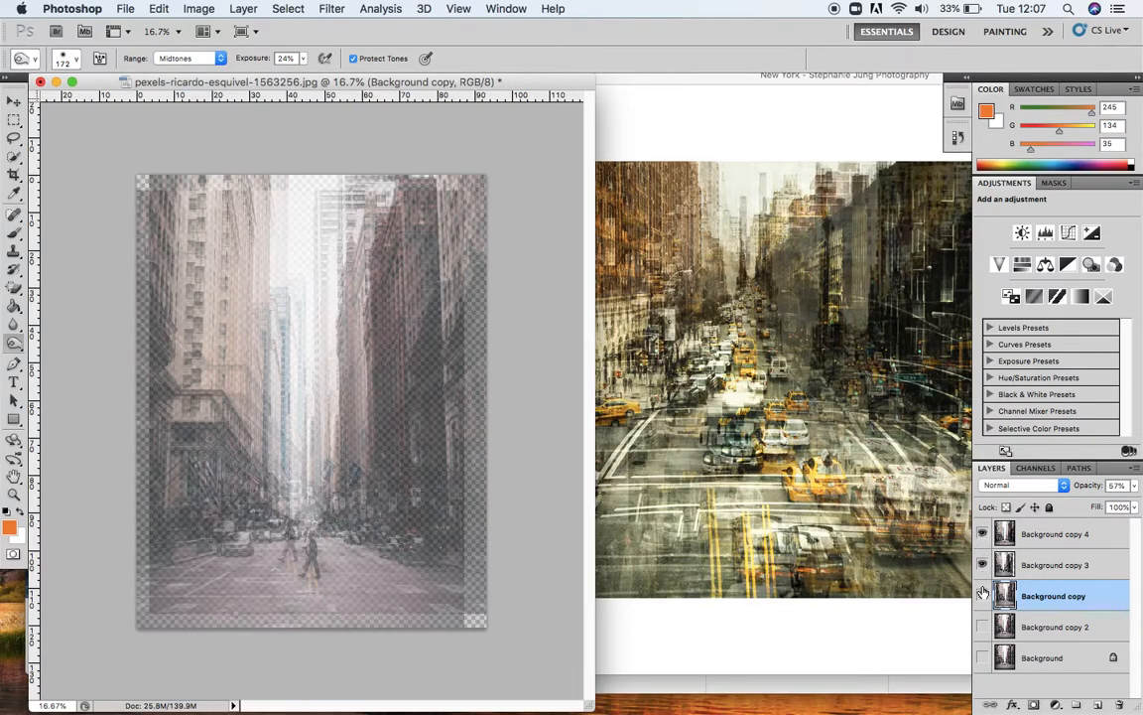
left_click(982, 596)
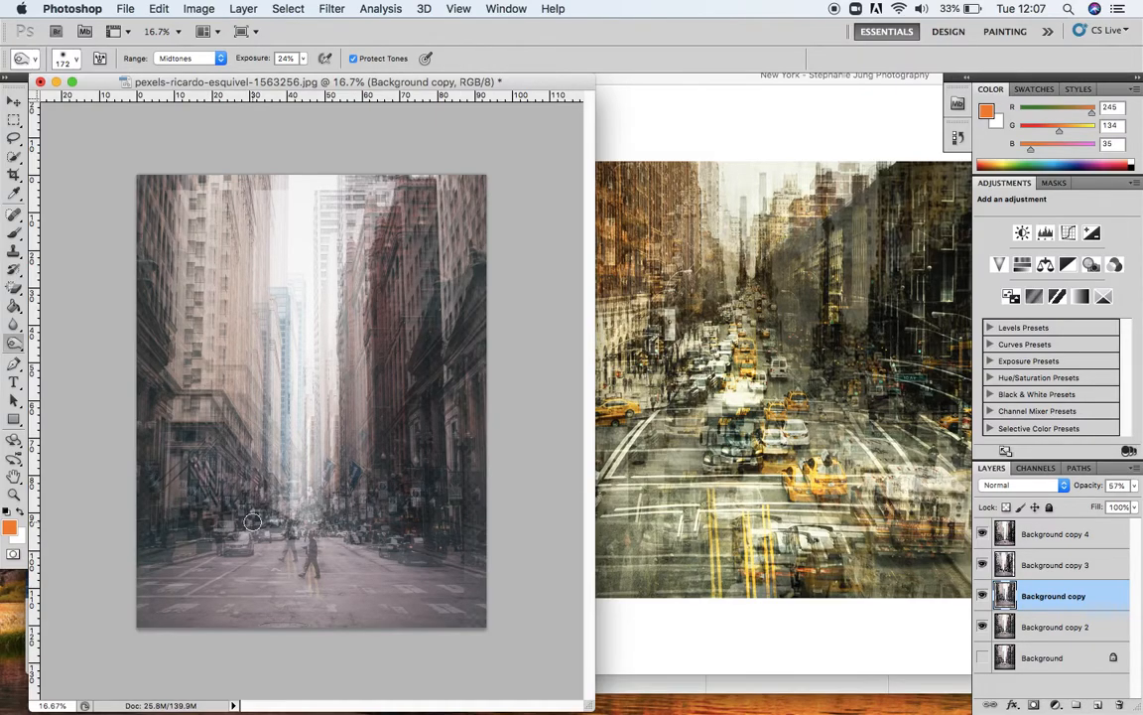
mouse_move(217, 526)
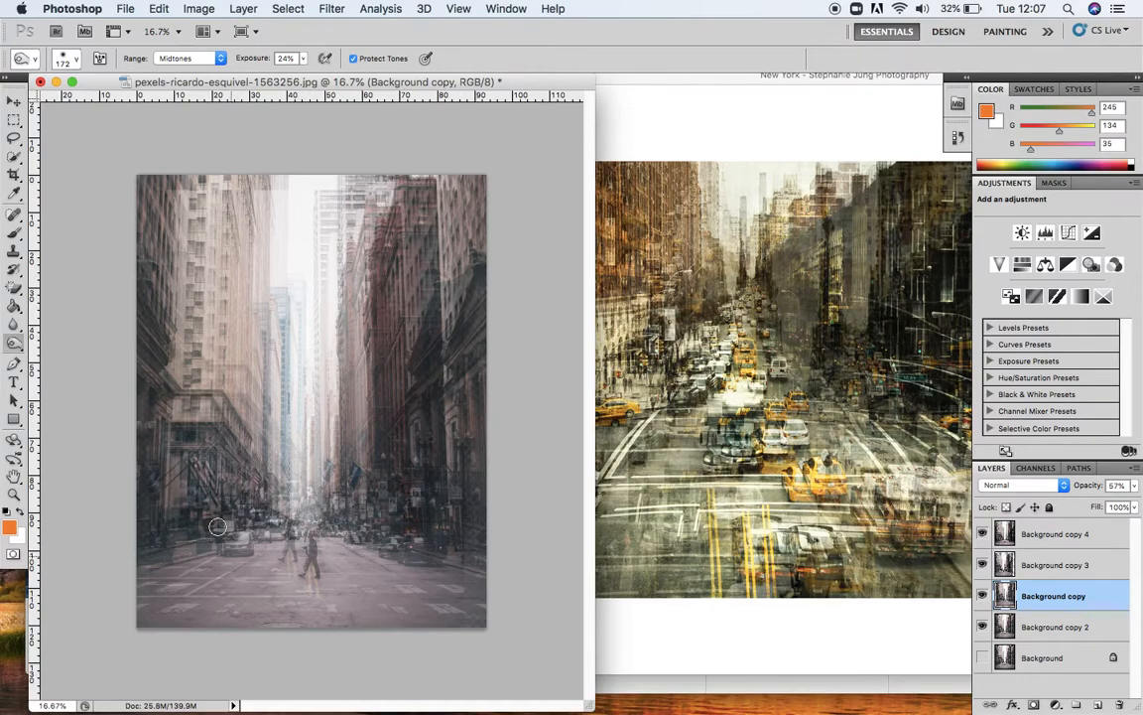
left_click(15, 345)
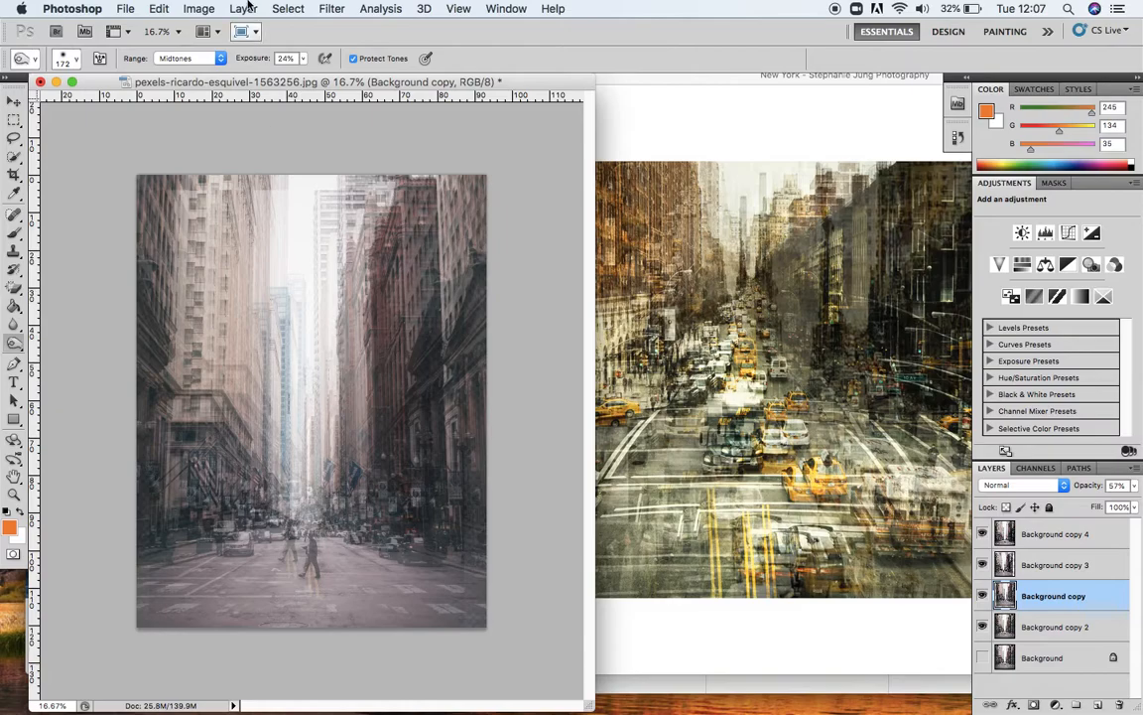
left_click(189, 58)
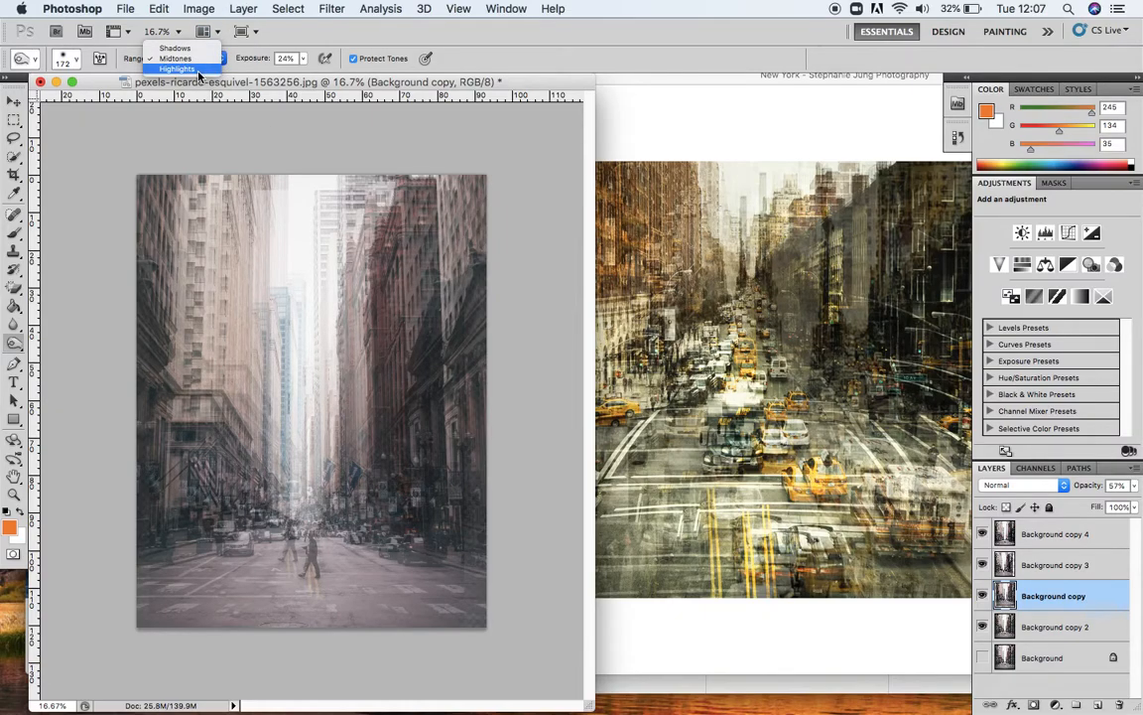
left_click(176, 58)
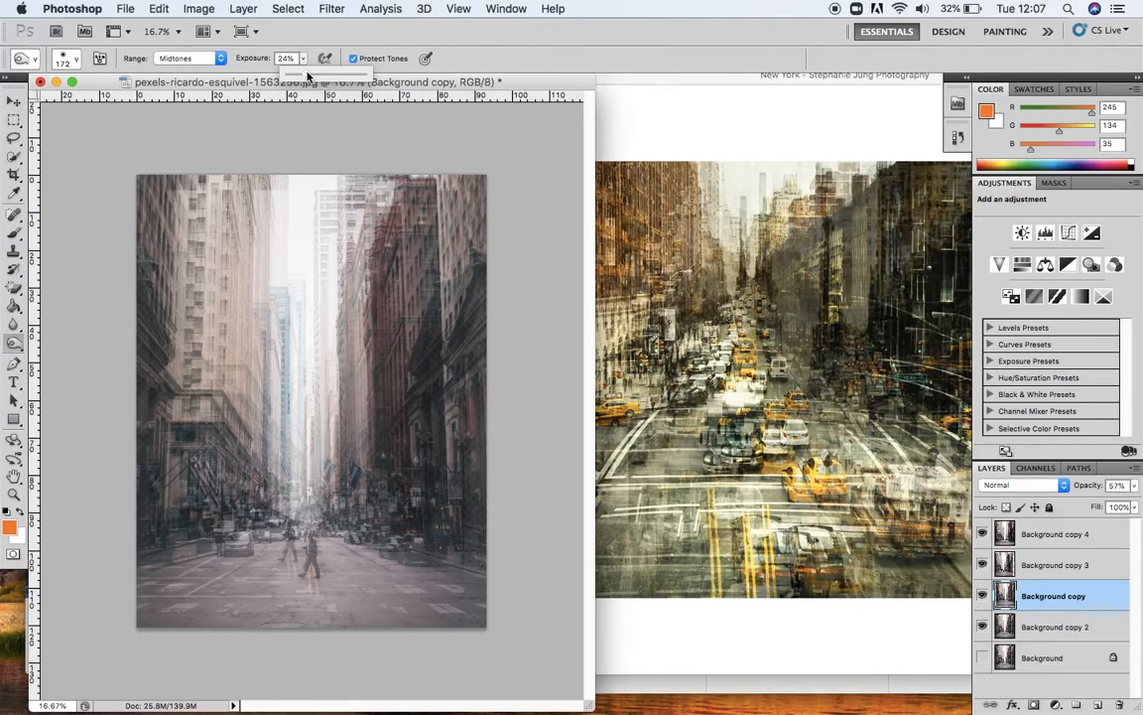
mouse_move(546, 305)
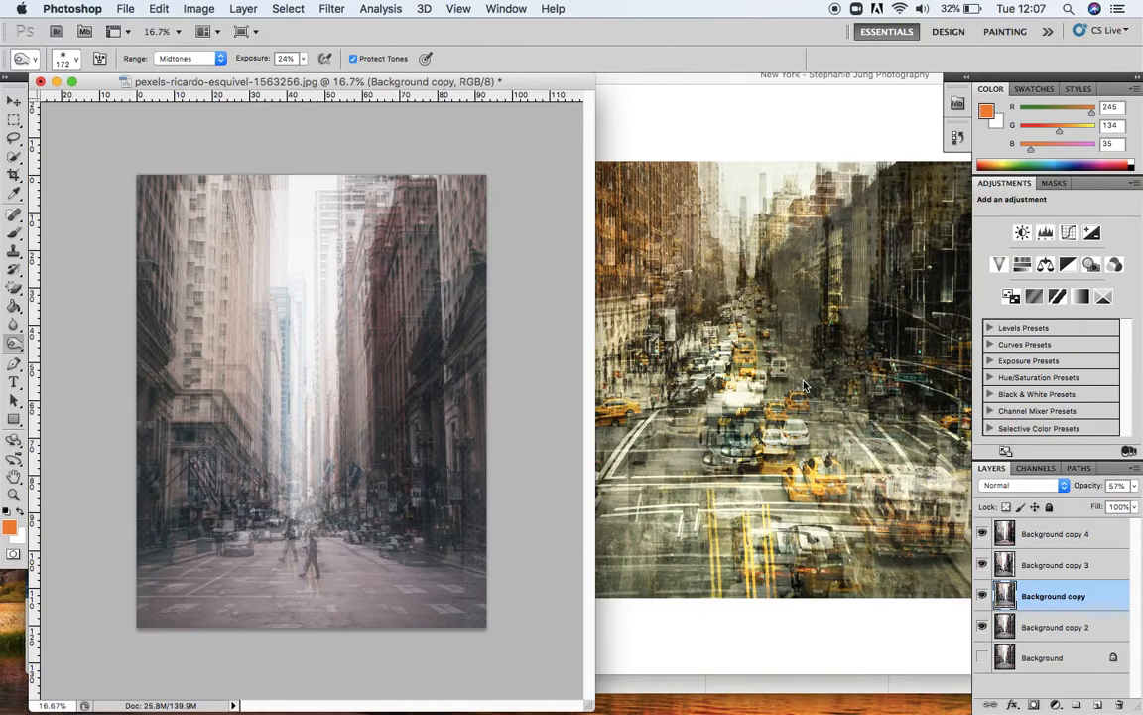
mouse_move(747, 538)
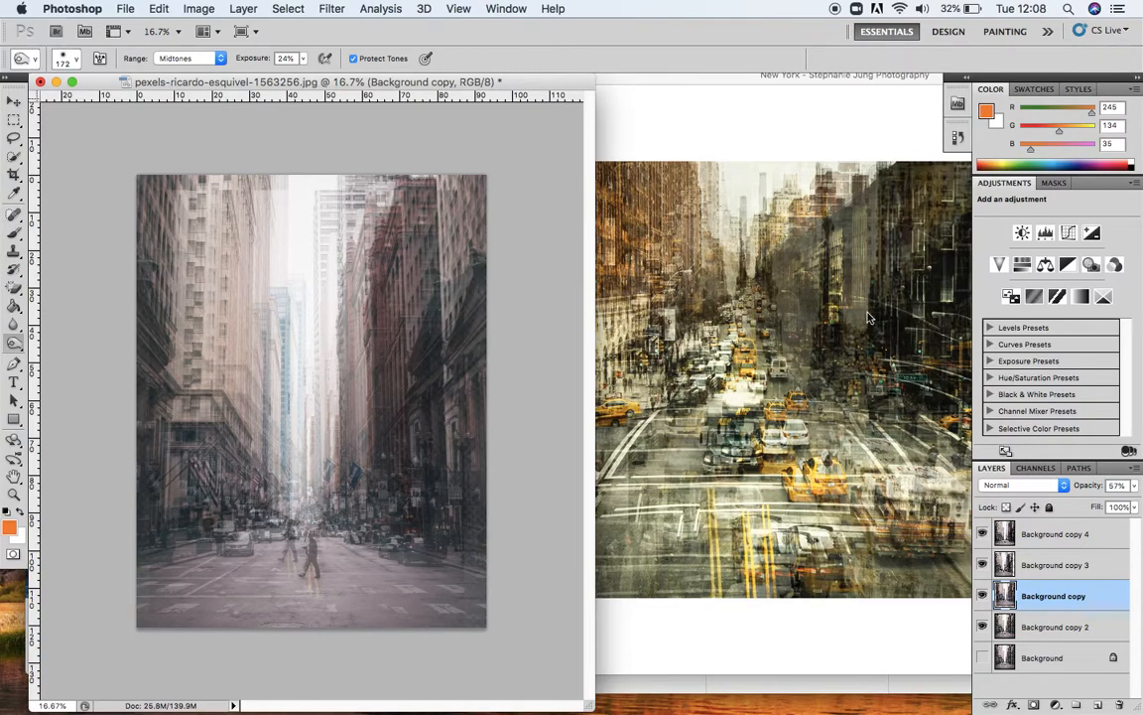
mouse_move(869, 412)
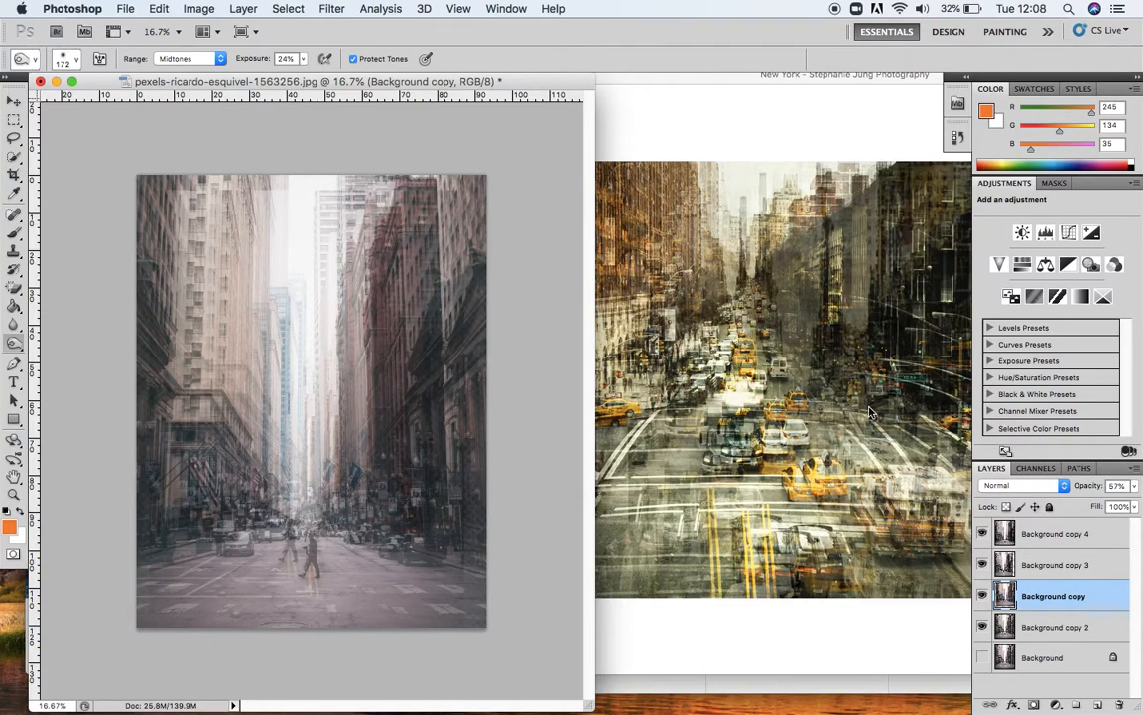
mouse_move(698, 407)
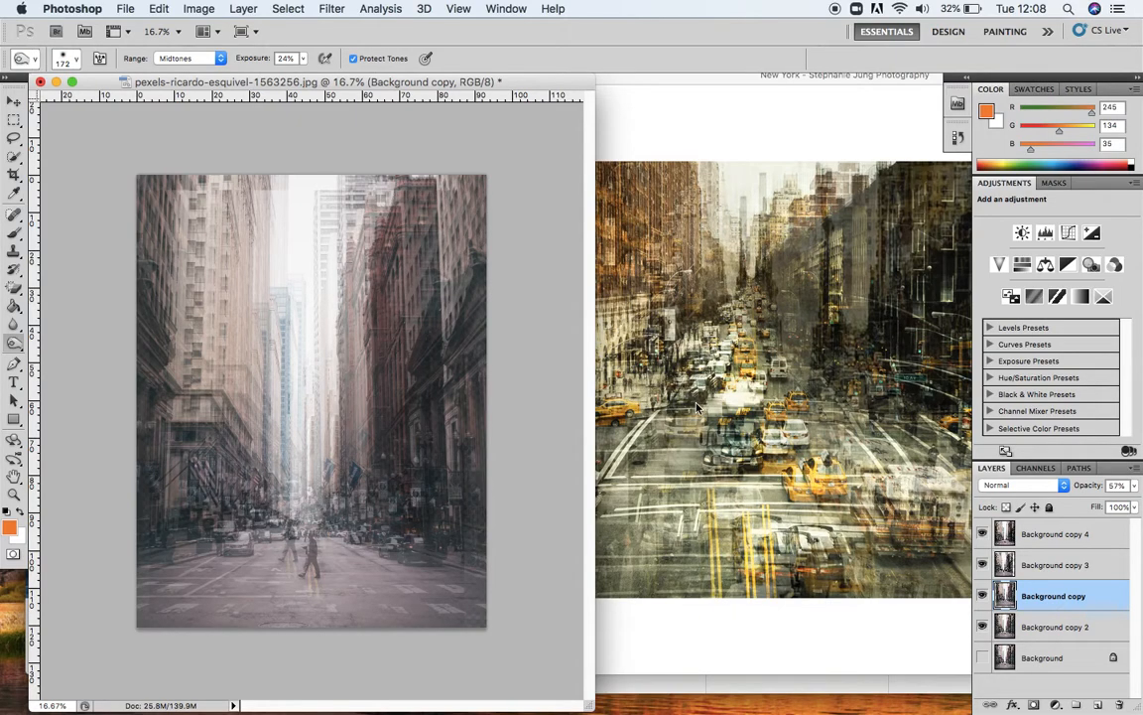
mouse_move(823, 493)
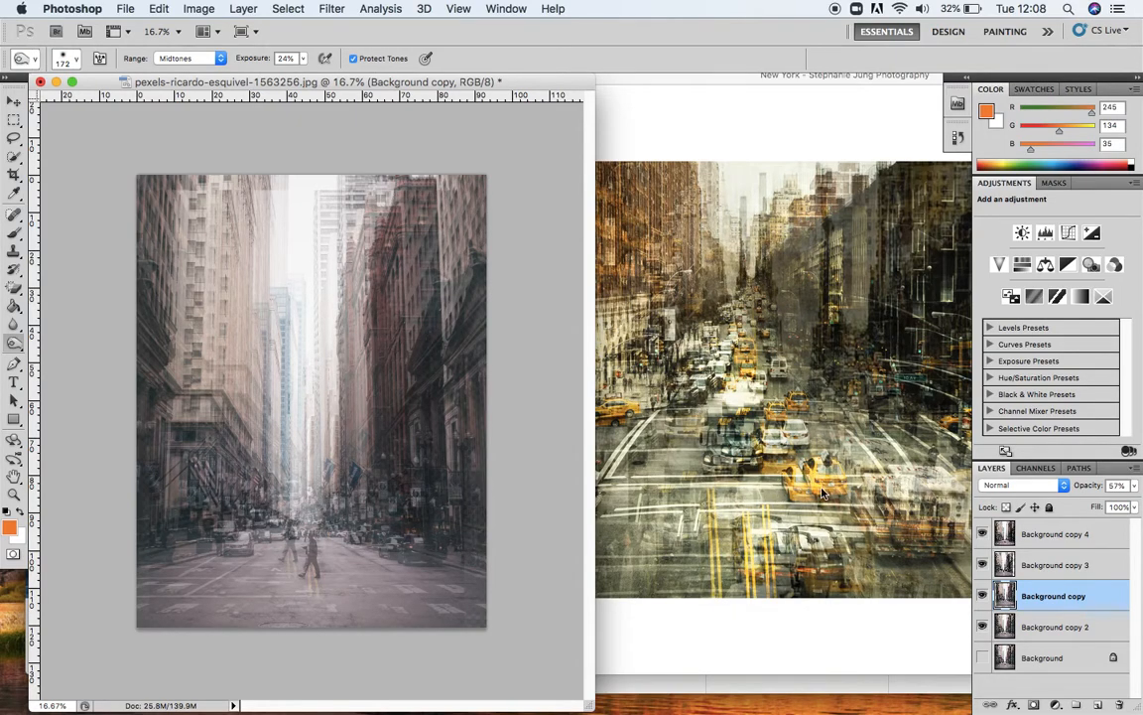
mouse_move(213, 572)
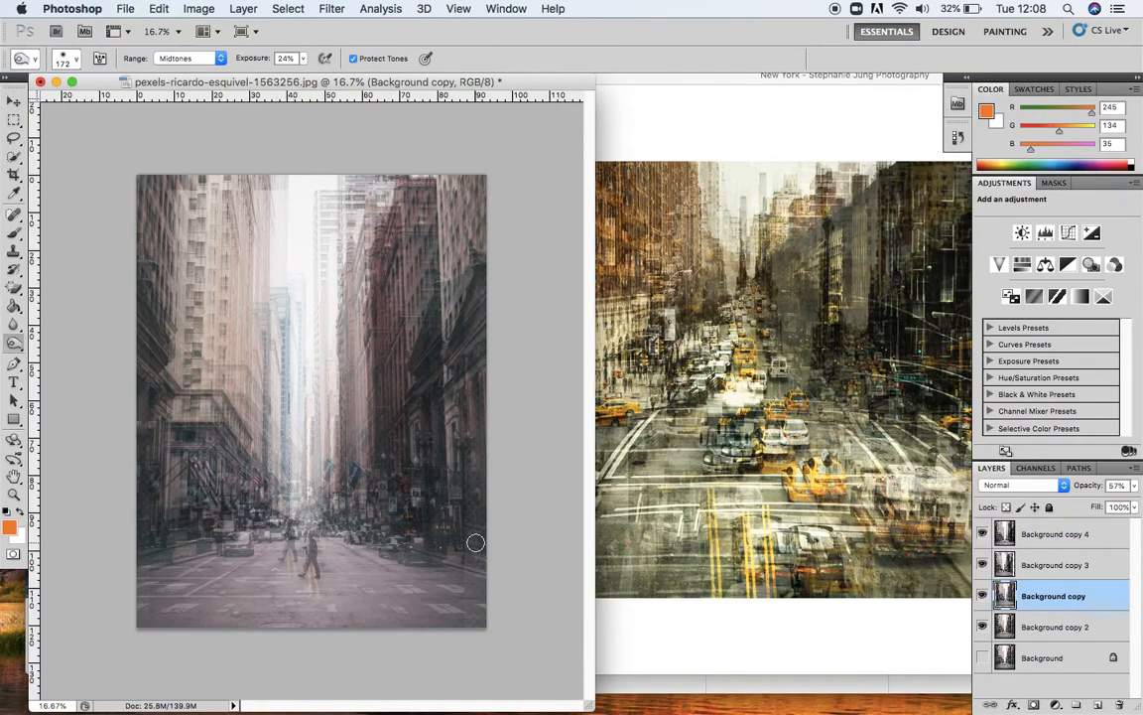
mouse_move(282, 406)
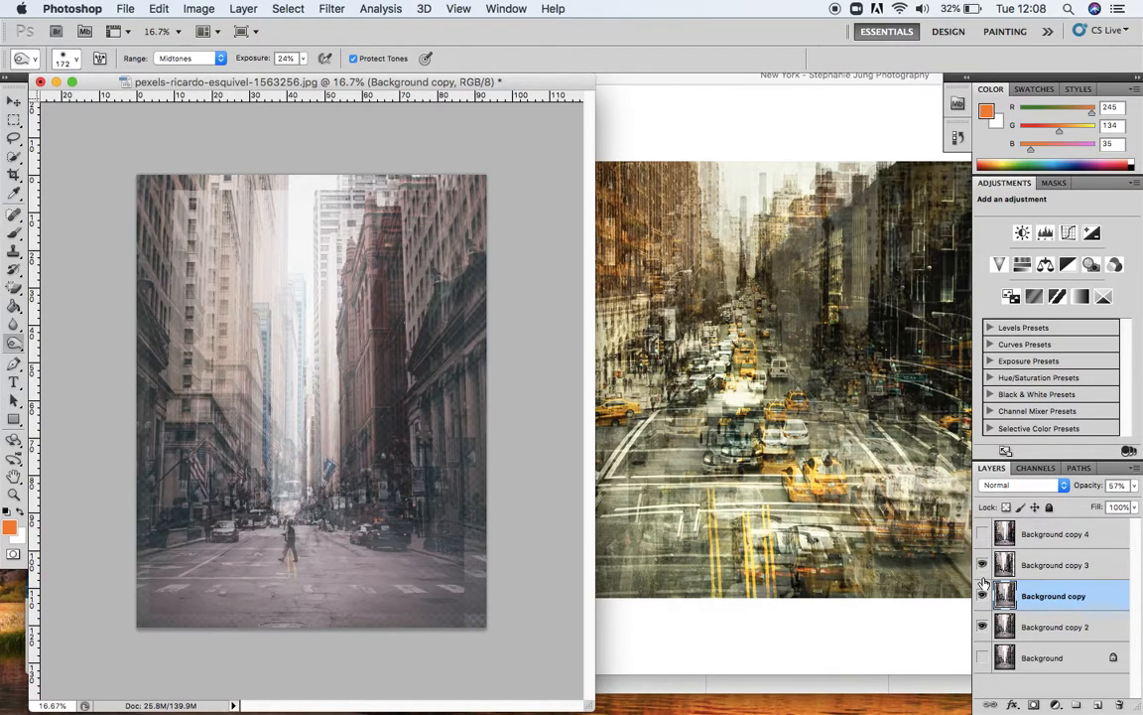
Hide Background copy 3 and Background copy, and select Background copy 2.
left_click(982, 596)
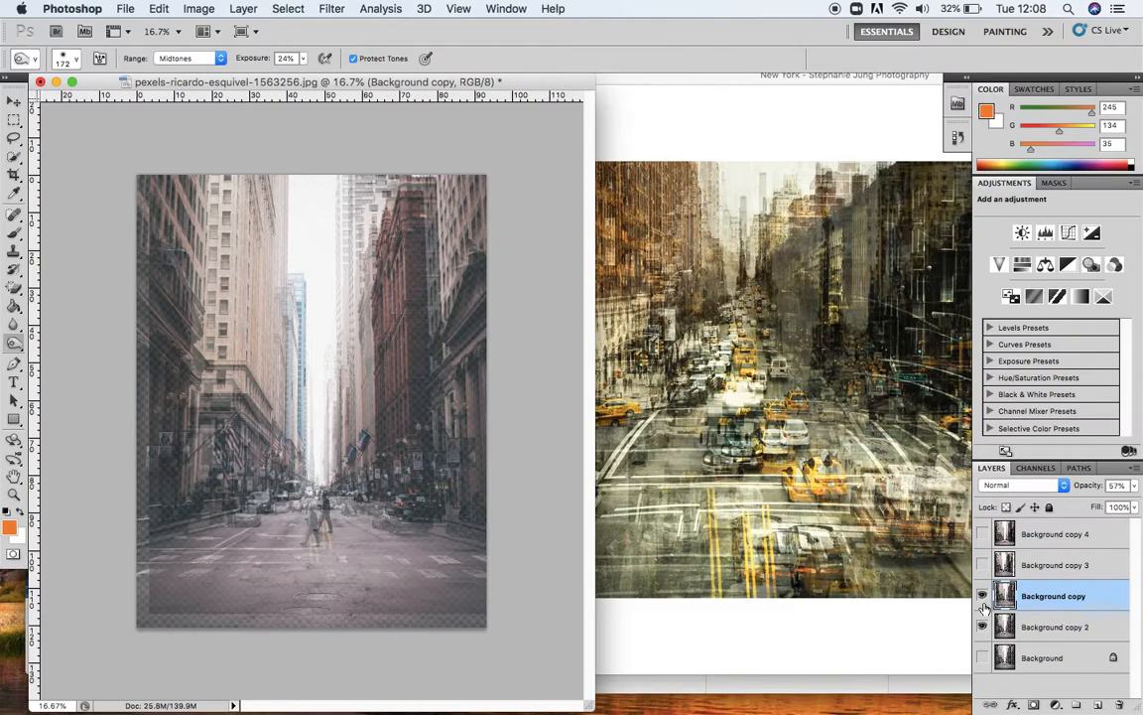
left_click(983, 627)
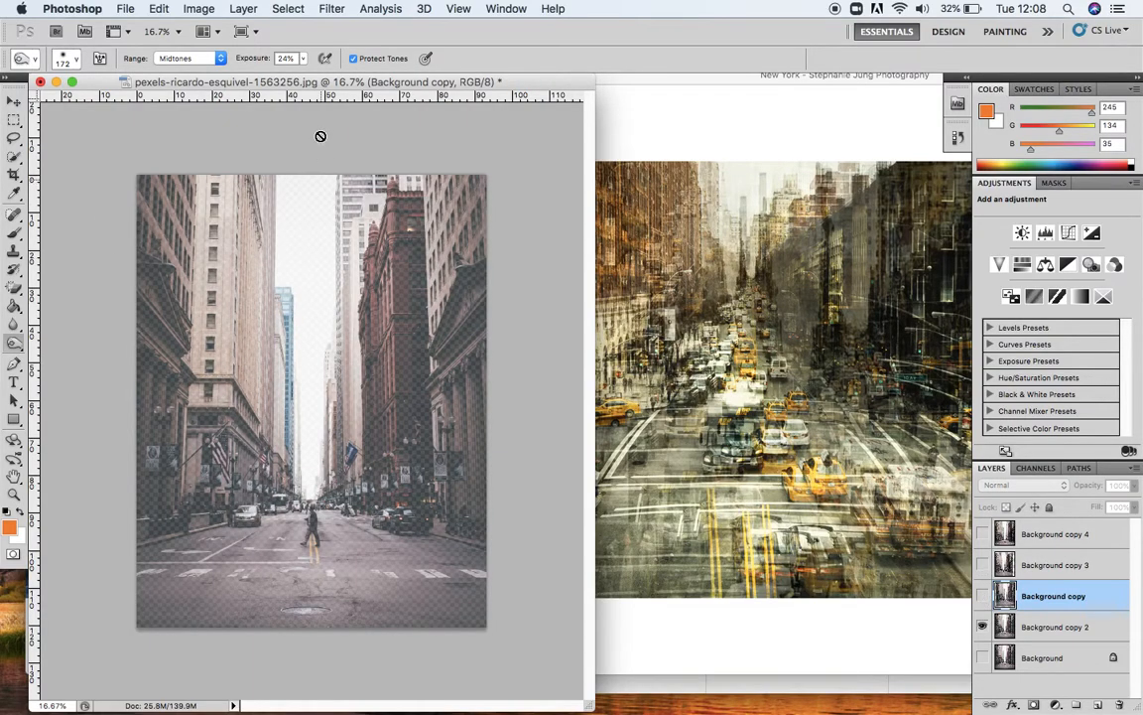
left_click(198, 8)
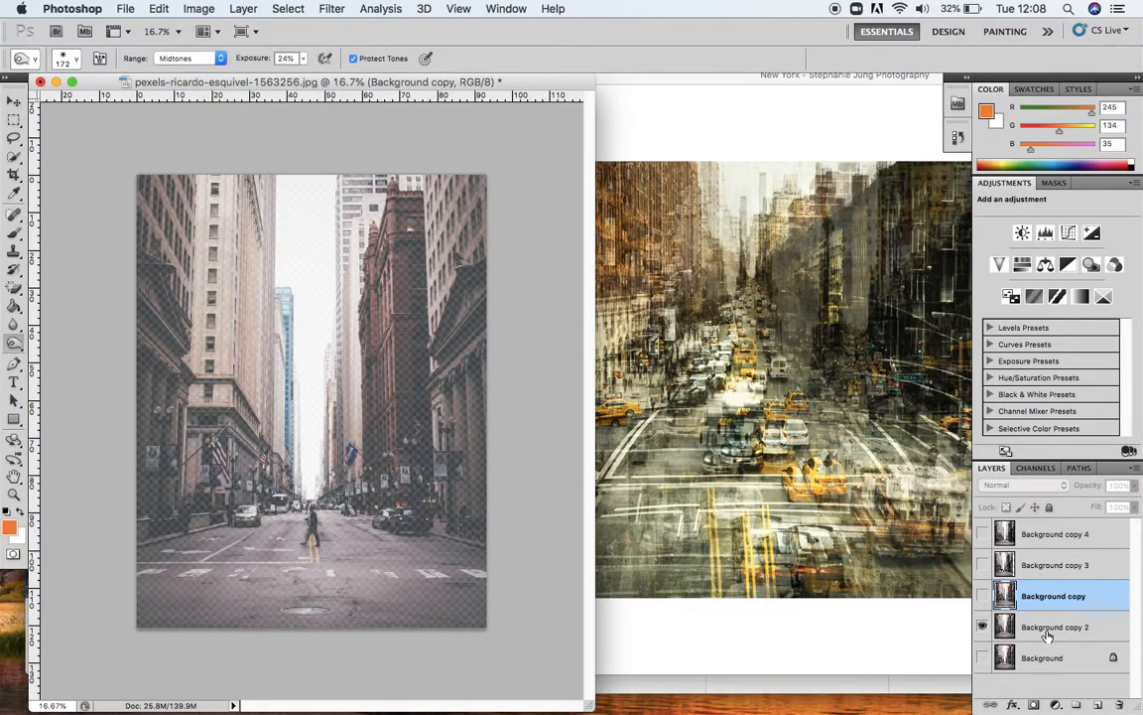
left_click(199, 8)
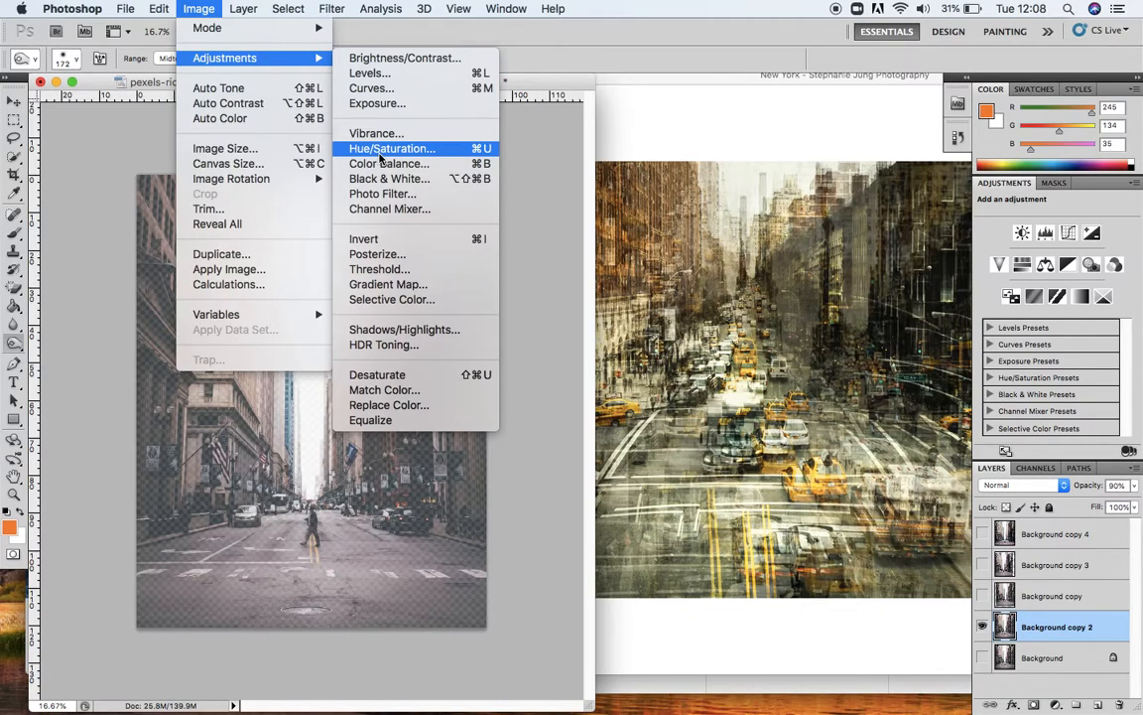
mouse_move(402, 153)
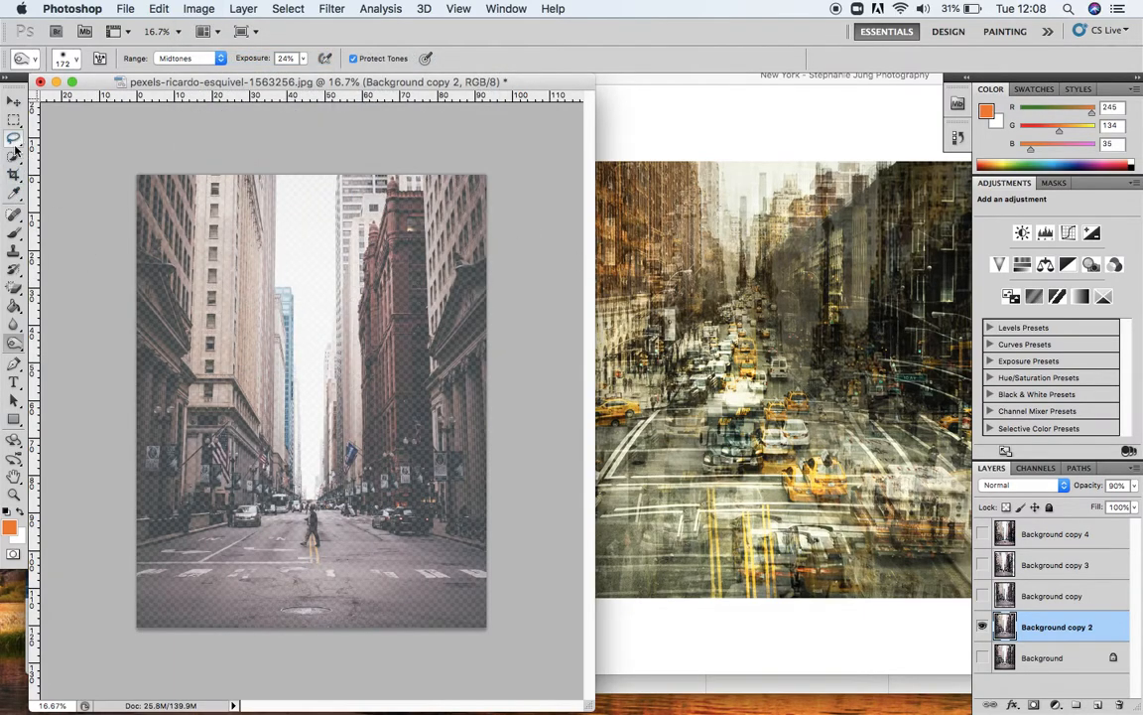
Zoom in and select the tall blue glass building.
left_click(13, 164)
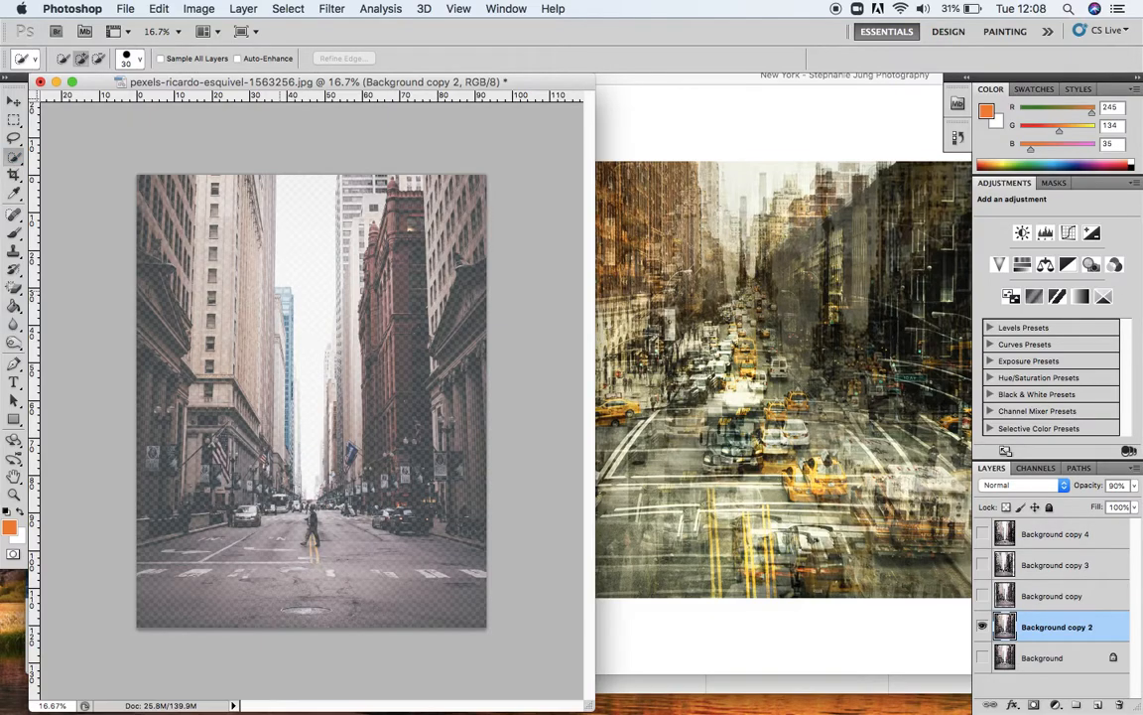
left_click_drag(282, 288, 297, 457)
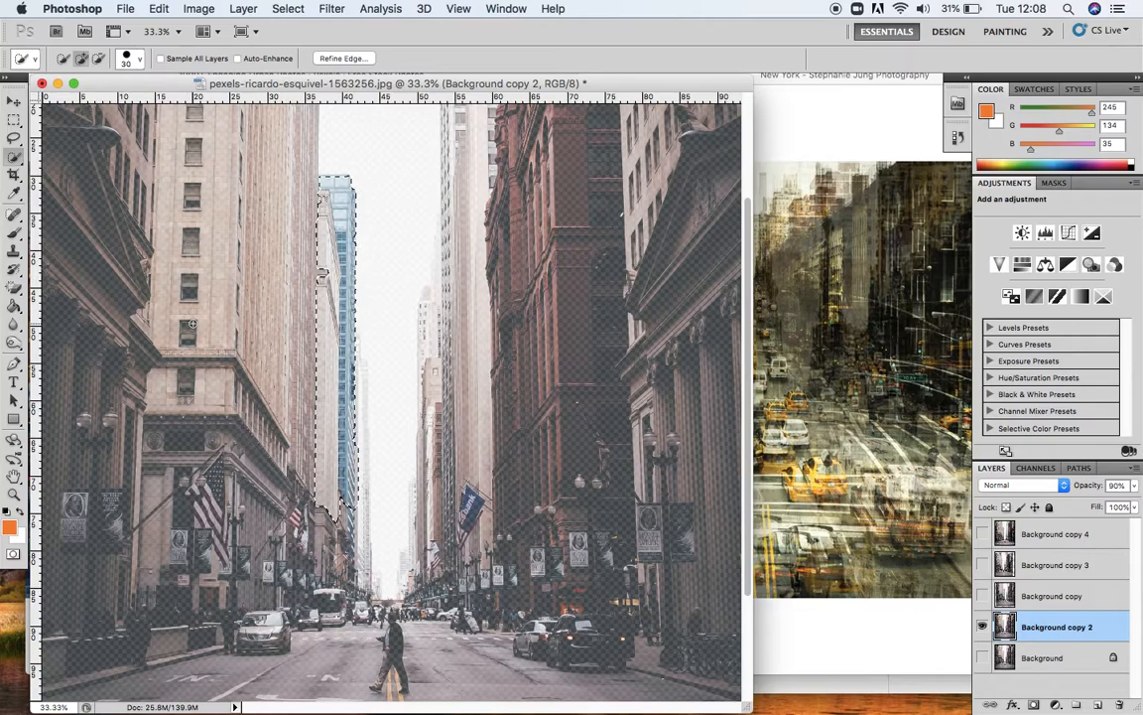
left_click(287, 8)
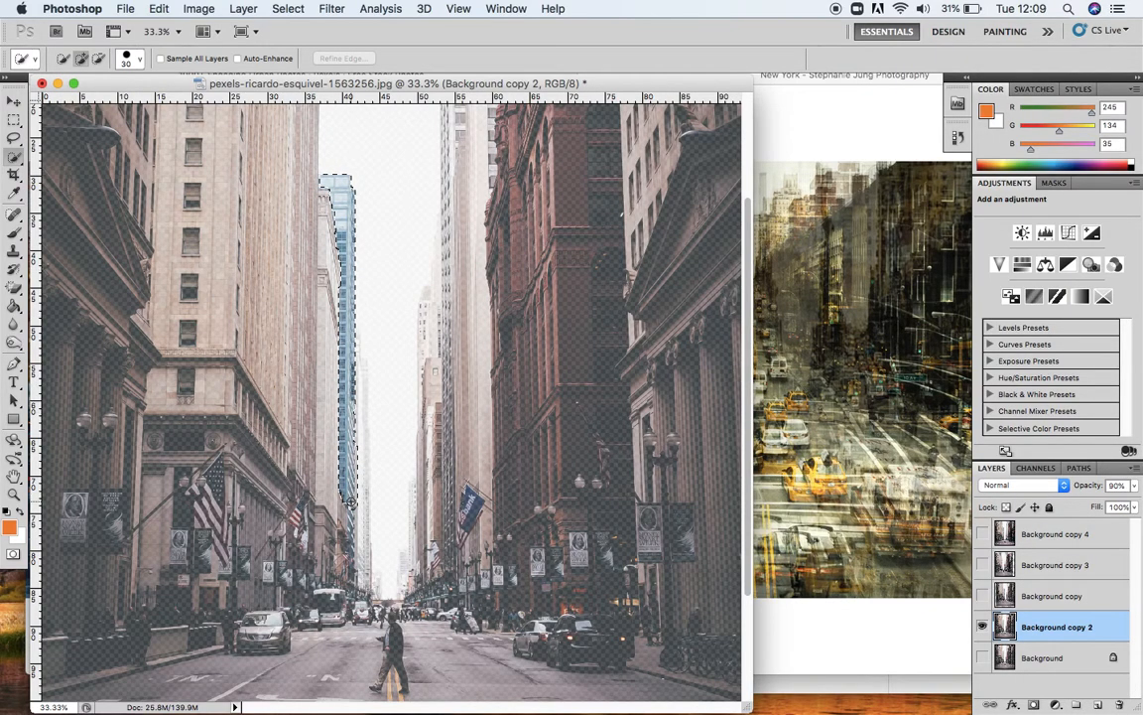
Raise the building's saturation to about +23 with Hue/Saturation.
left_click(199, 8)
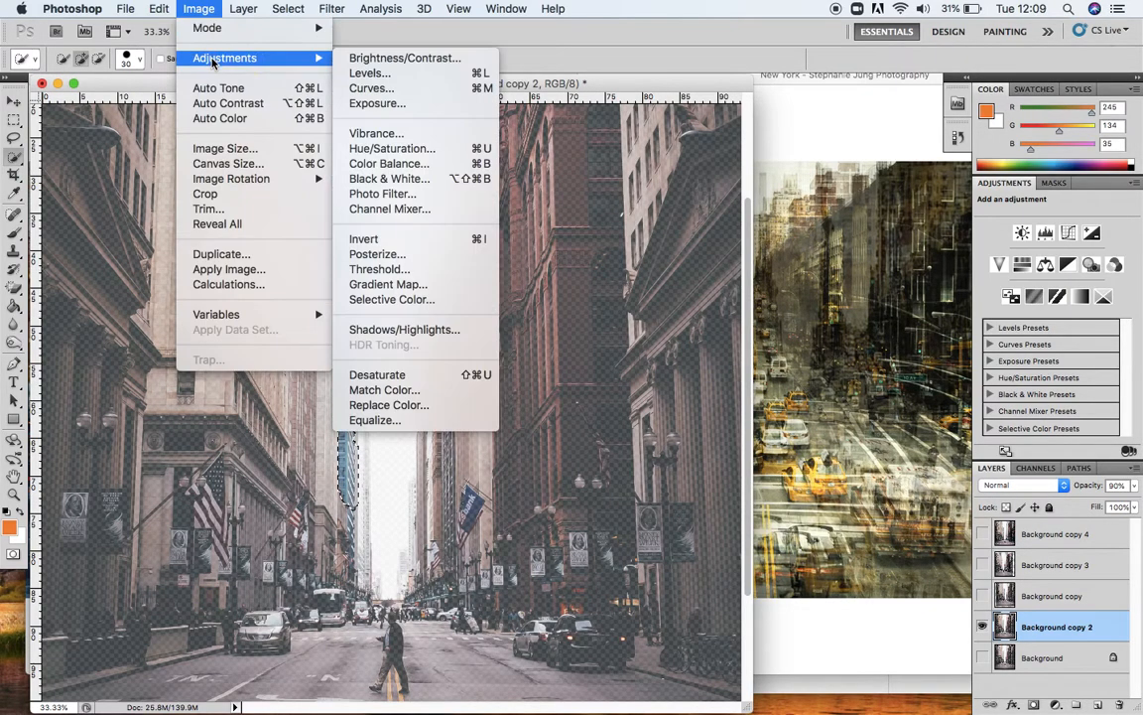
mouse_move(375, 132)
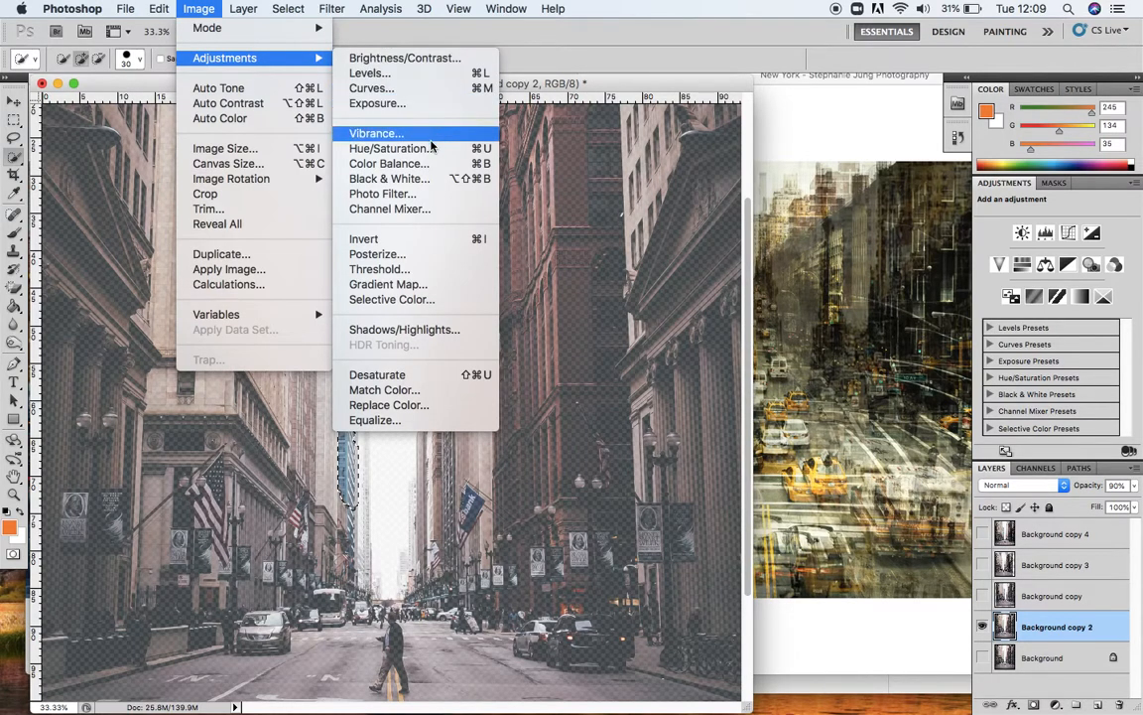
left_click(390, 148)
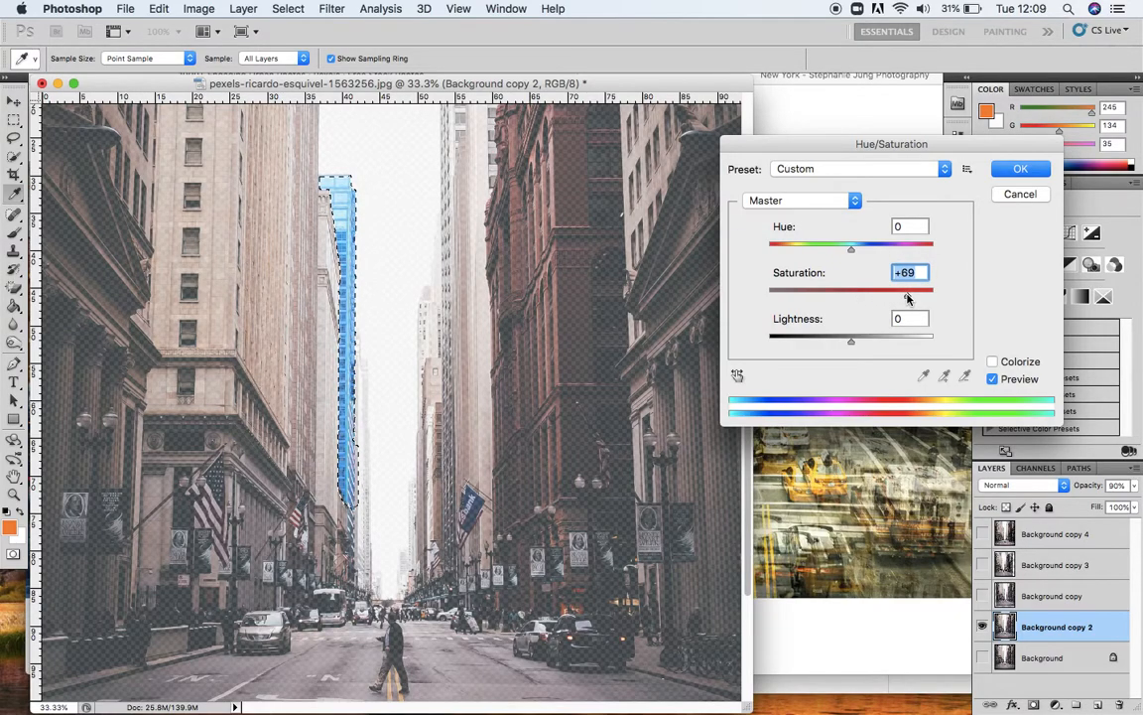
left_click_drag(906, 289, 861, 289)
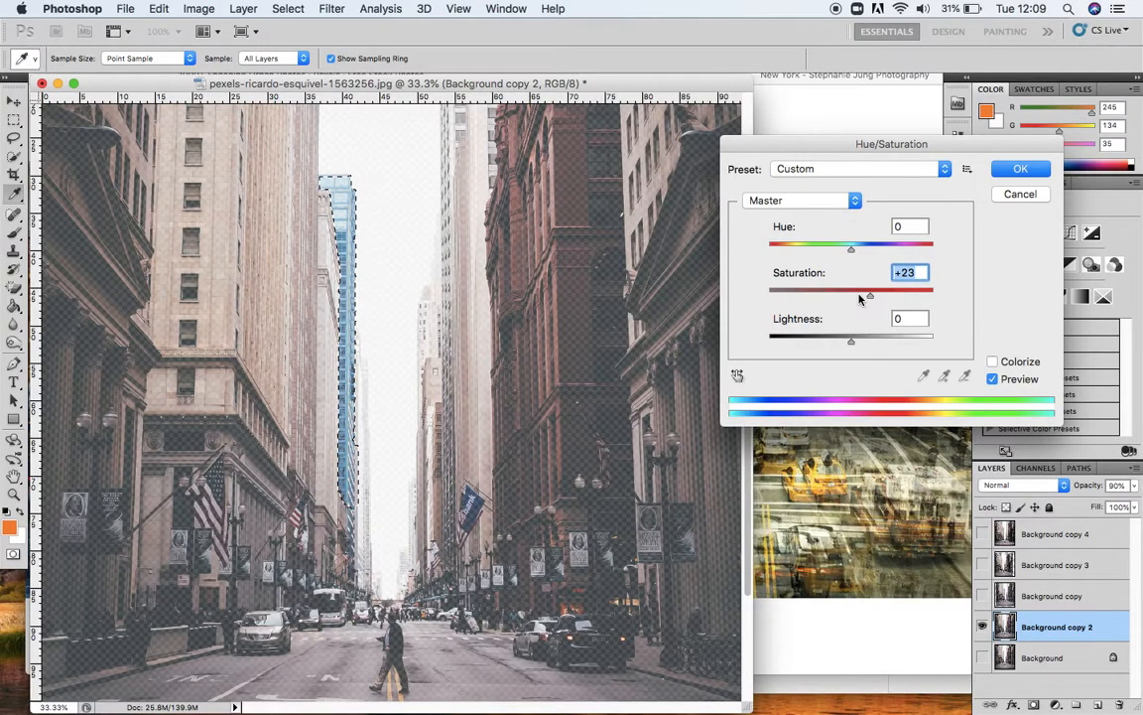
left_click_drag(869, 297, 850, 297)
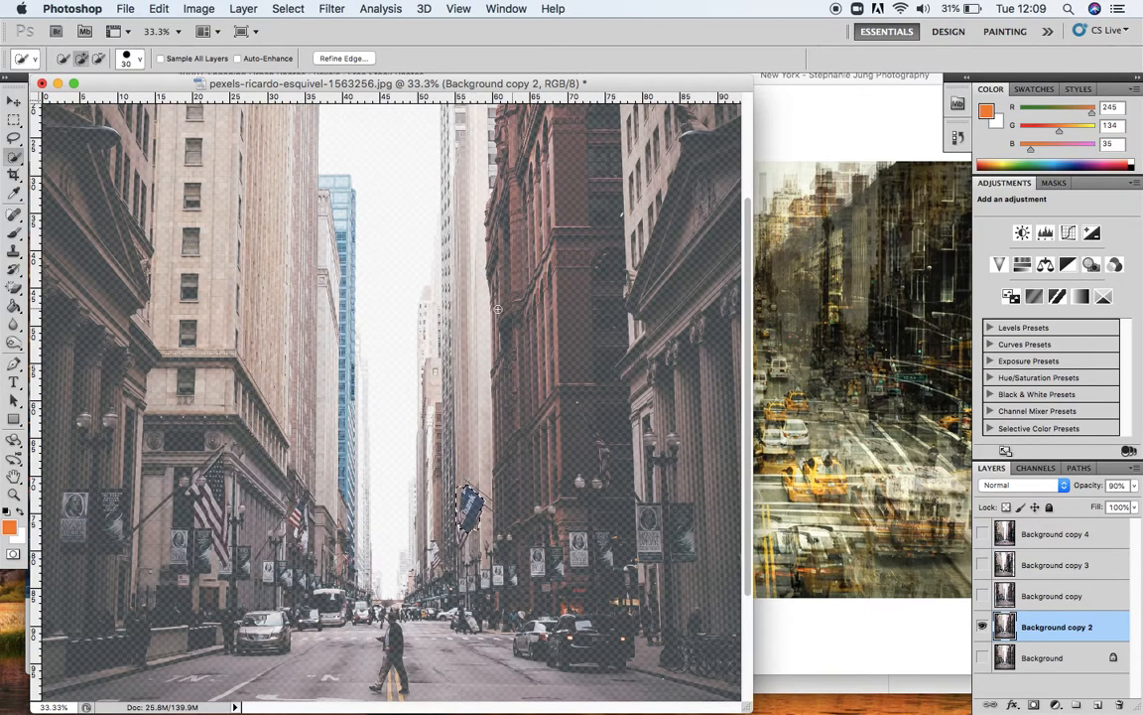
Boost the blue flag's saturation to +34 with Hue/Saturation.
left_click(198, 8)
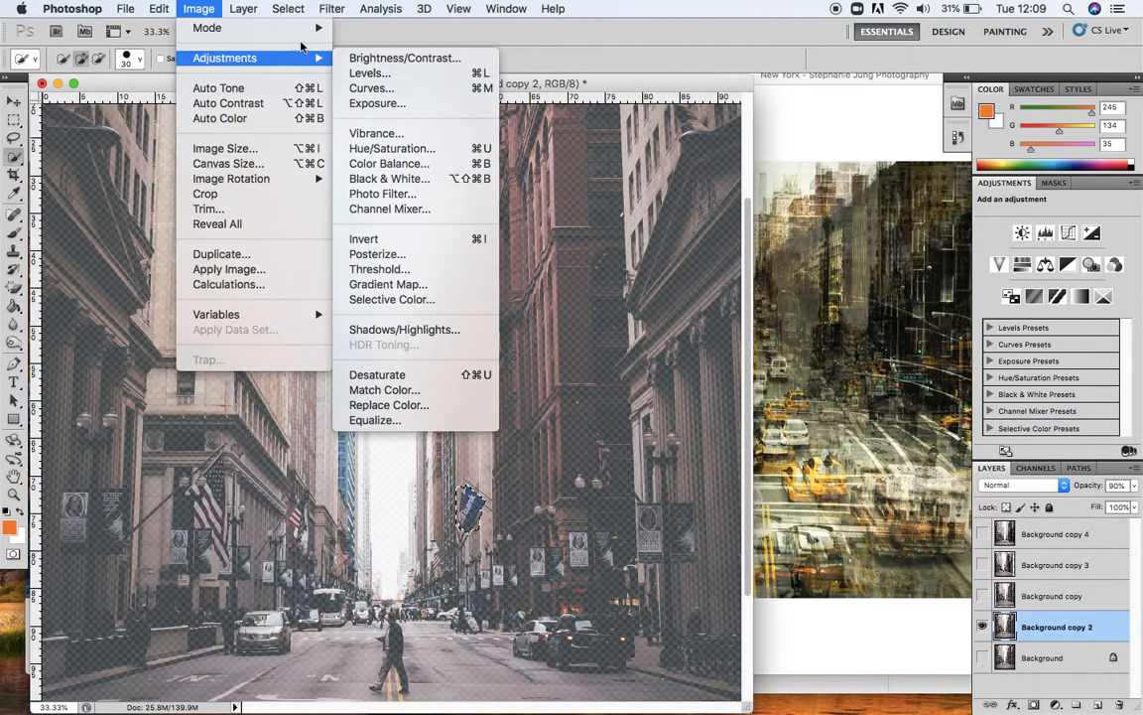
mouse_move(392, 148)
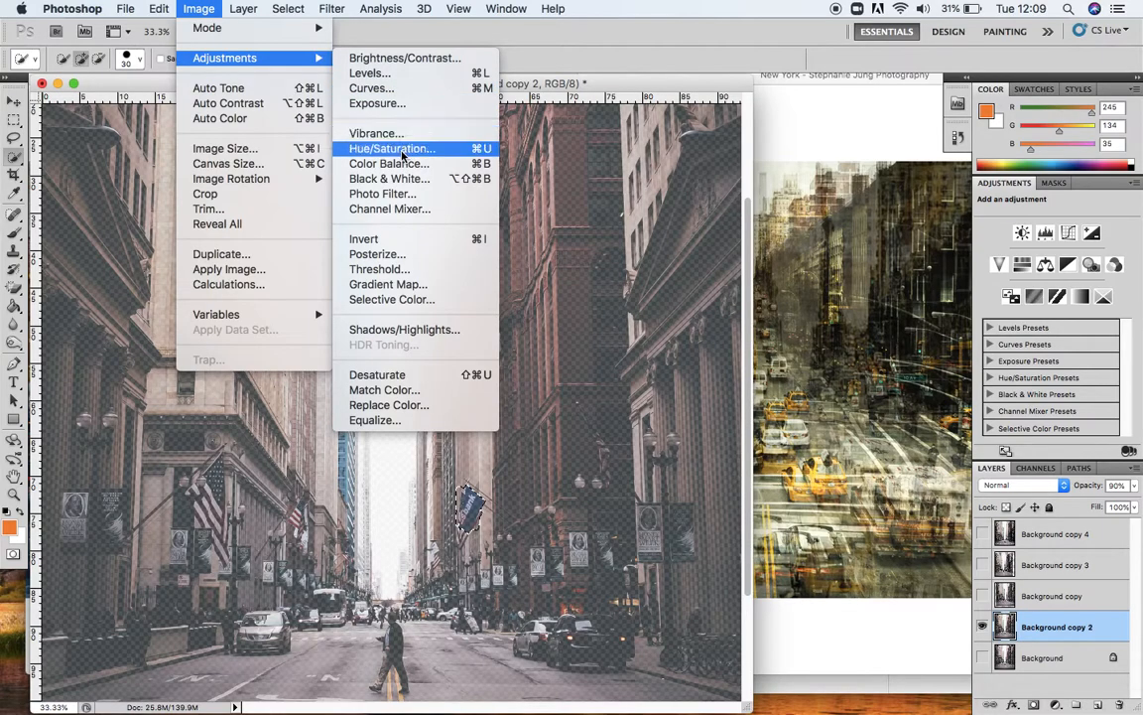
left_click(391, 148)
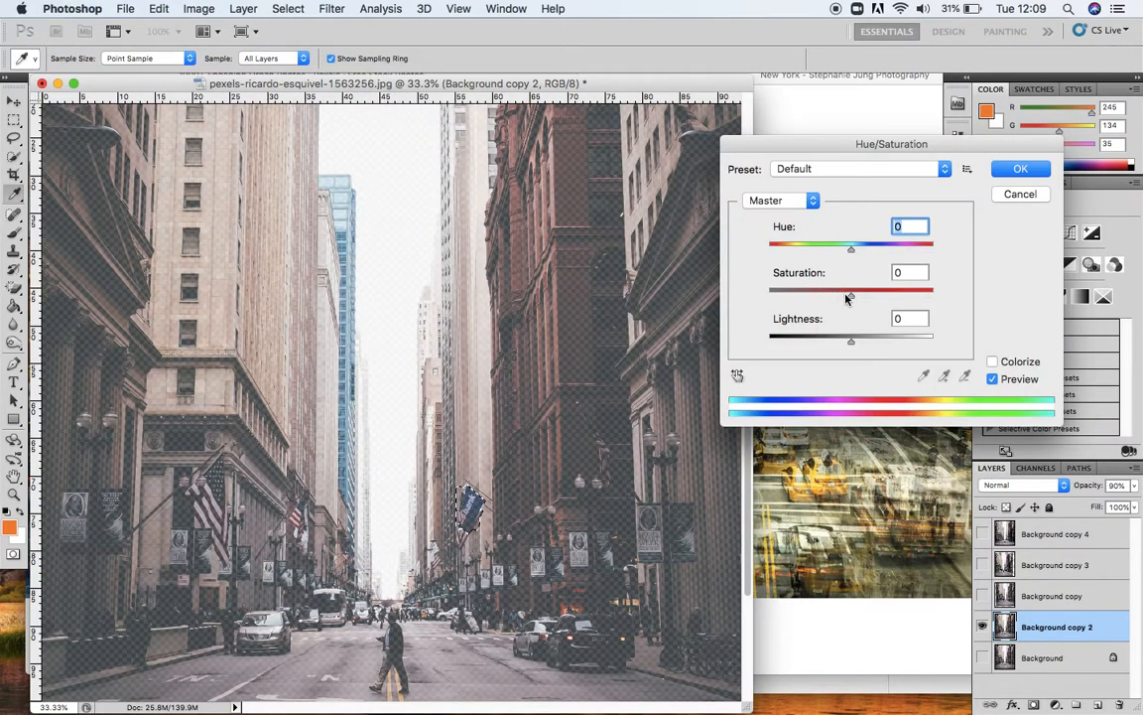
left_click_drag(852, 293, 876, 293)
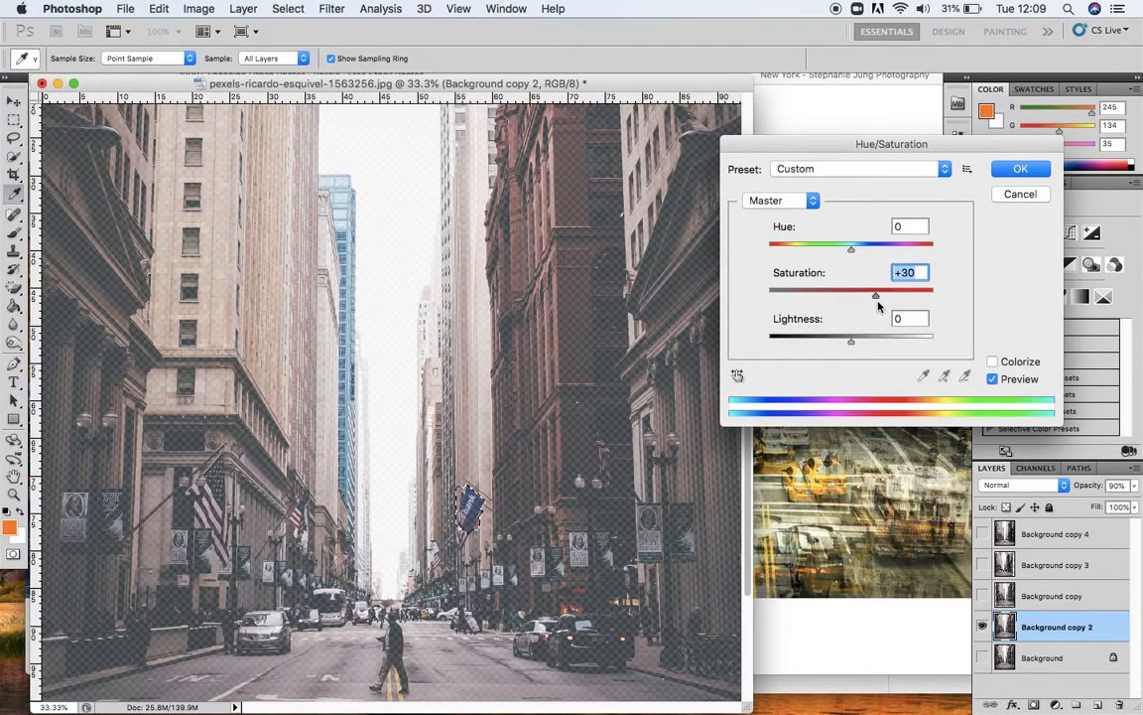
left_click_drag(874, 295, 879, 295)
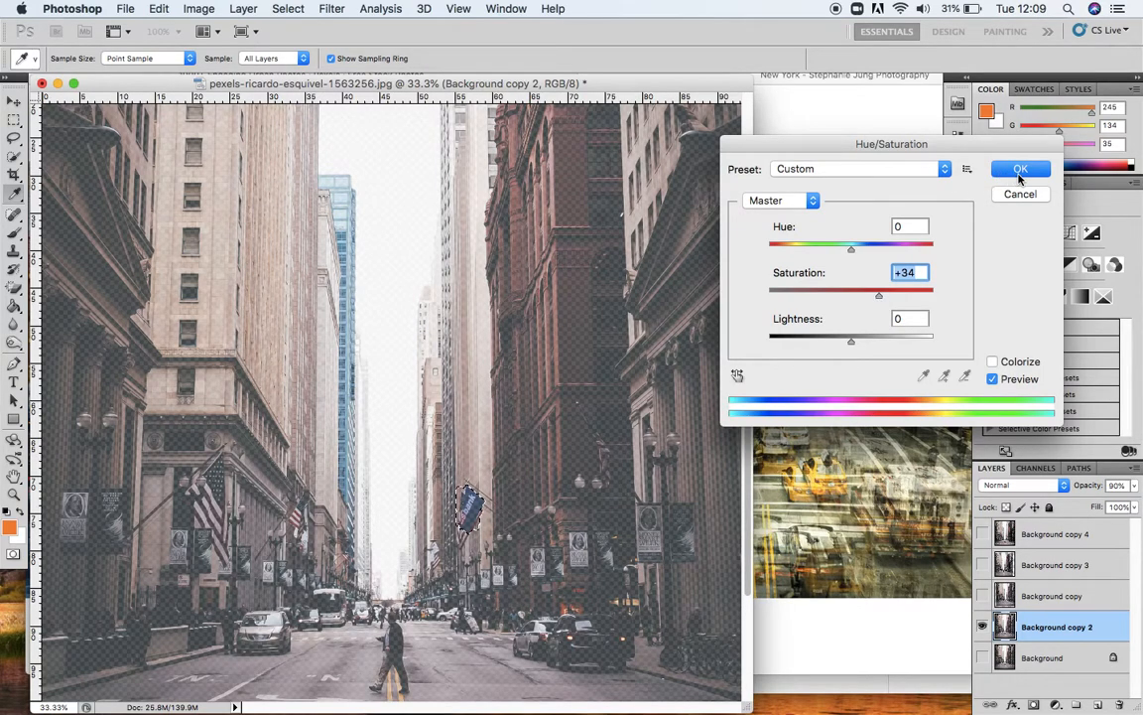
left_click(1020, 169)
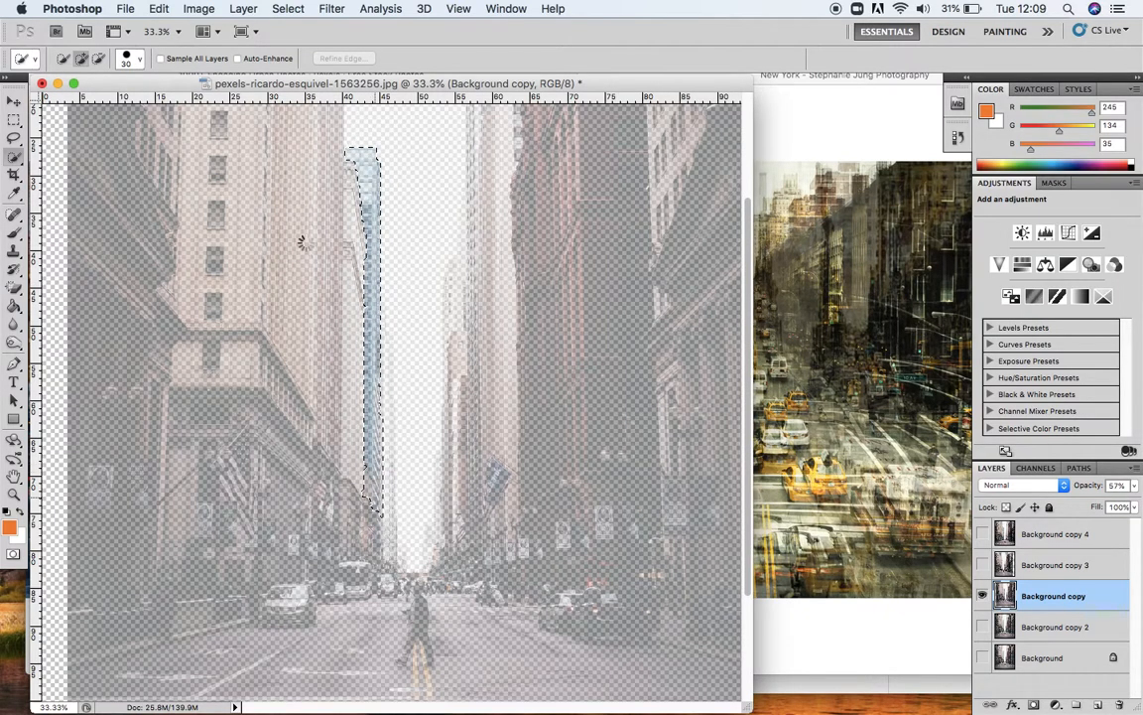
Boost the blue tower's saturation on Background copy to +35 with Hue/Saturation.
left_click(199, 8)
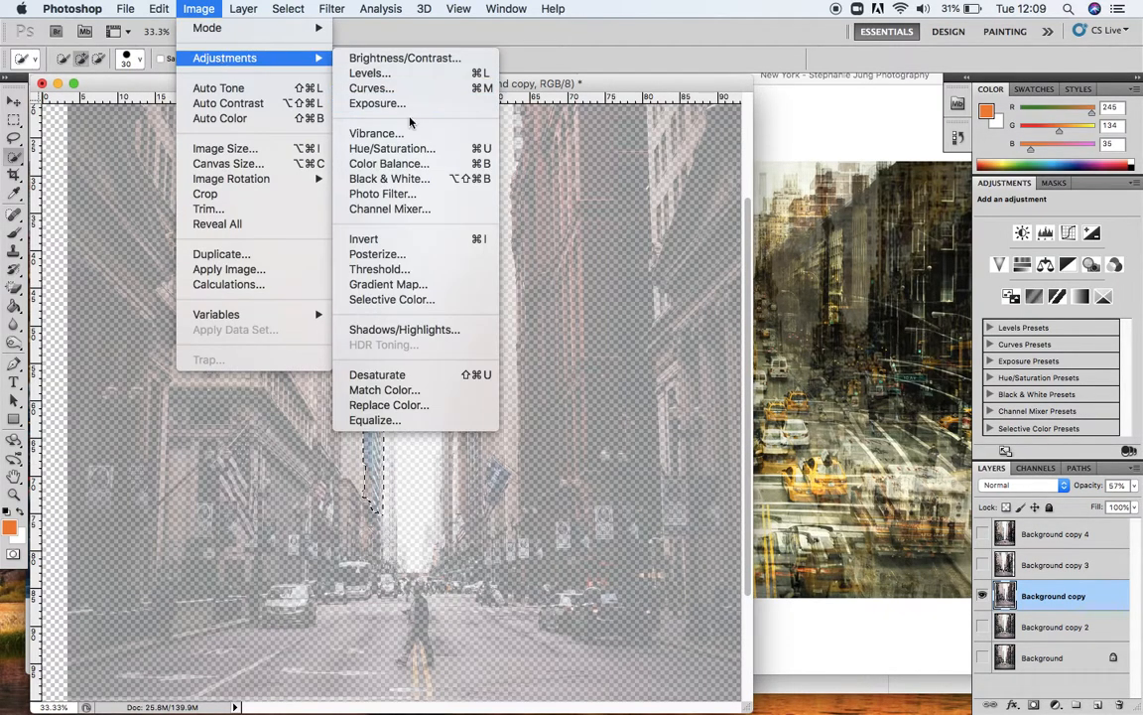
left_click(392, 148)
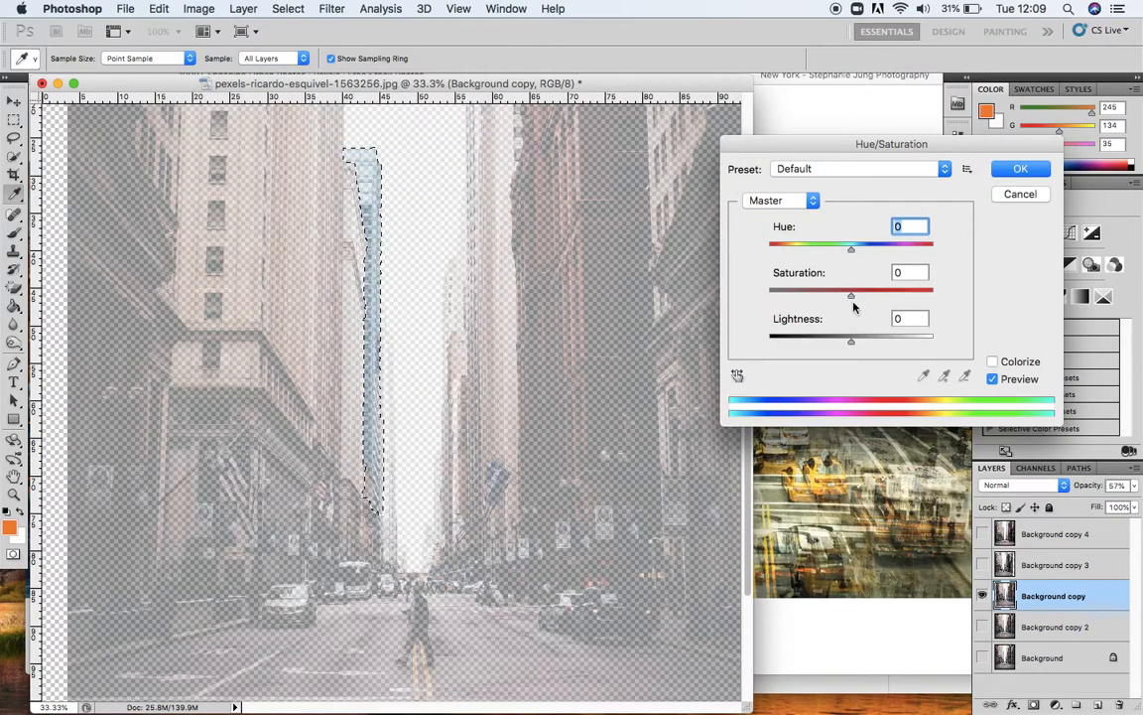
left_click_drag(851, 294, 869, 294)
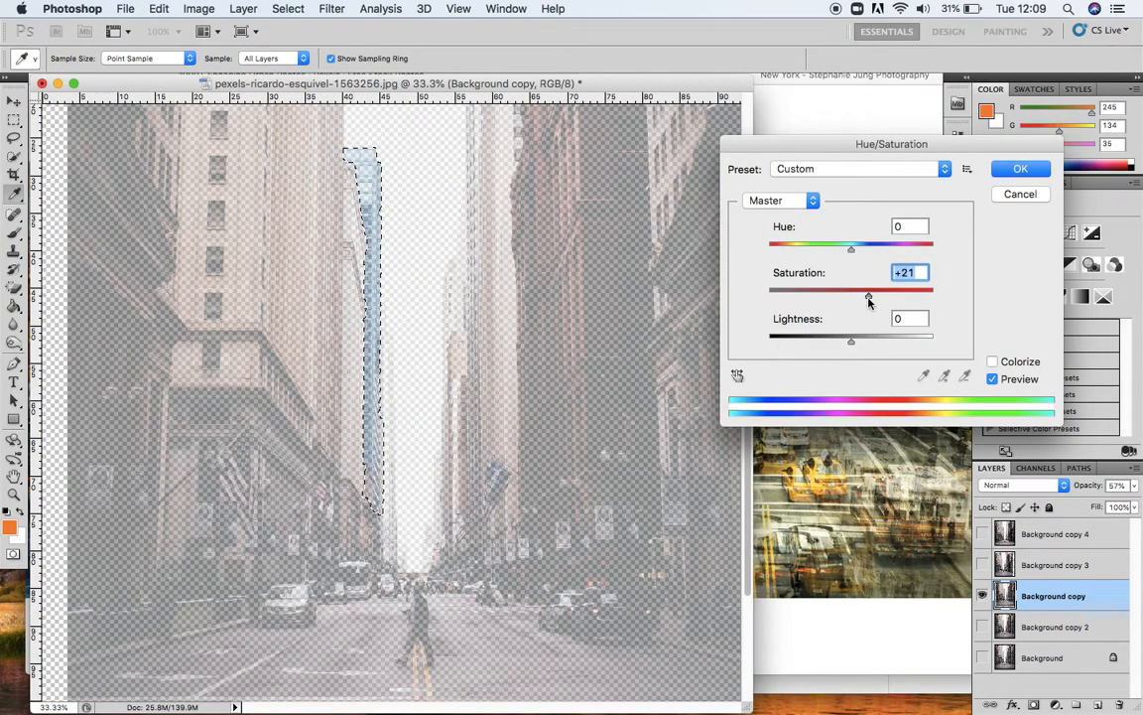
left_click_drag(851, 290, 879, 290)
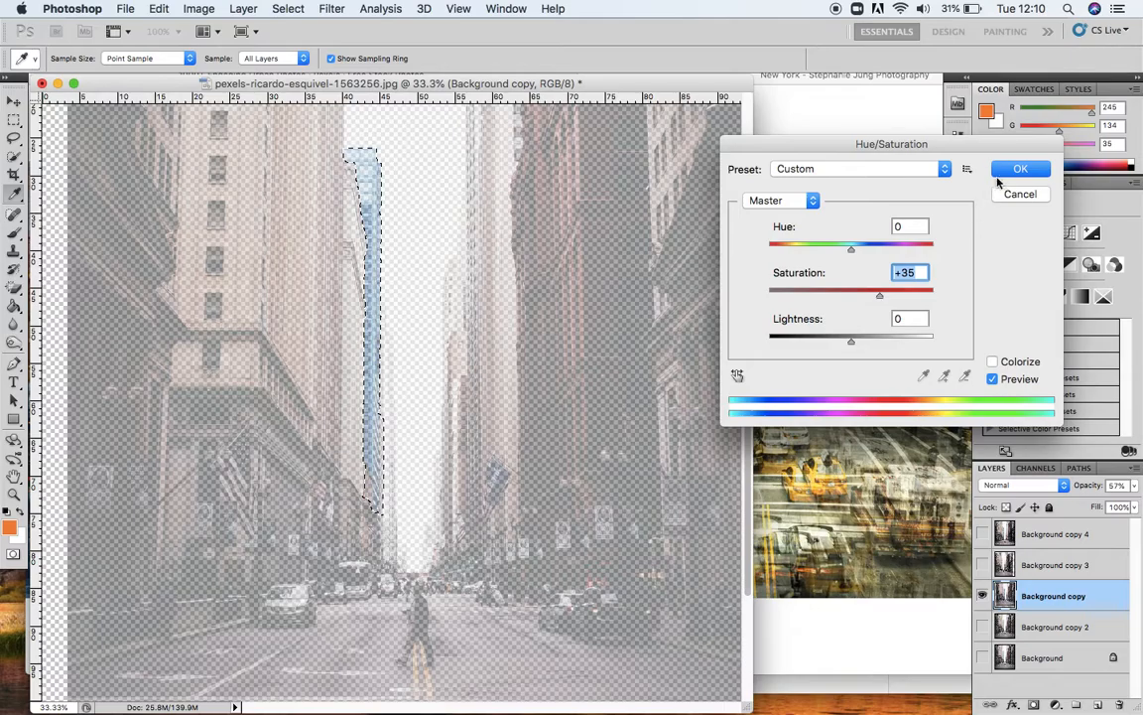
left_click(1020, 167)
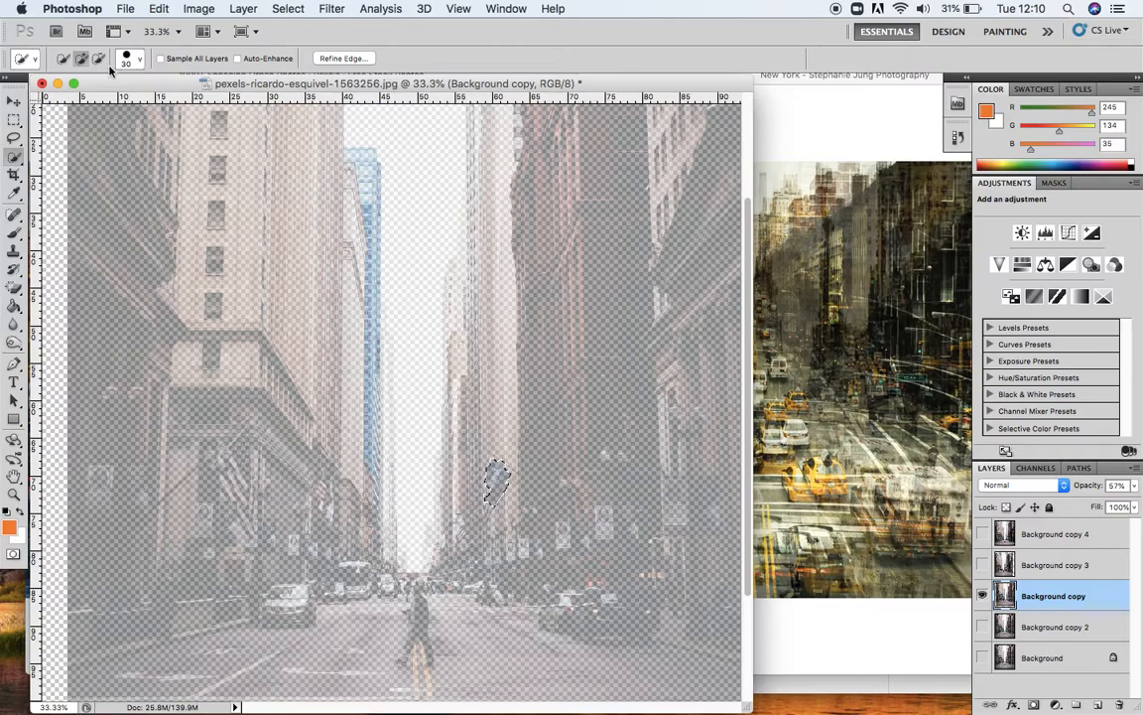
Raise the flag's saturation on Background copy to +24 with Hue/Saturation.
left_click(199, 8)
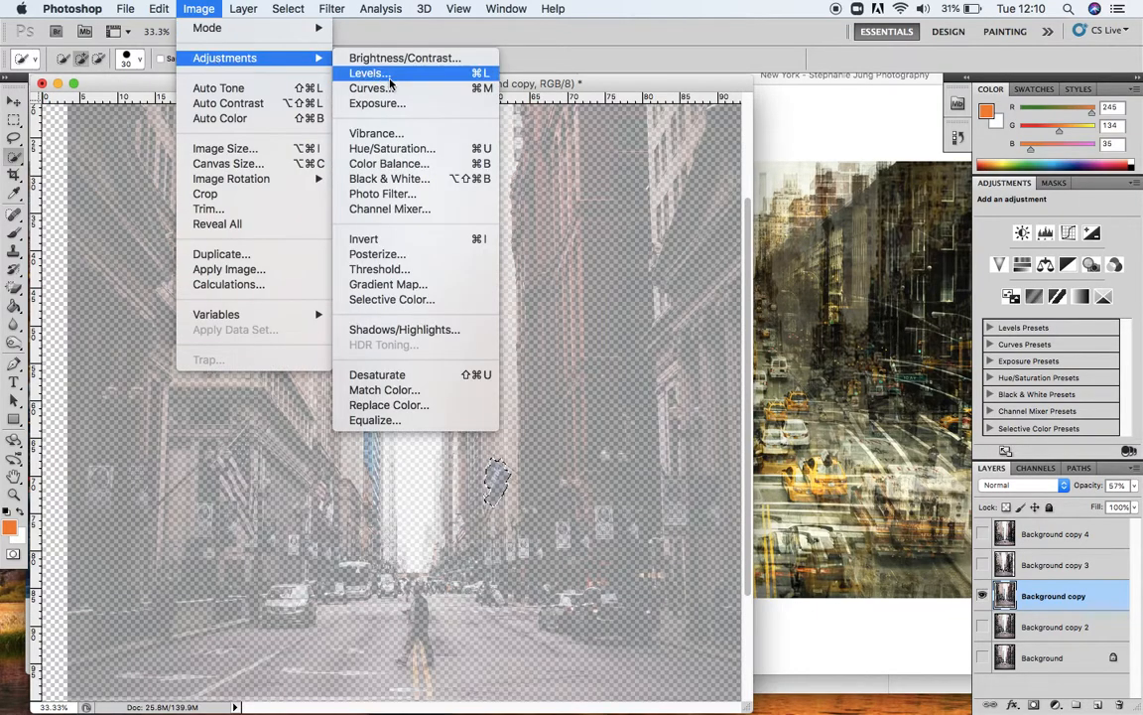
left_click(391, 148)
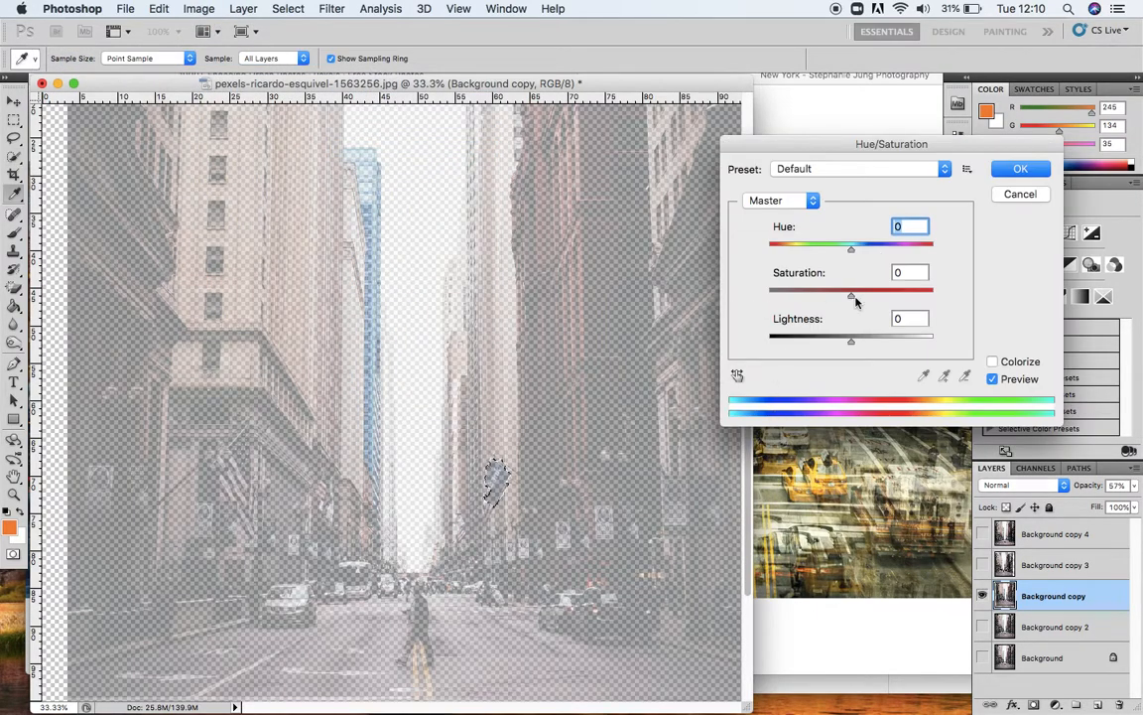
left_click_drag(851, 290, 871, 290)
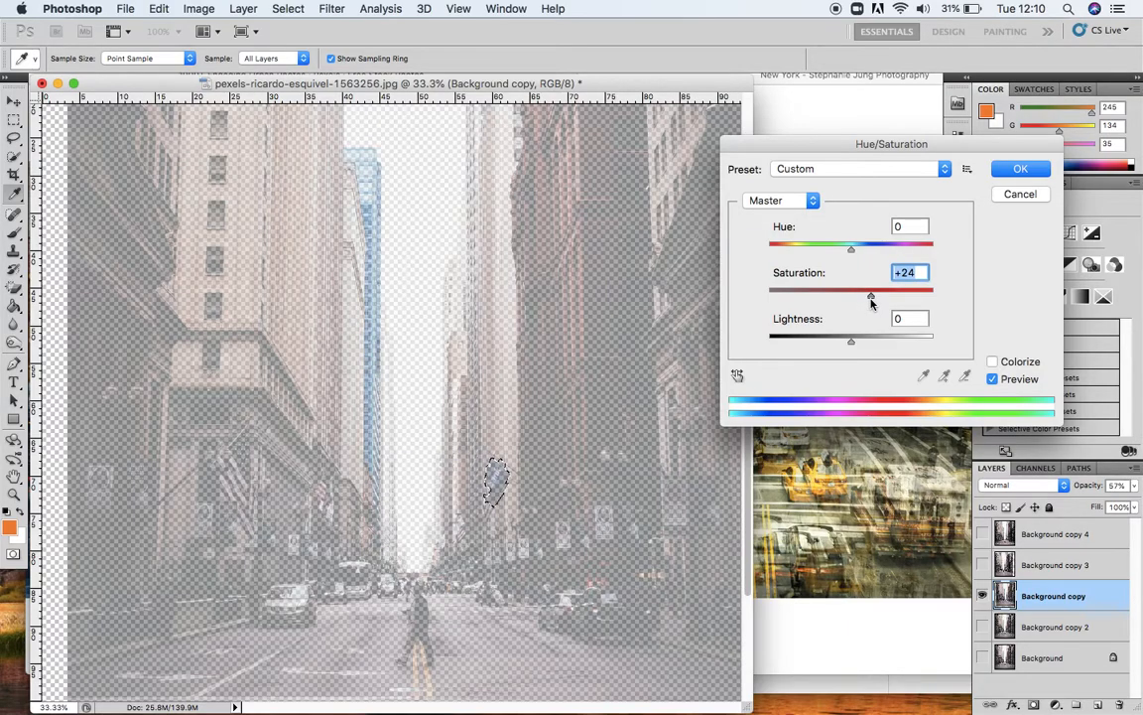
left_click(1020, 168)
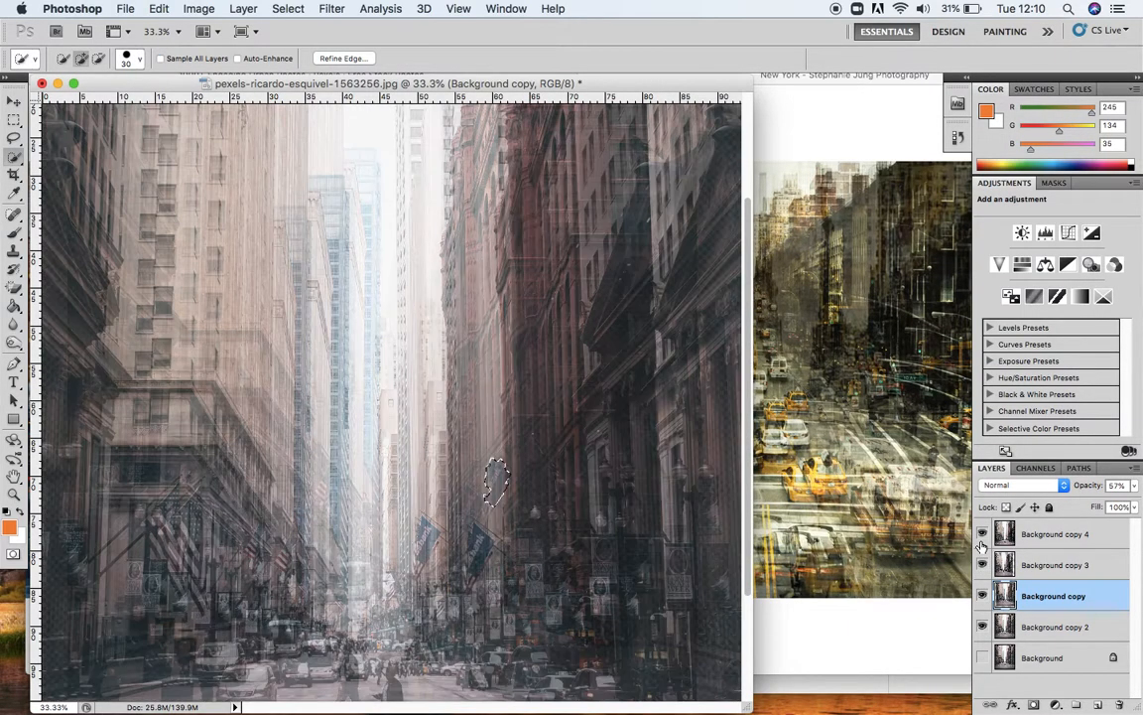
mouse_move(983, 534)
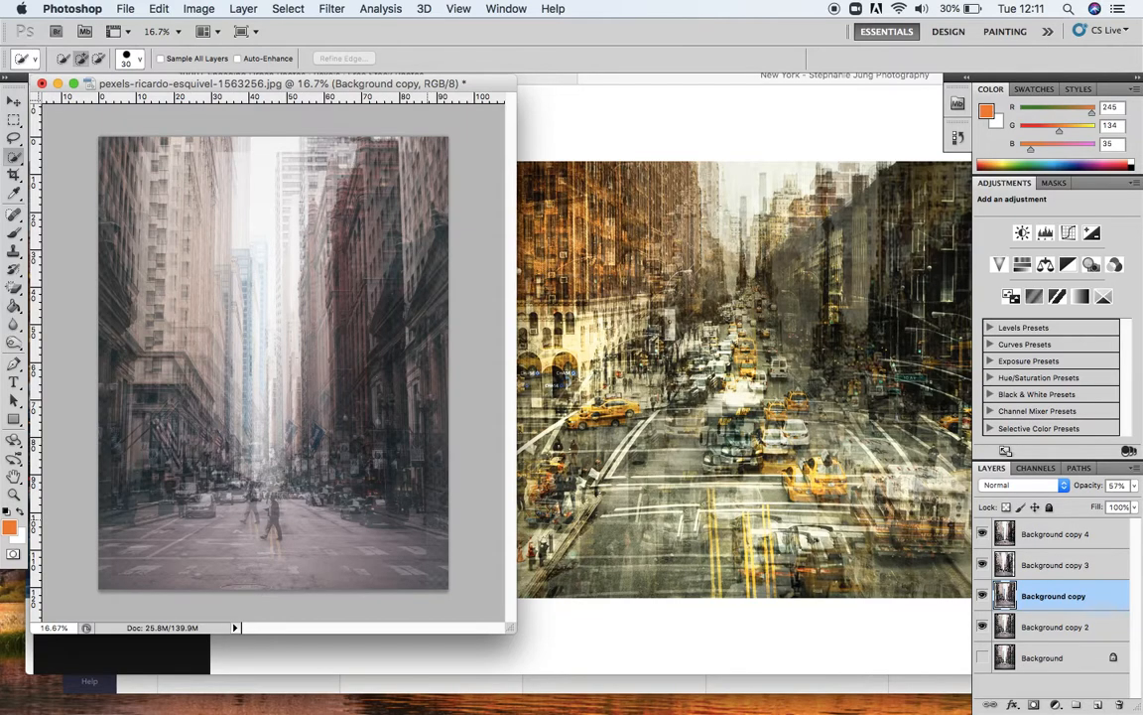
mouse_move(703, 587)
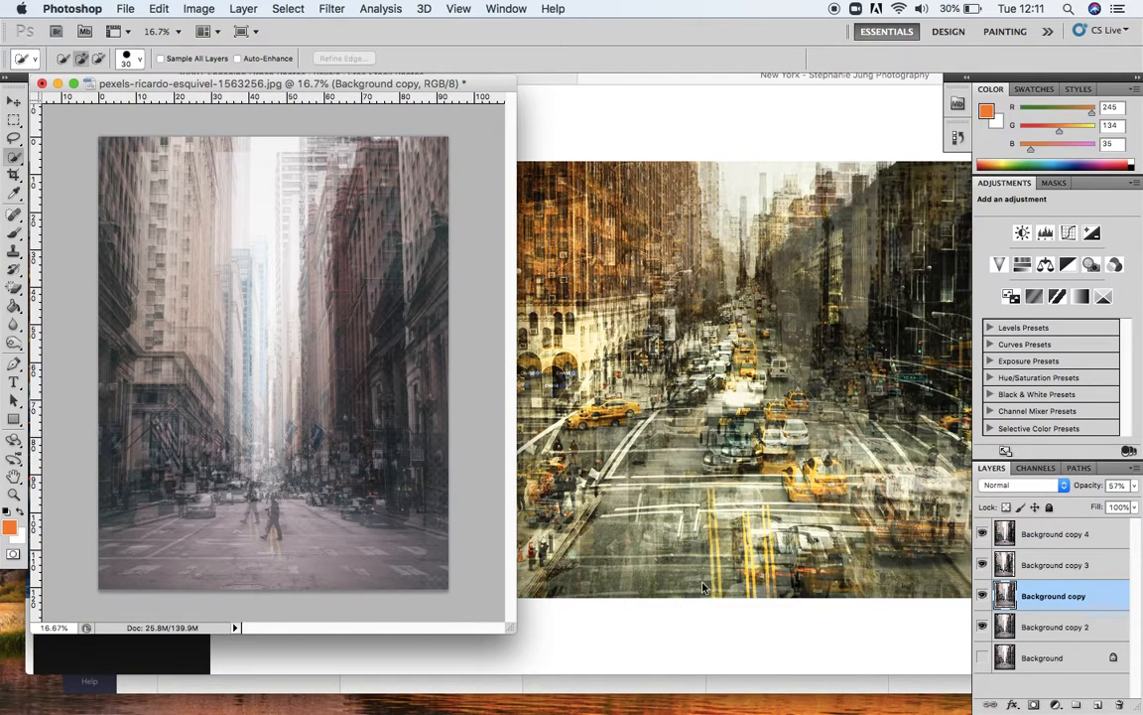